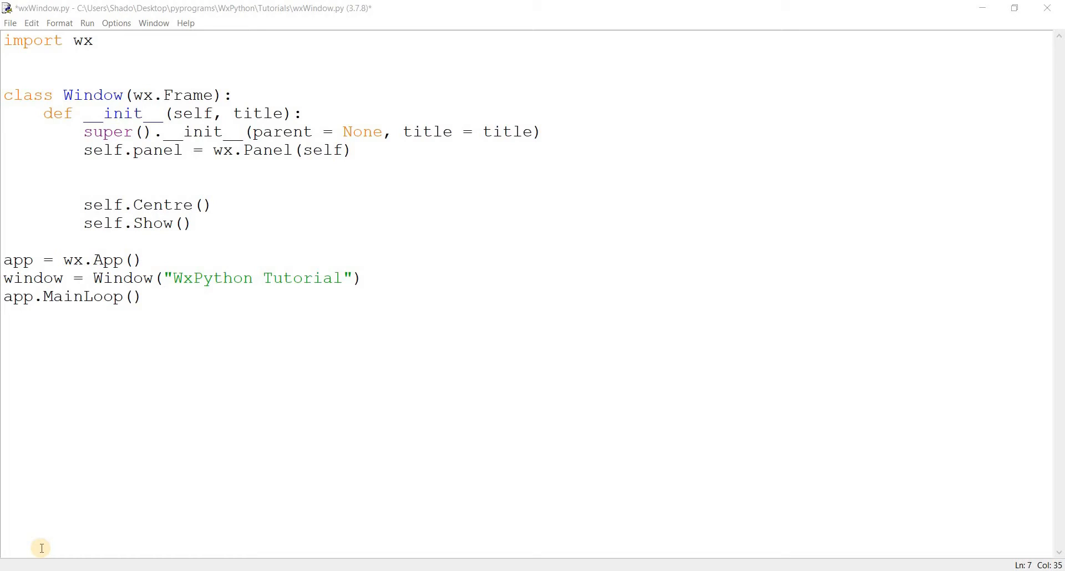
{"action": "mouse_move", "coordinate": [16, 60]}
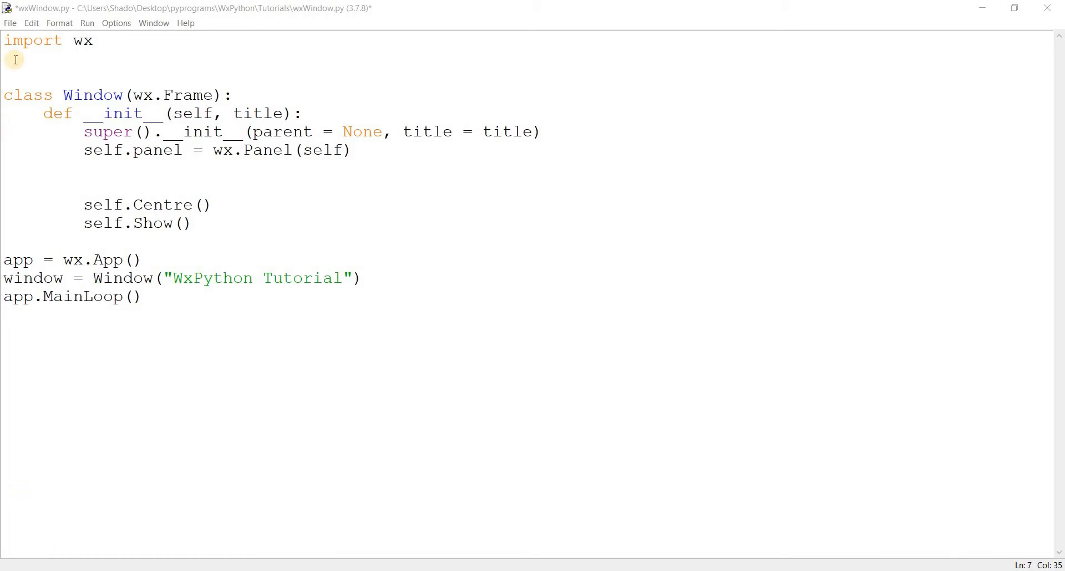
Begin a new line creating text = wx.TextCtrl(self.panel, ...) with a value argument
{"action": "left_click", "coordinate": [368, 151]}
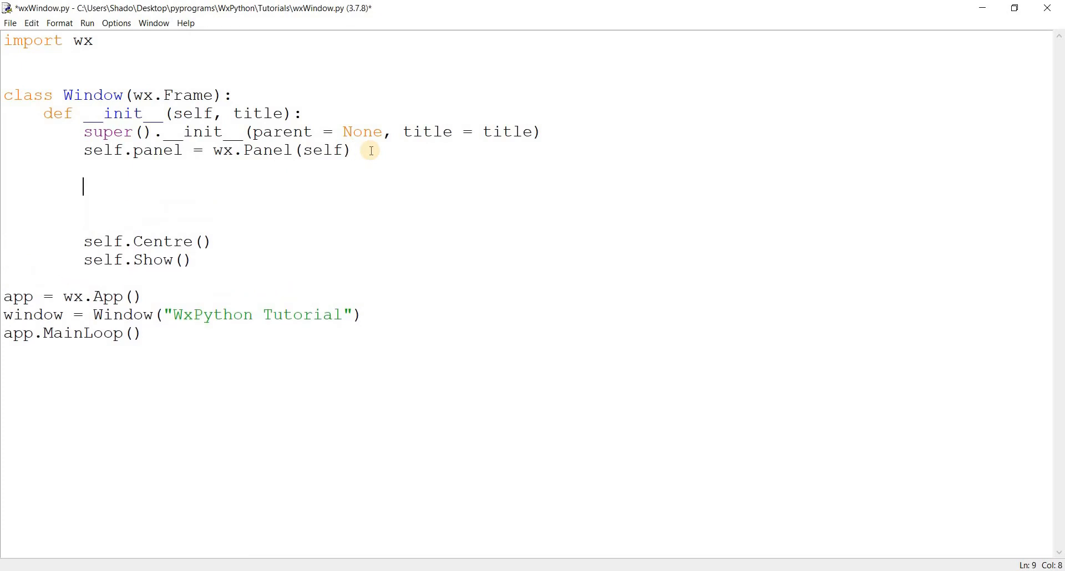
{"action": "type", "text": "text = w"}
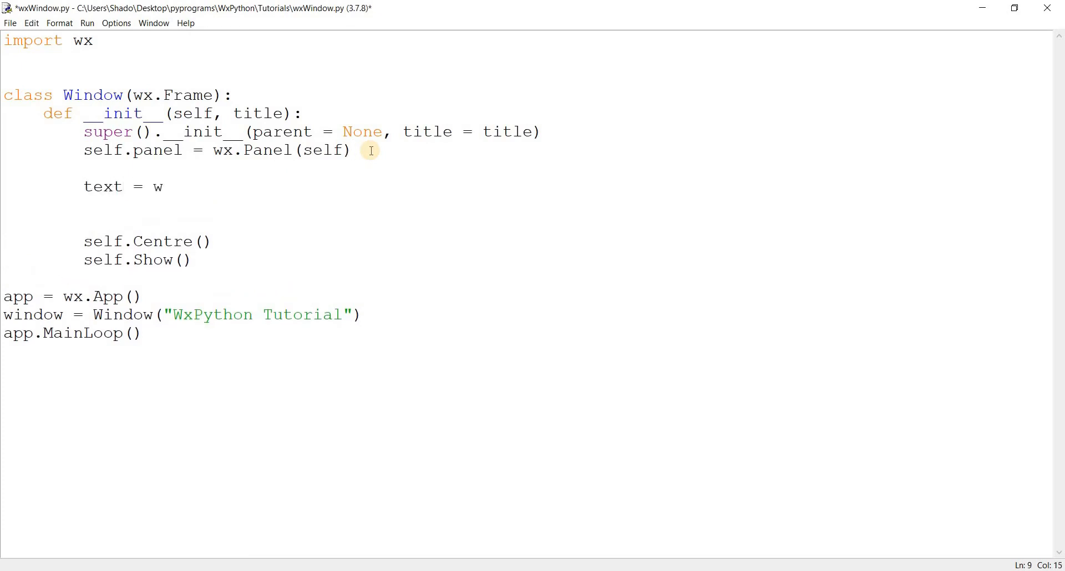
{"action": "type", "text": "x.TextCtr"}
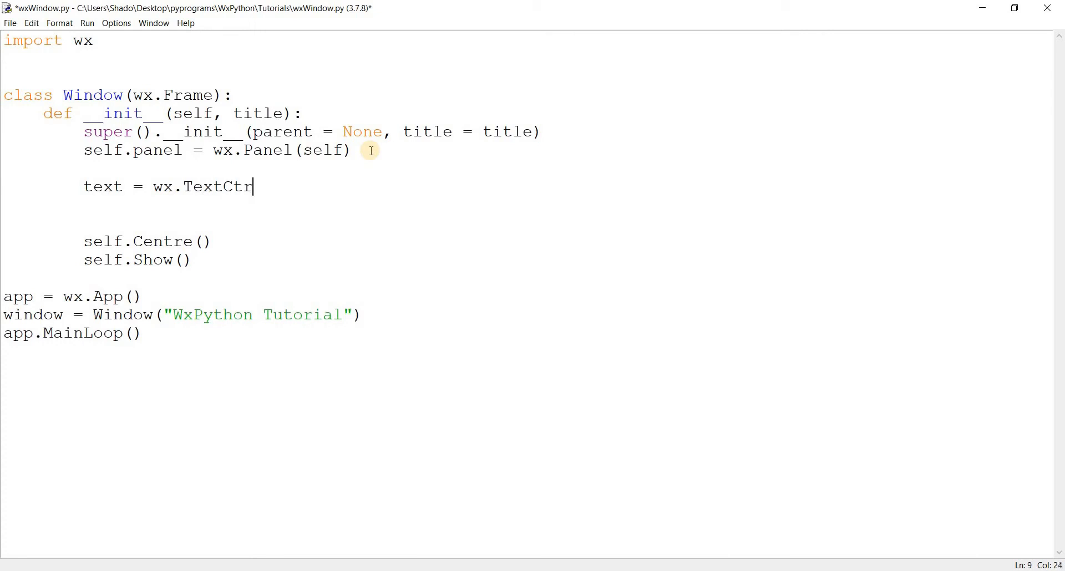
{"action": "type", "text": "l"}
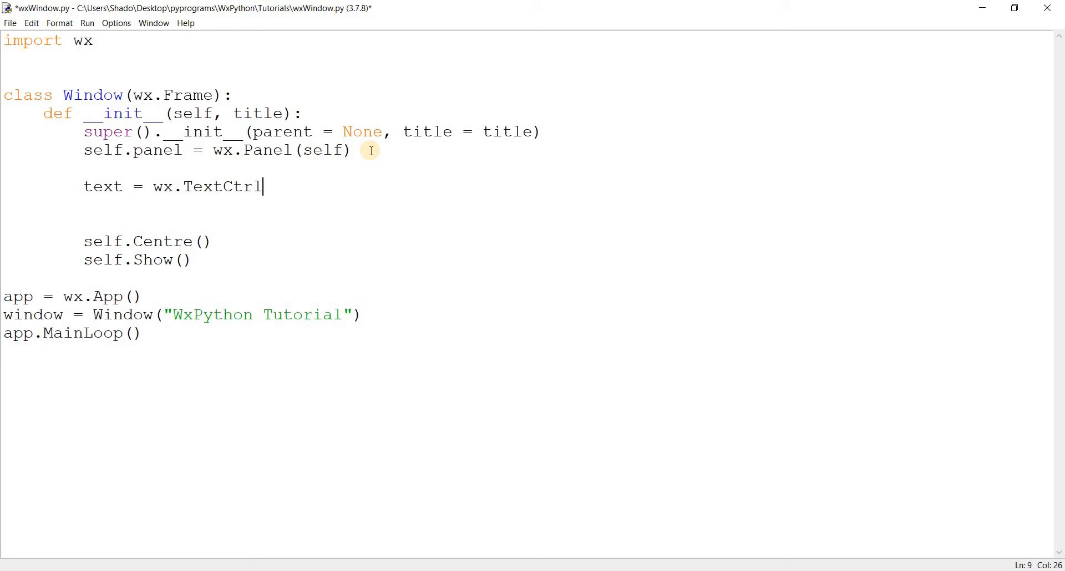
{"action": "type", "text": "(self.p"}
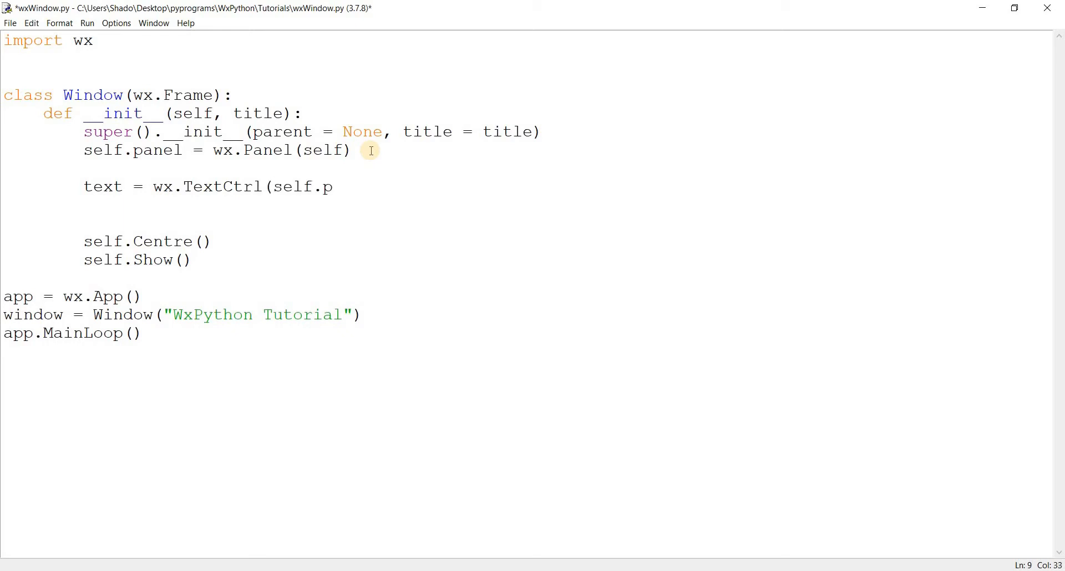
{"action": "type", "text": "anel,"}
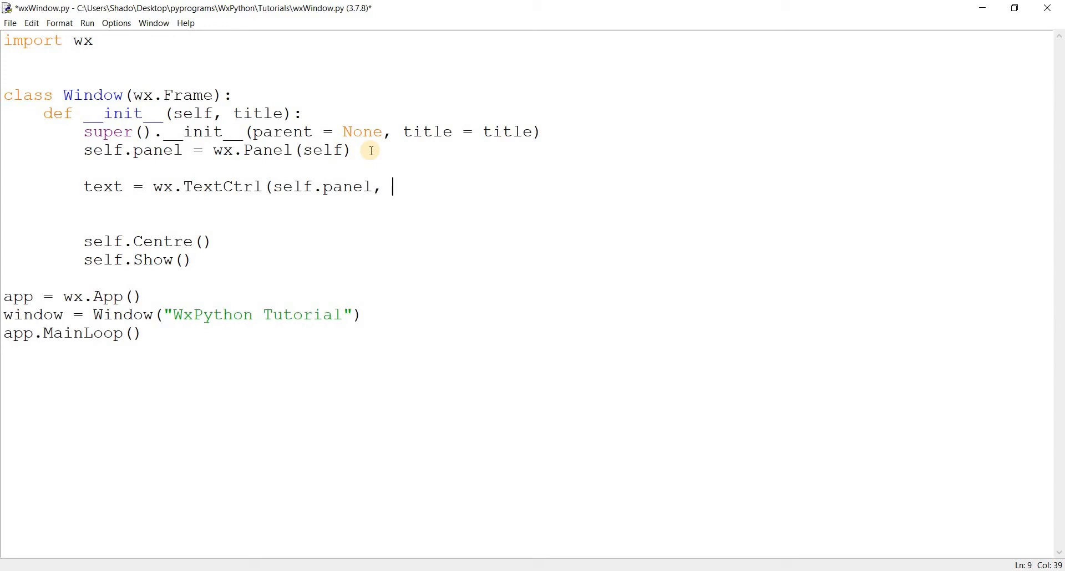
{"action": "type", "text": "value"}
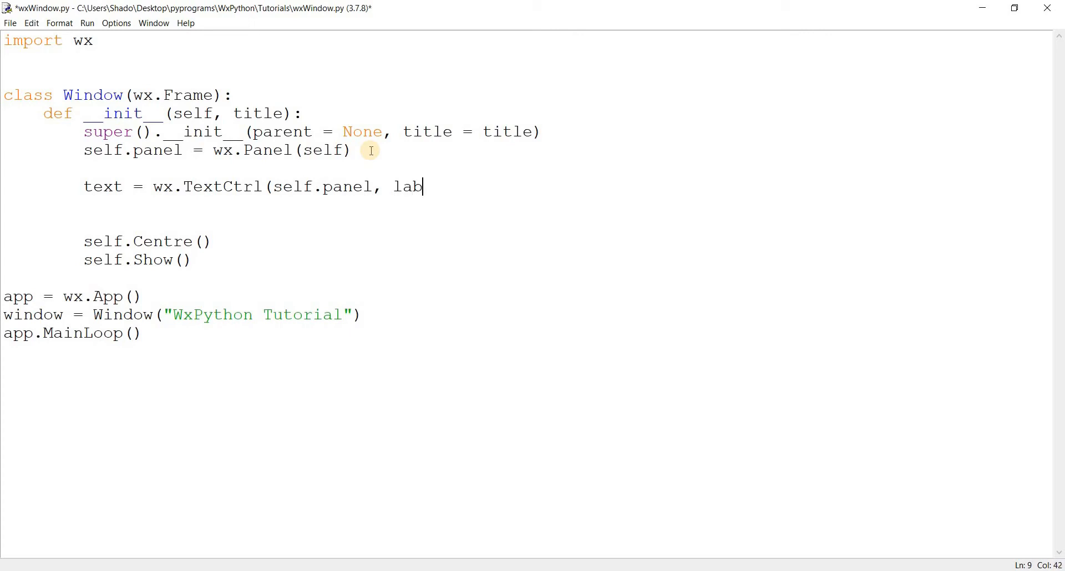
{"action": "key", "text": "BackSpace"}
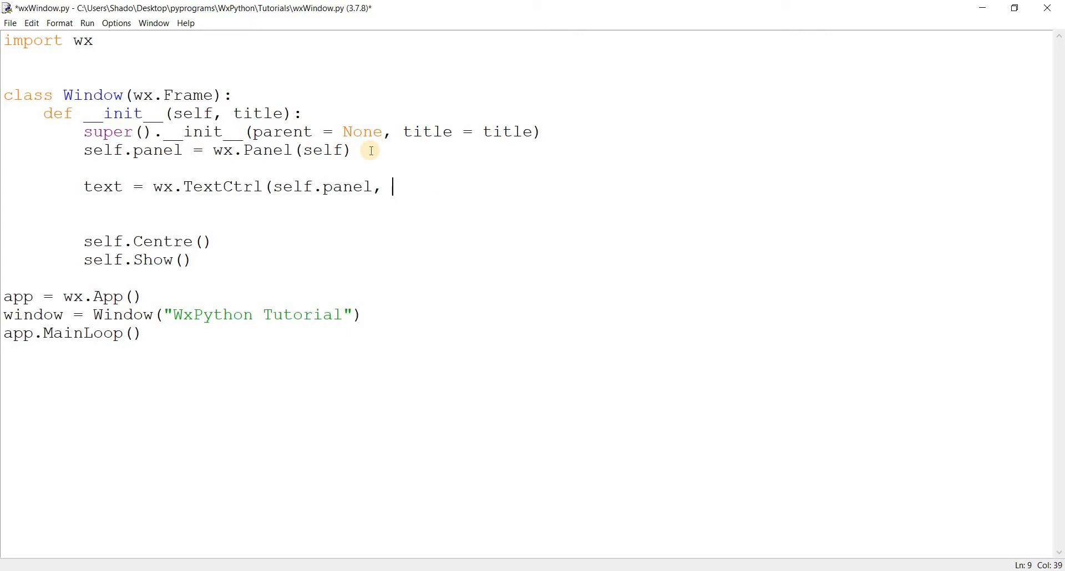
{"action": "type", "text": "value"}
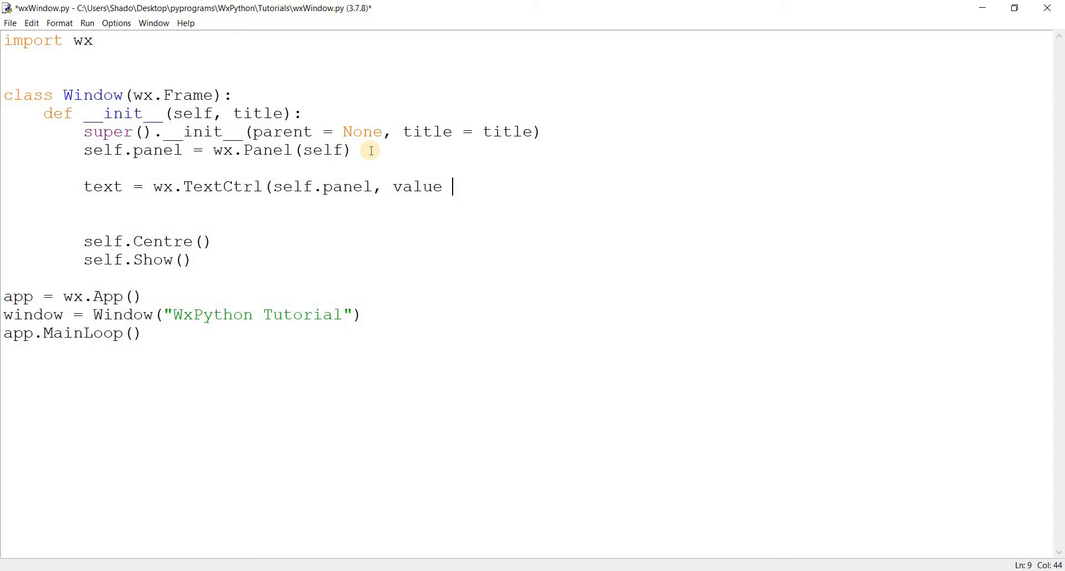
Give the TextCtrl value "default value" and pos (50, 50)
{"action": "type", "text": "= \"defau"}
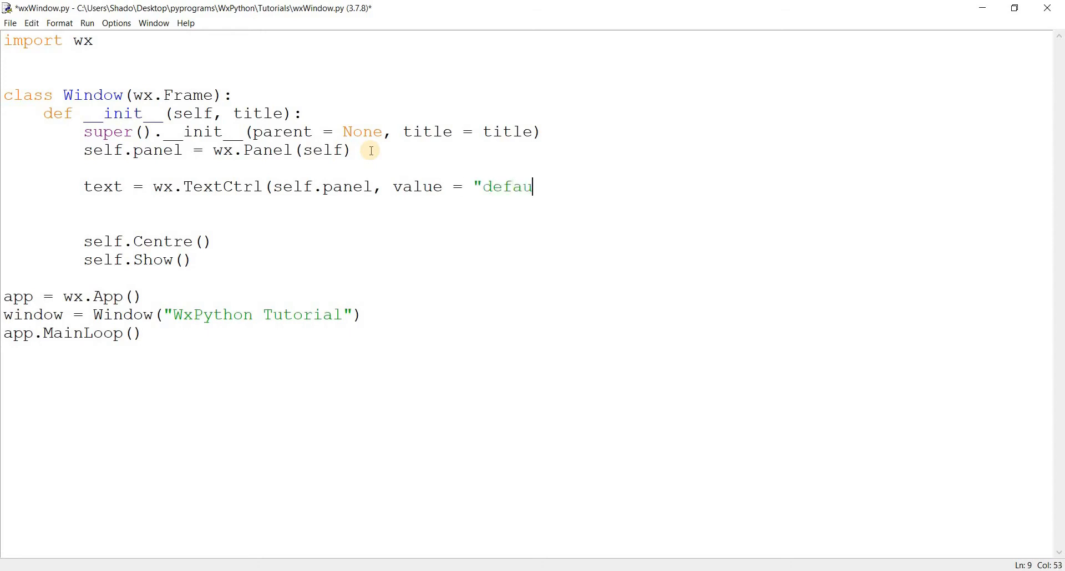
{"action": "type", "text": "lt value\","}
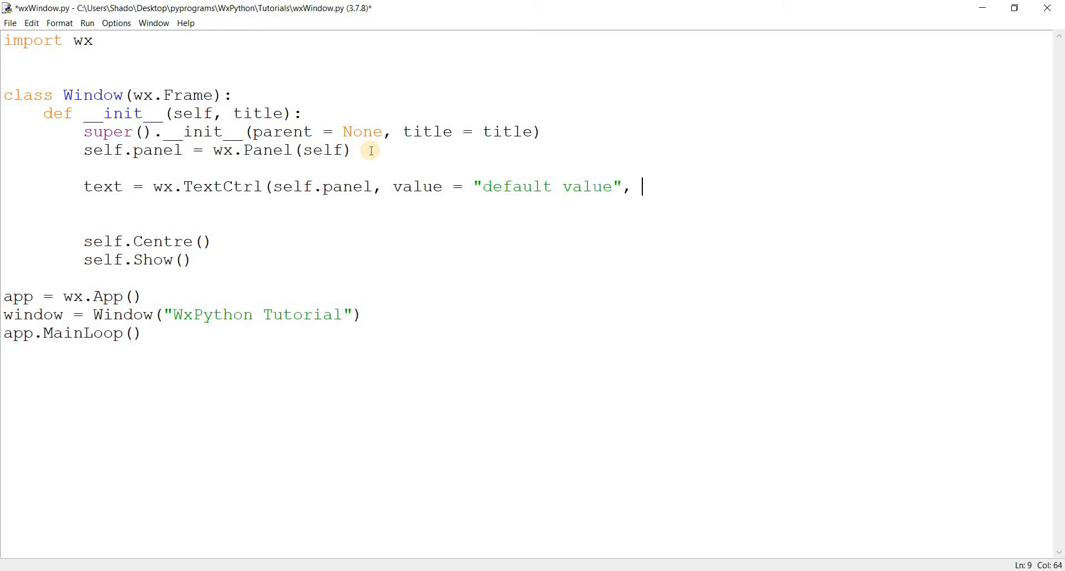
{"action": "type", "text": "pos ="}
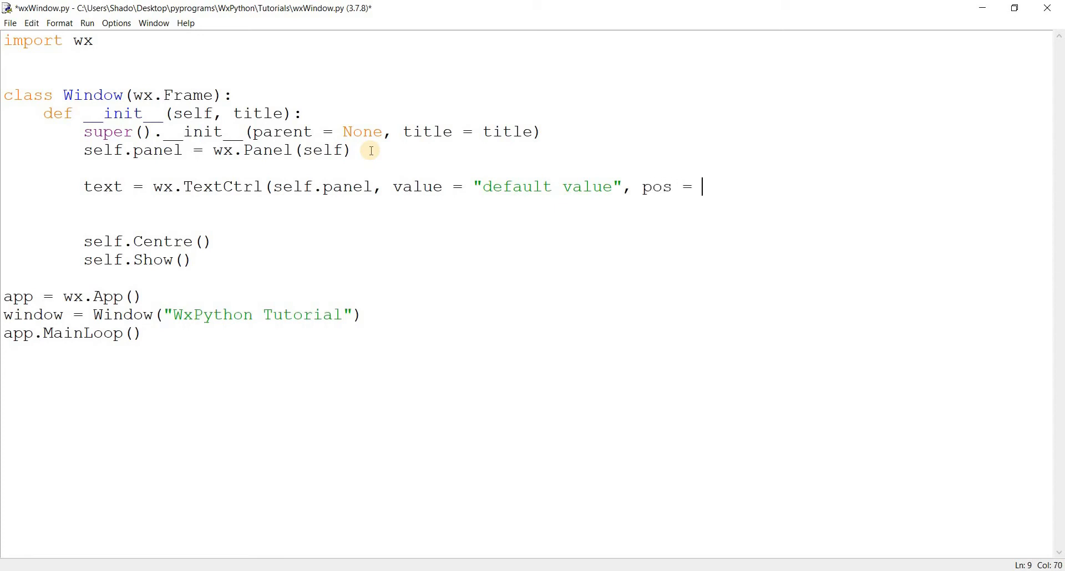
{"action": "type", "text": "("}
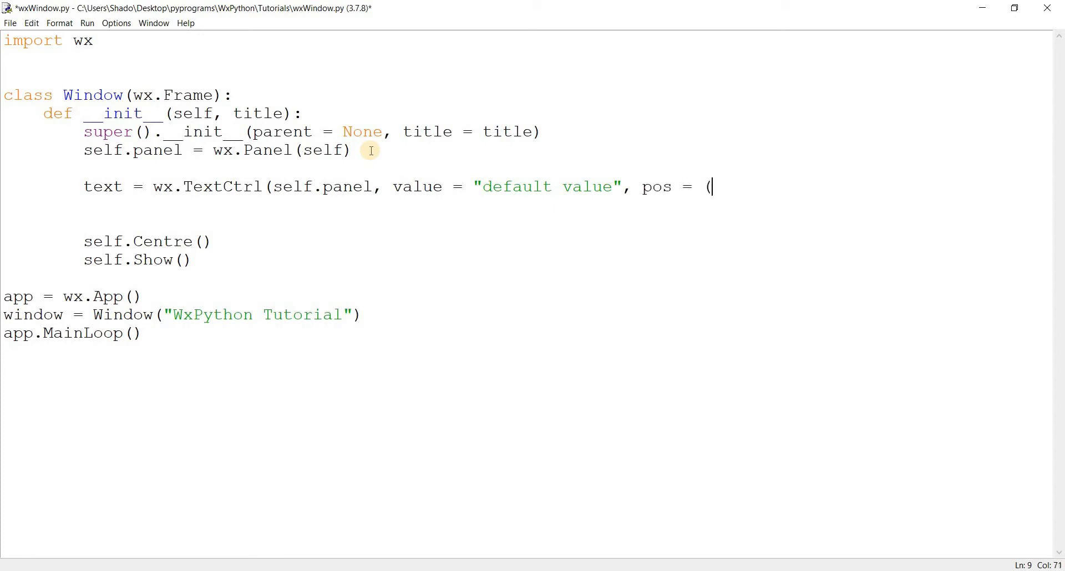
{"action": "type", "text": "(50, 50)"}
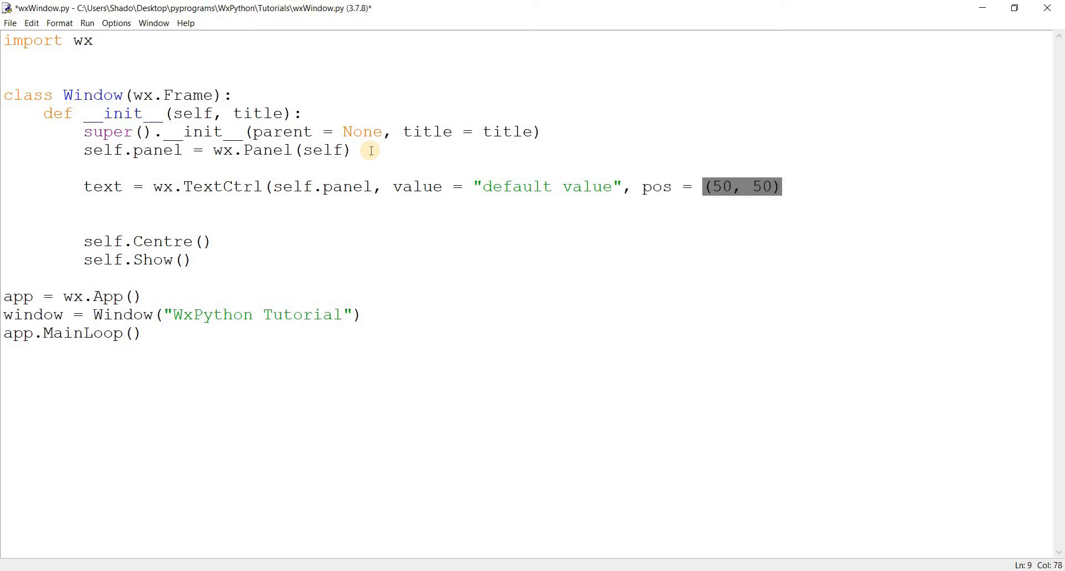
{"action": "type", "text": ")"}
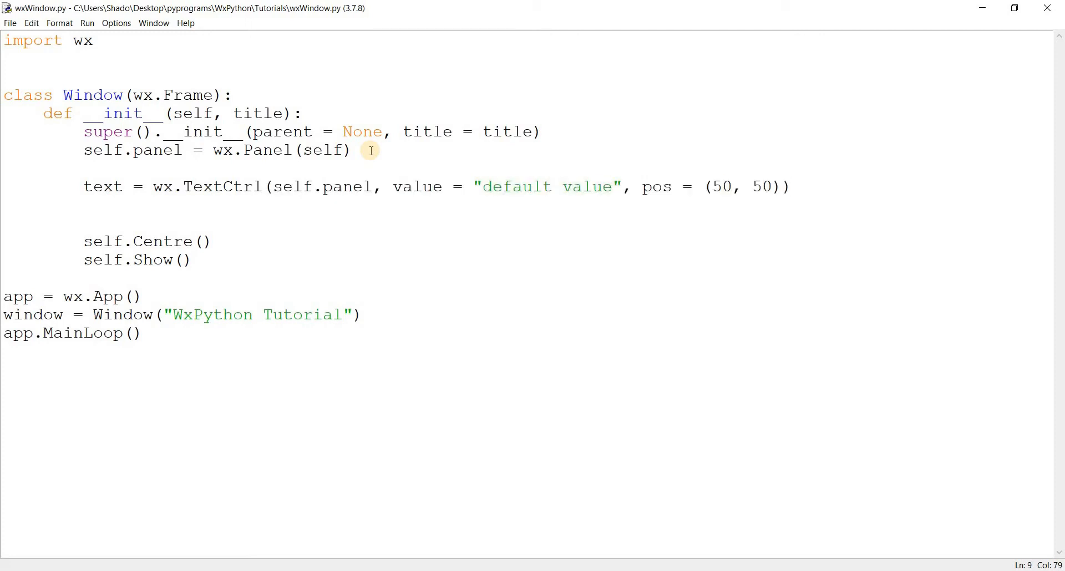
Run the script, type random characters into the text box, then close the WxPython Tutorial window
{"action": "key", "text": "F5"}
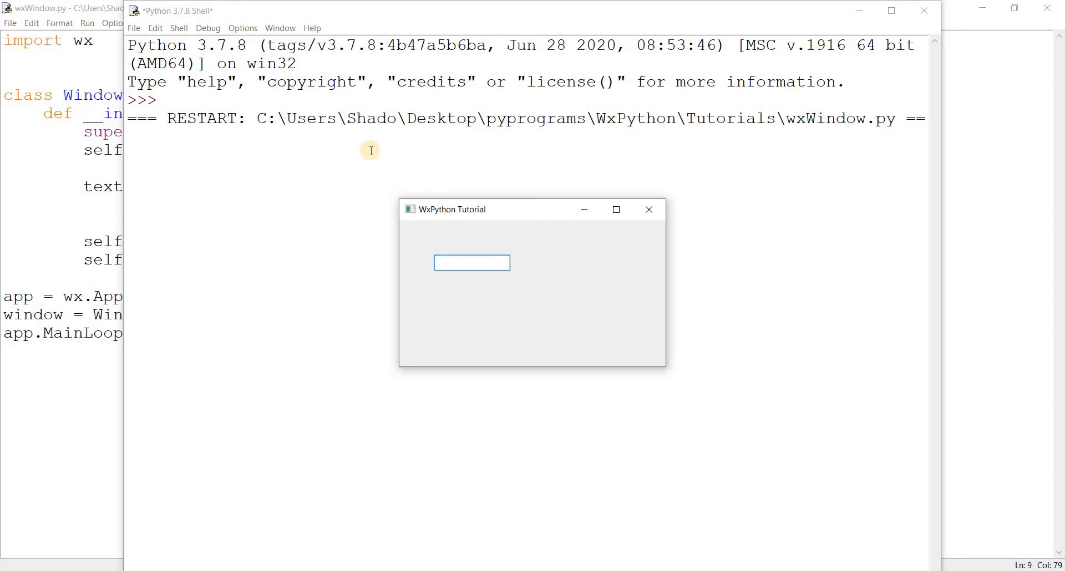
{"action": "type", "text": "ddhkhdkhdkhdks"}
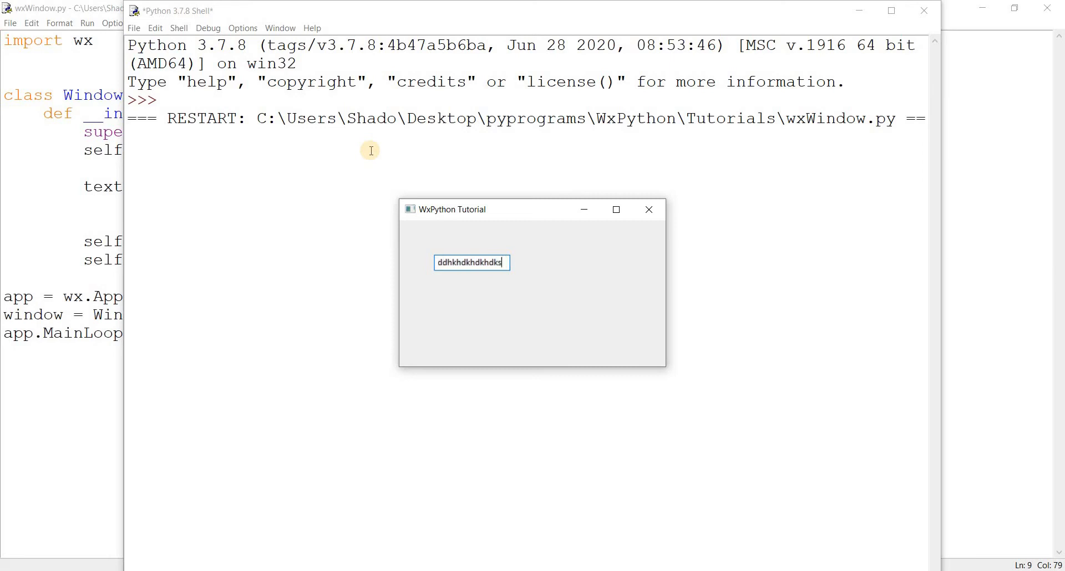
{"action": "type", "text": "jjkjkj"}
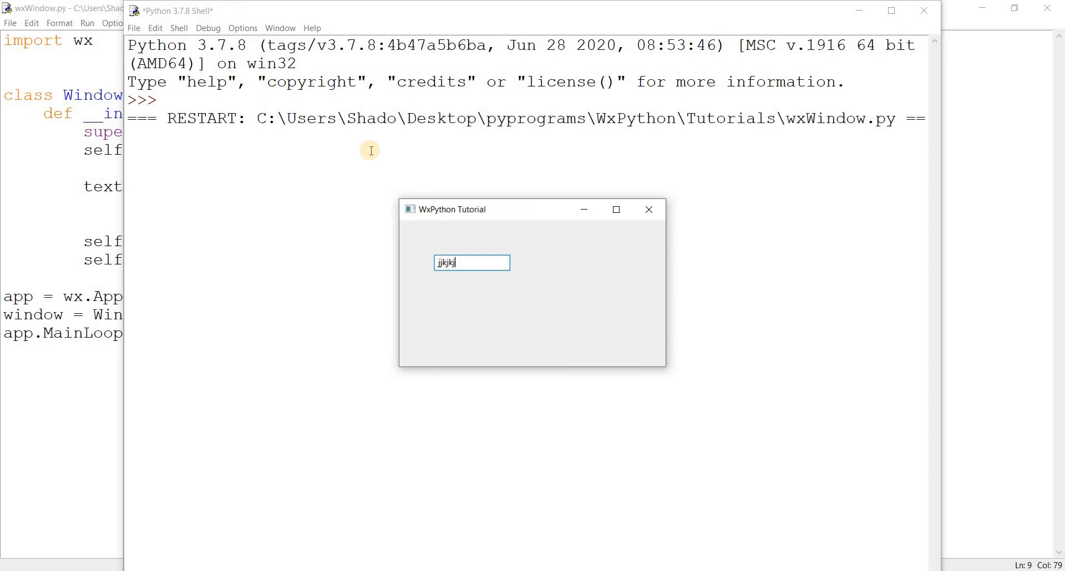
{"action": "type", "text": "nn"}
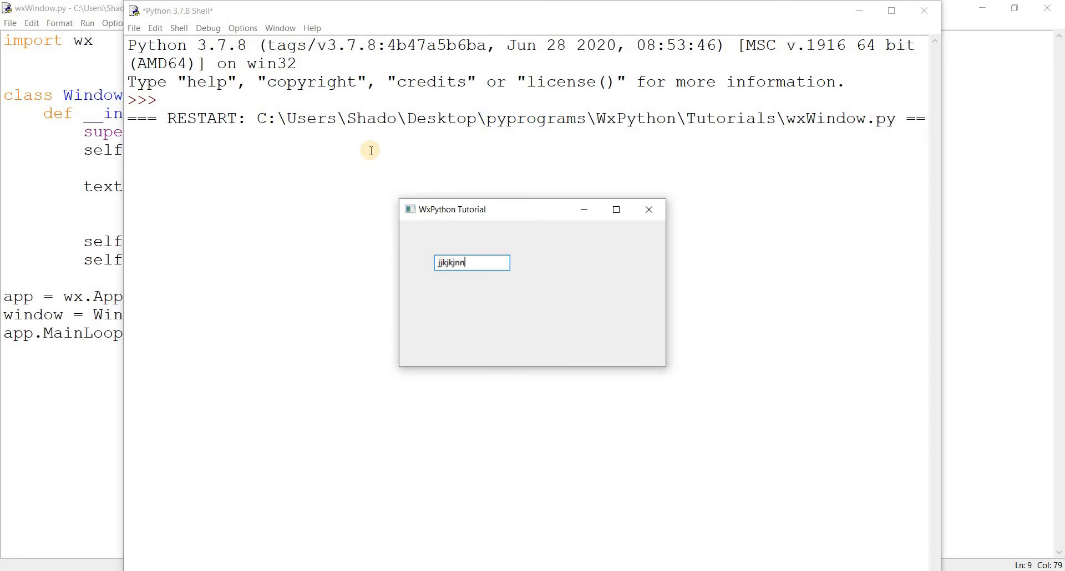
{"action": "type", "text": "bb"}
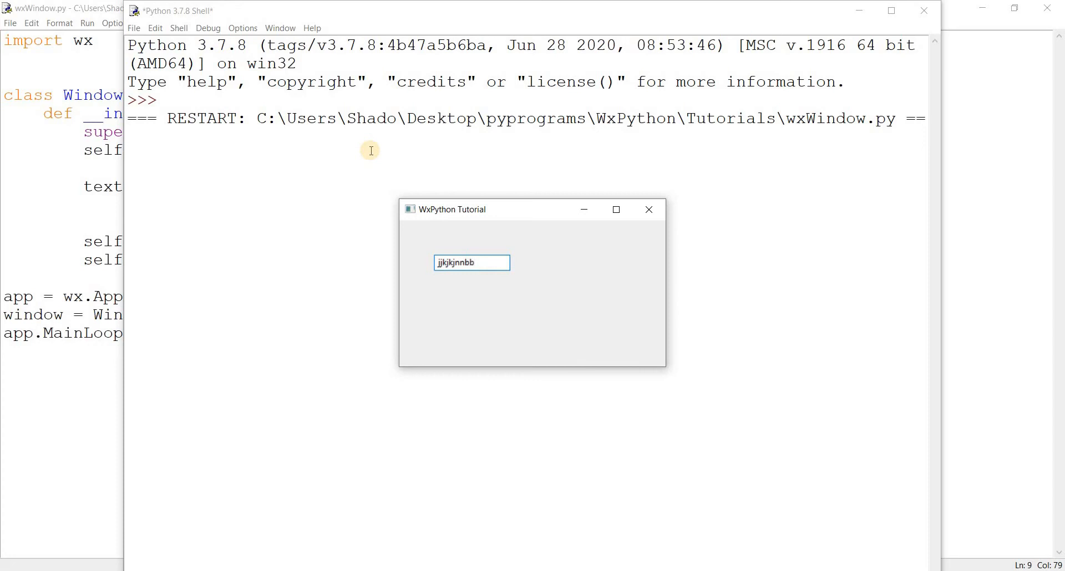
{"action": "type", "text": "h"}
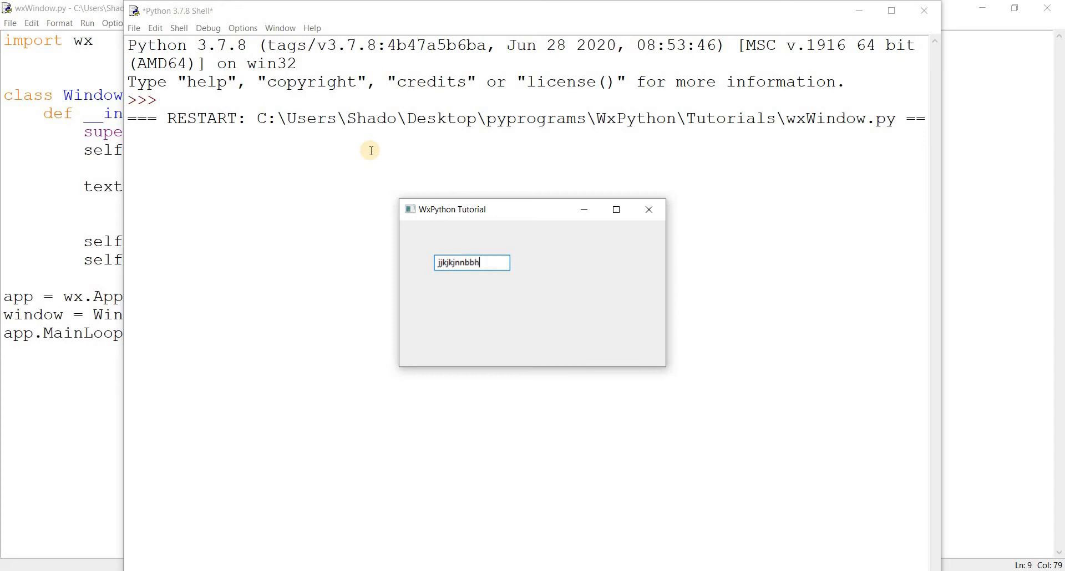
{"action": "type", "text": "hhhhhhhhhhhhh"}
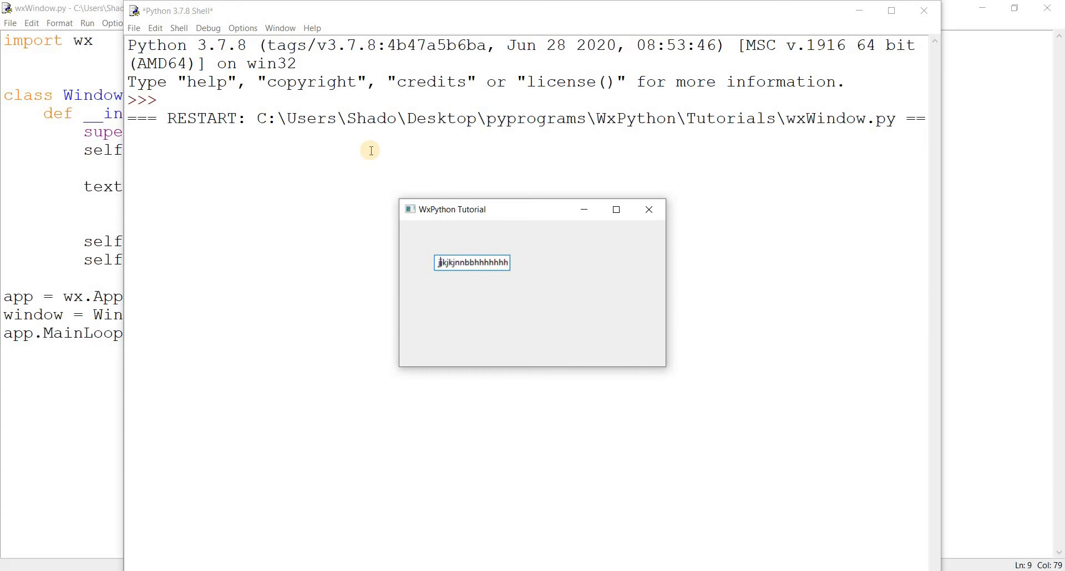
{"action": "mouse_move", "coordinate": [661, 218]}
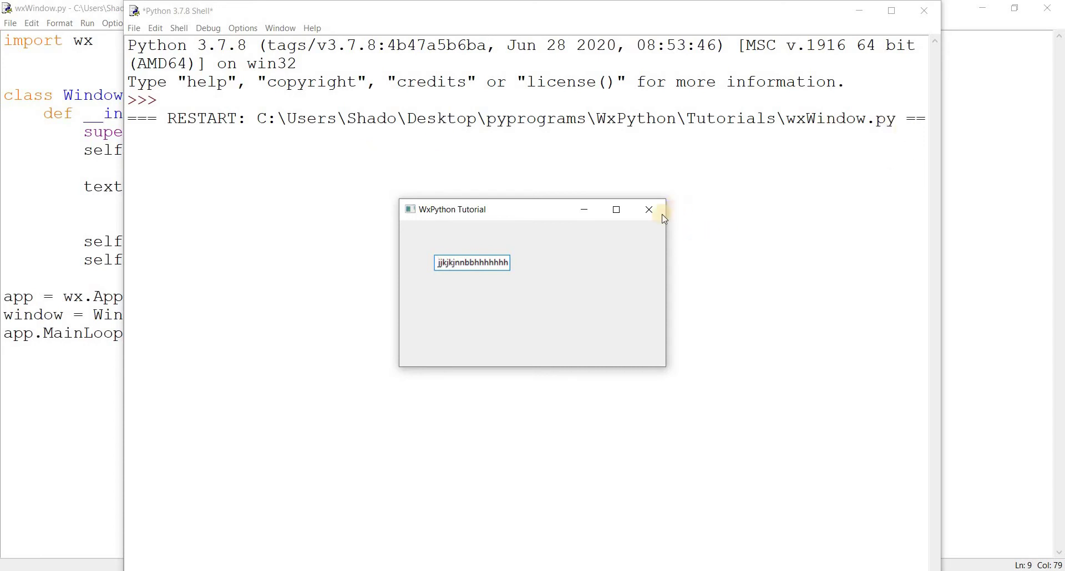
{"action": "left_click", "coordinate": [648, 210]}
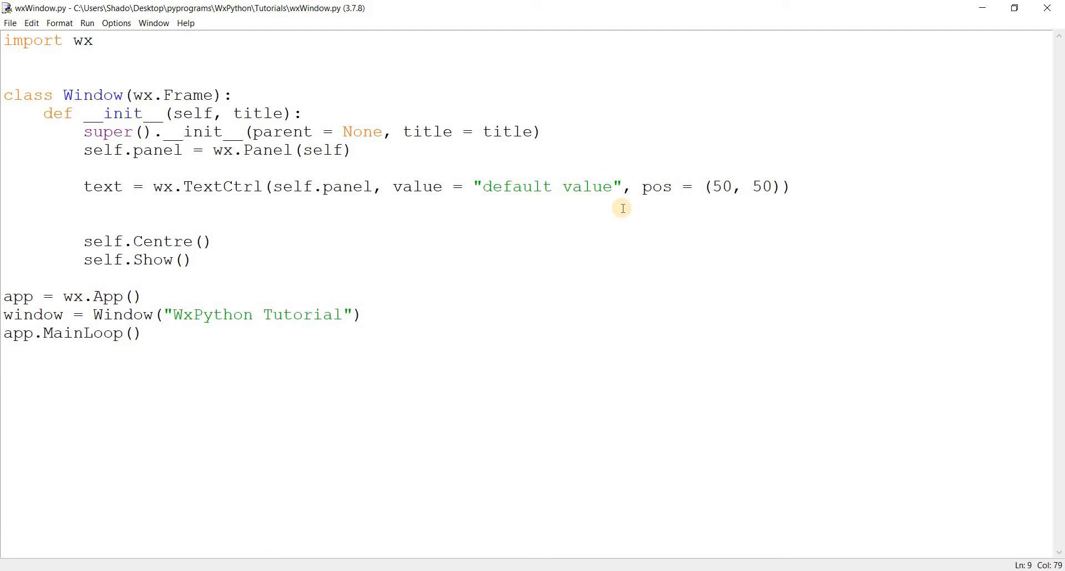
Start a new empty line below the TextCtrl line
{"action": "left_click", "coordinate": [792, 187]}
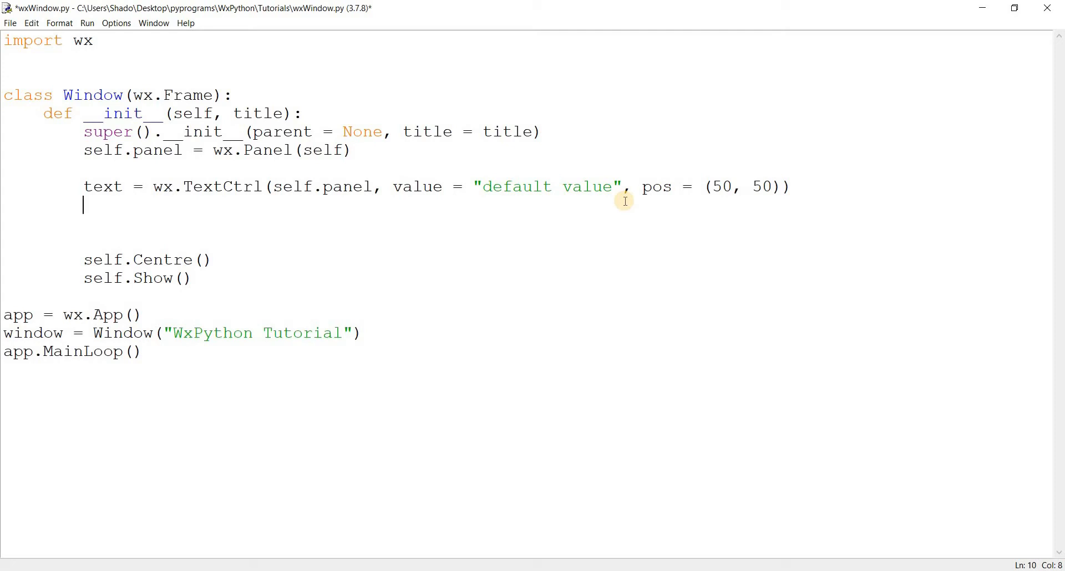
Begin a text.Bind(wx.TE_TEXT, ...) call on the text control
{"action": "type", "text": "text"}
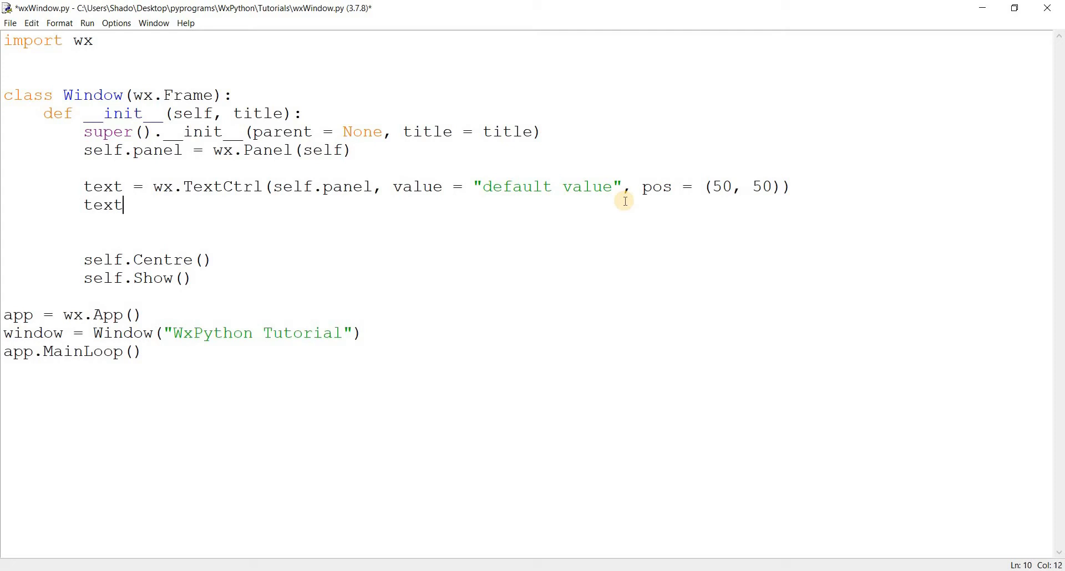
{"action": "type", "text": ".Bind(wx"}
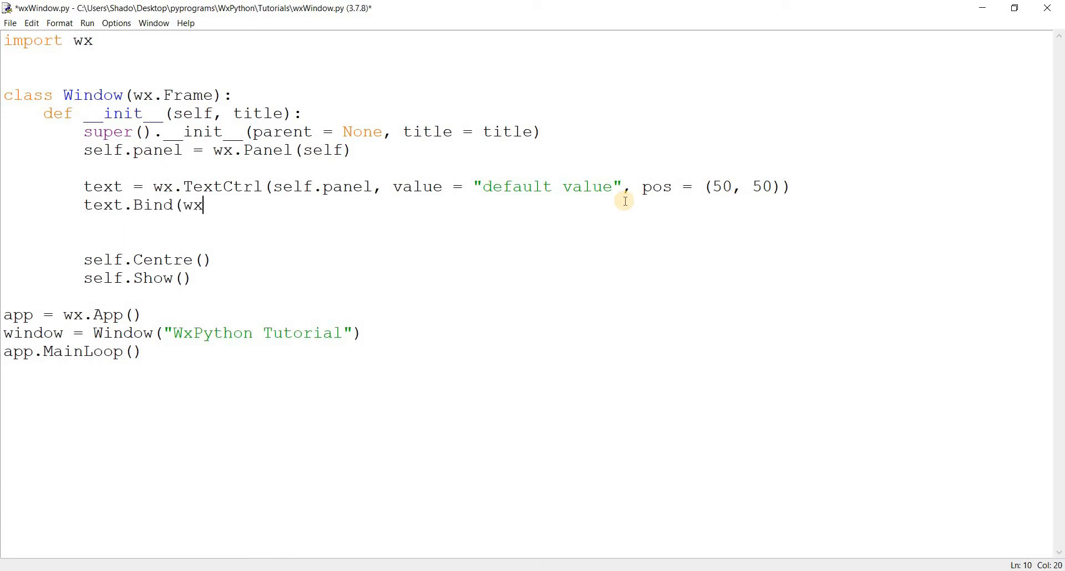
{"action": "type", "text": "."}
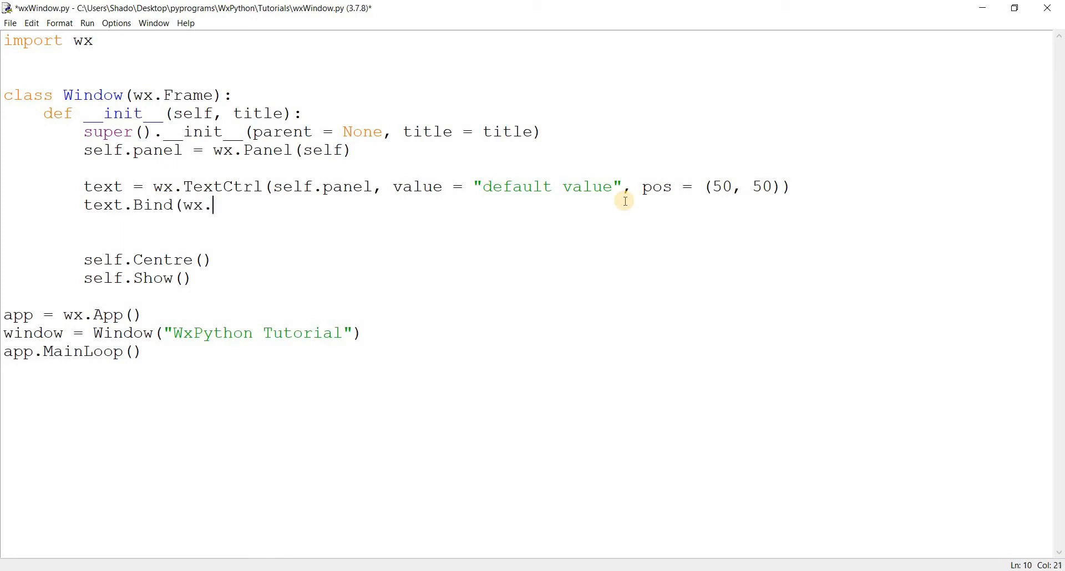
{"action": "type", "text": "TE+"}
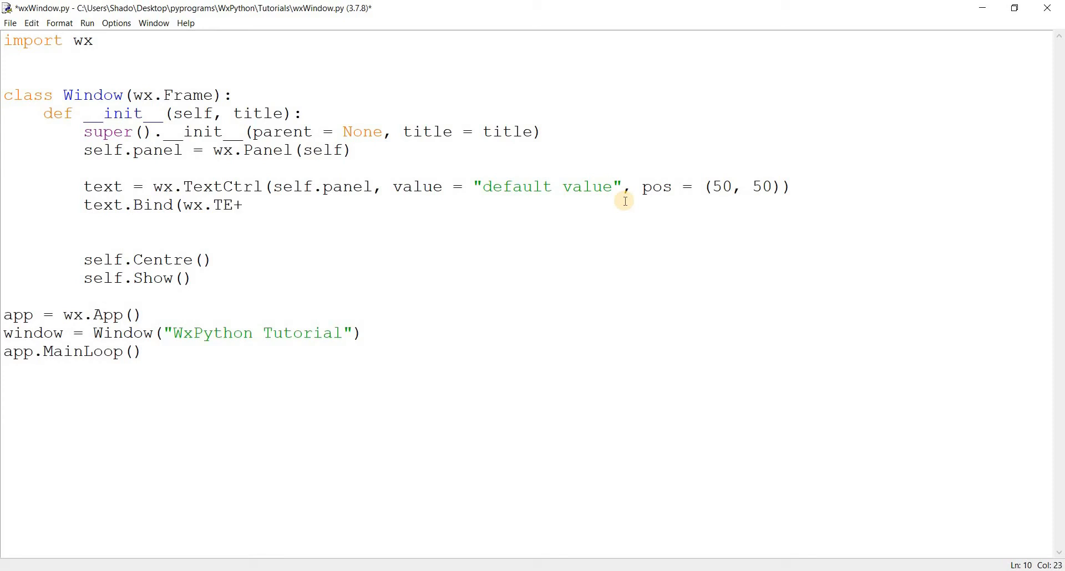
{"action": "type", "text": "_TEXT"}
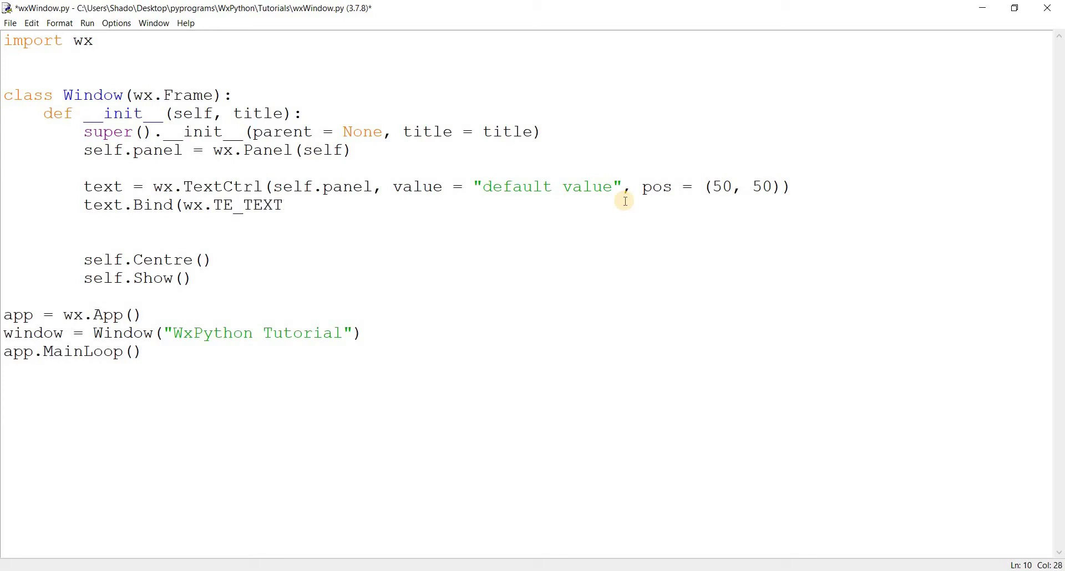
{"action": "type", "text": "\", \""}
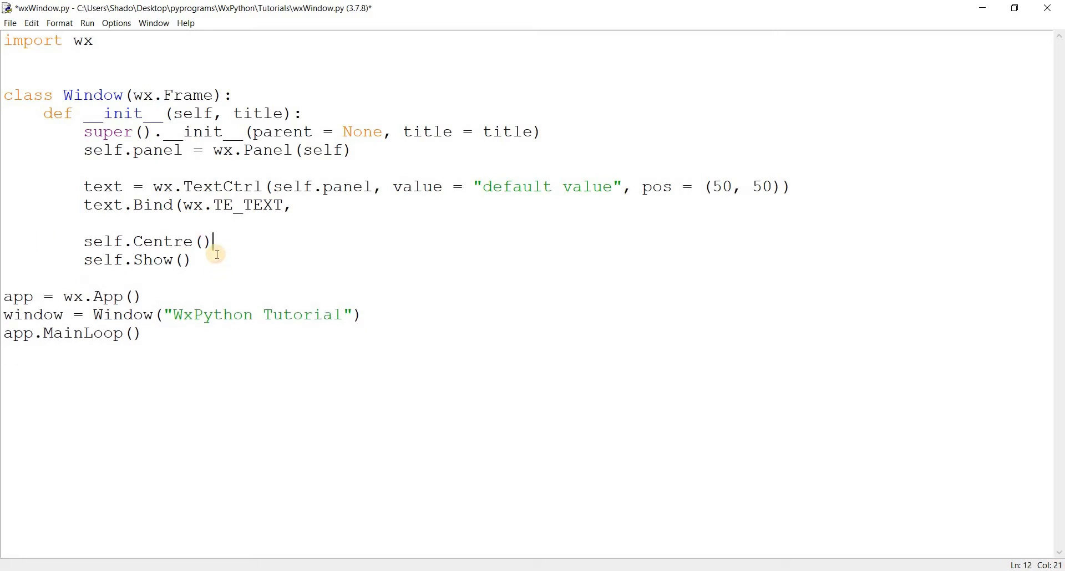
Define OnPress(self, e) printing "The text has been changed"
{"action": "type", "text": "def"}
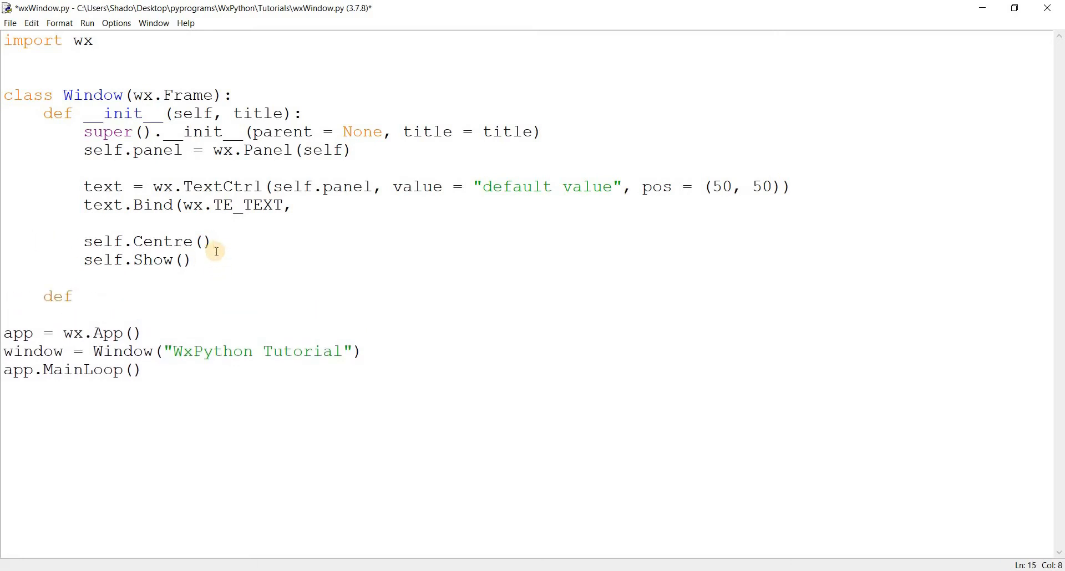
{"action": "type", "text": "OnPr"}
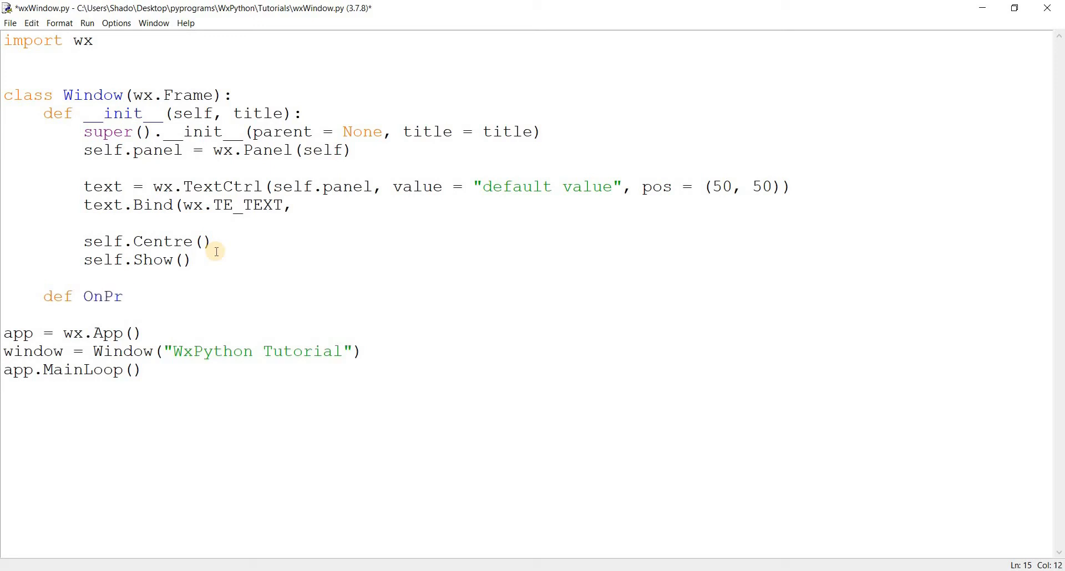
{"action": "type", "text": "ess("}
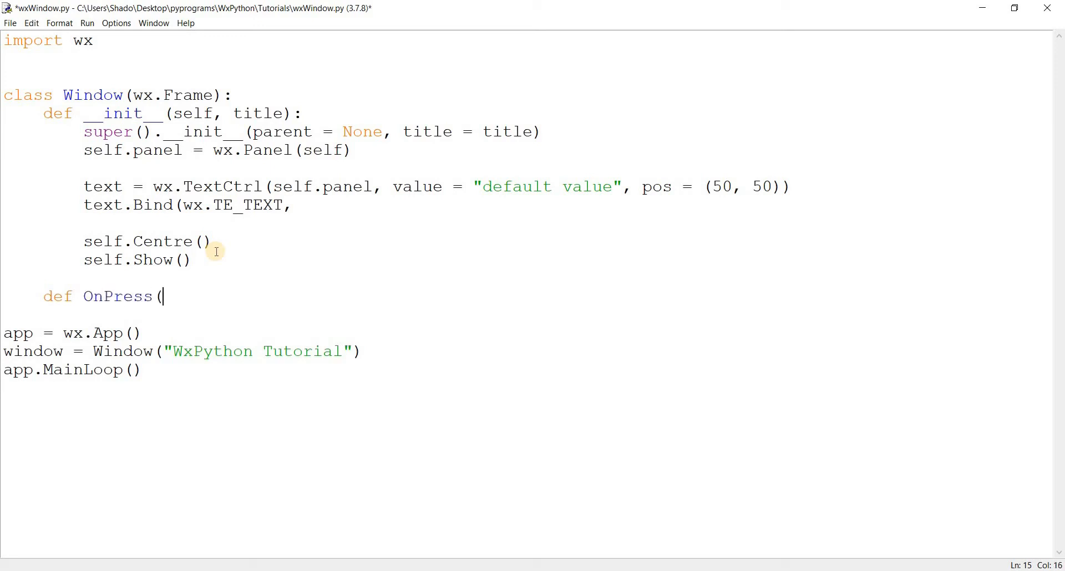
{"action": "type", "text": "self, e):"}
{"action": "type", "text": "pr"}
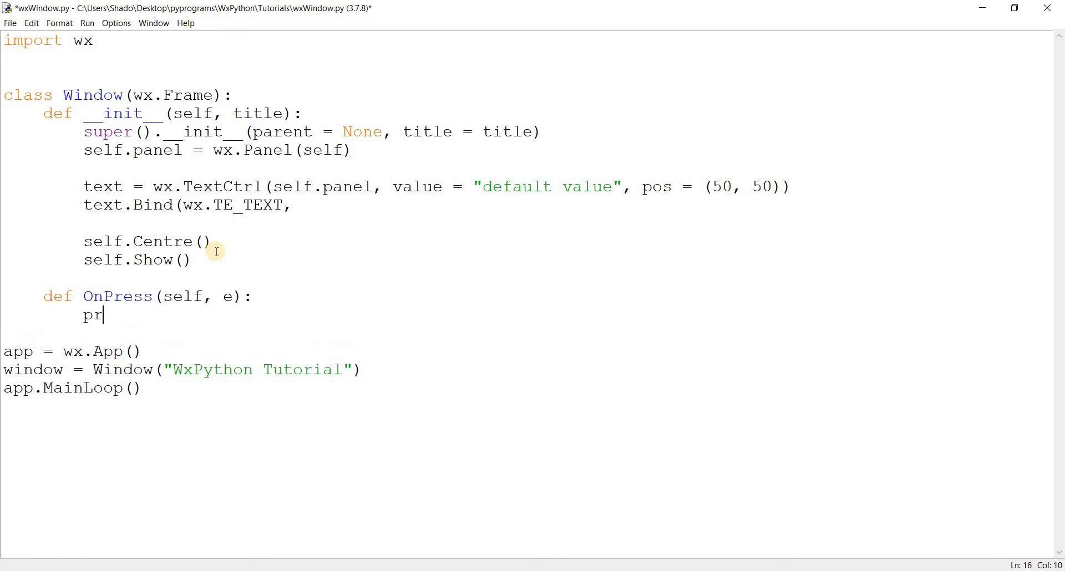
{"action": "type", "text": "int(\"A"}
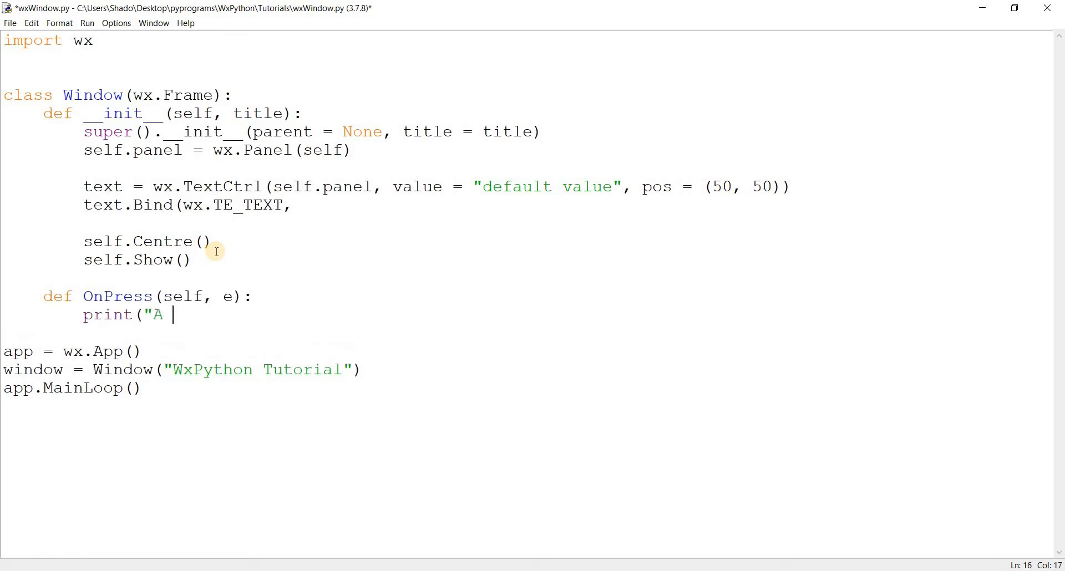
{"action": "type", "text": "he"}
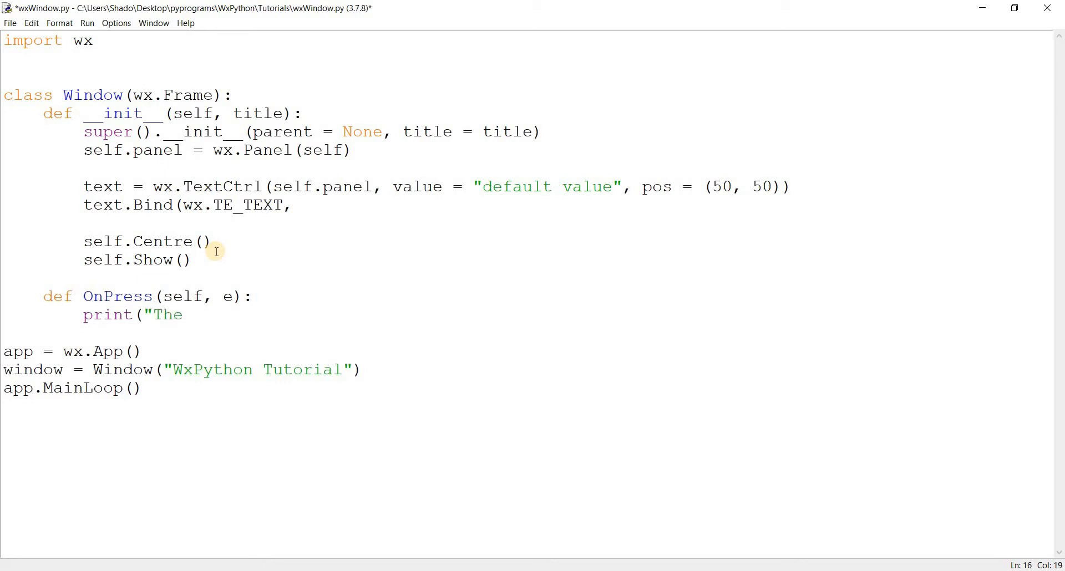
{"action": "type", "text": "text has been cha"}
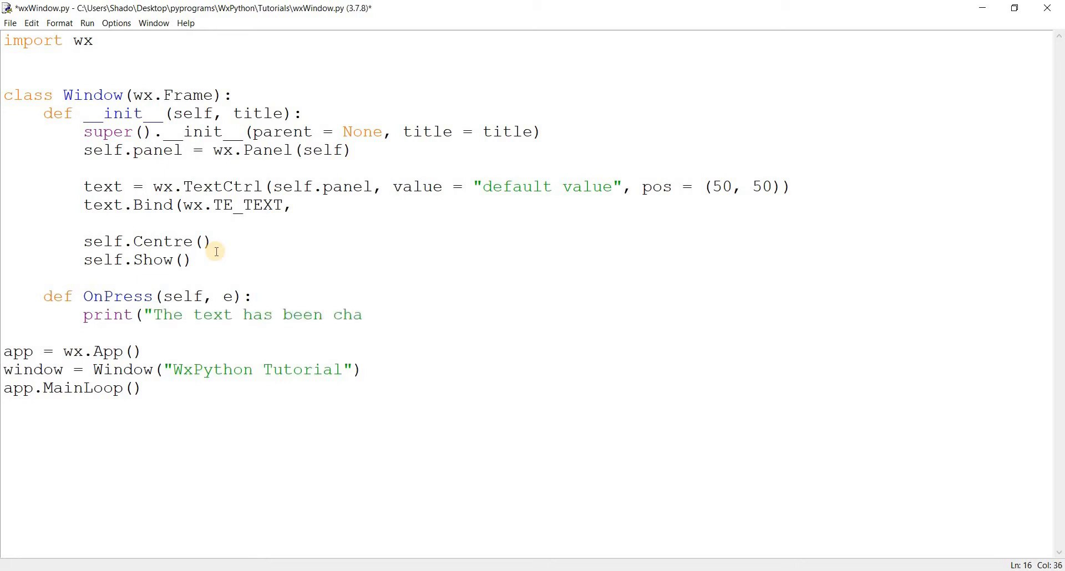
{"action": "type", "text": "nged\")"}
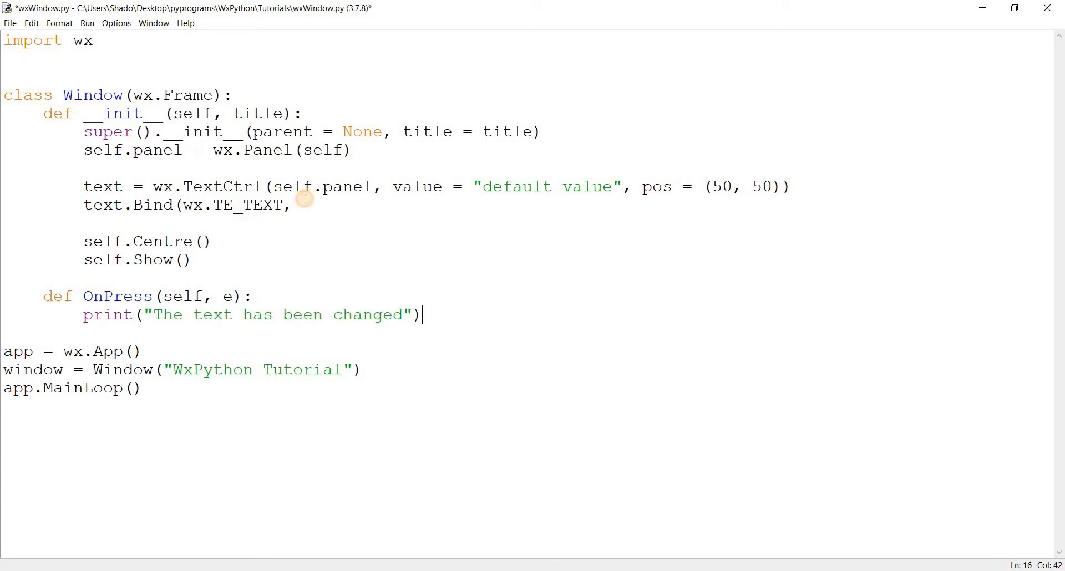
Complete the Bind with self.OnPress, save, correct TE_TEXT to EVT_TEXT and run the script
{"action": "type", "text": "self.O"}
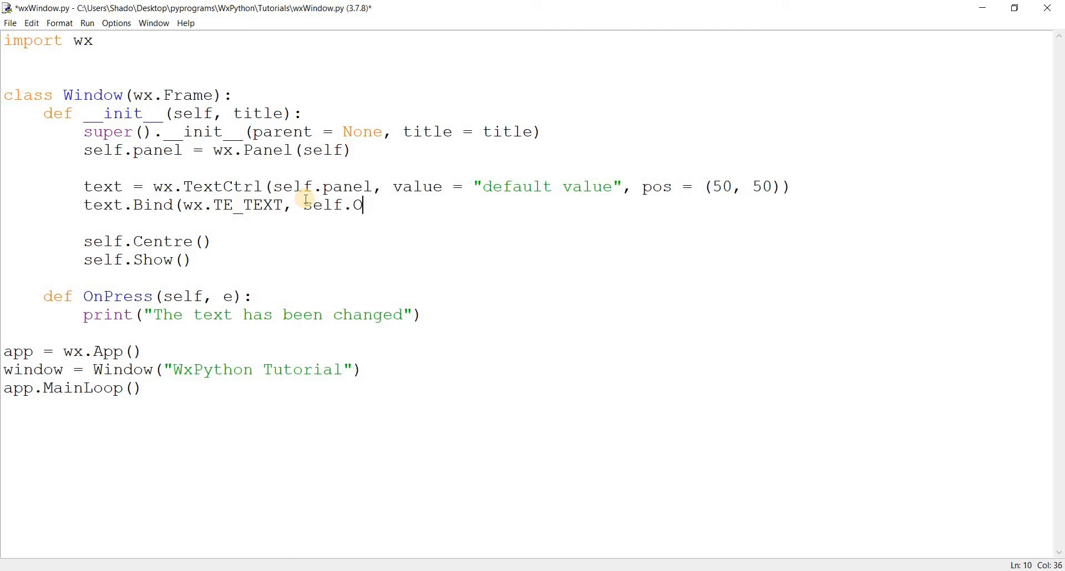
{"action": "type", "text": "nPress)"}
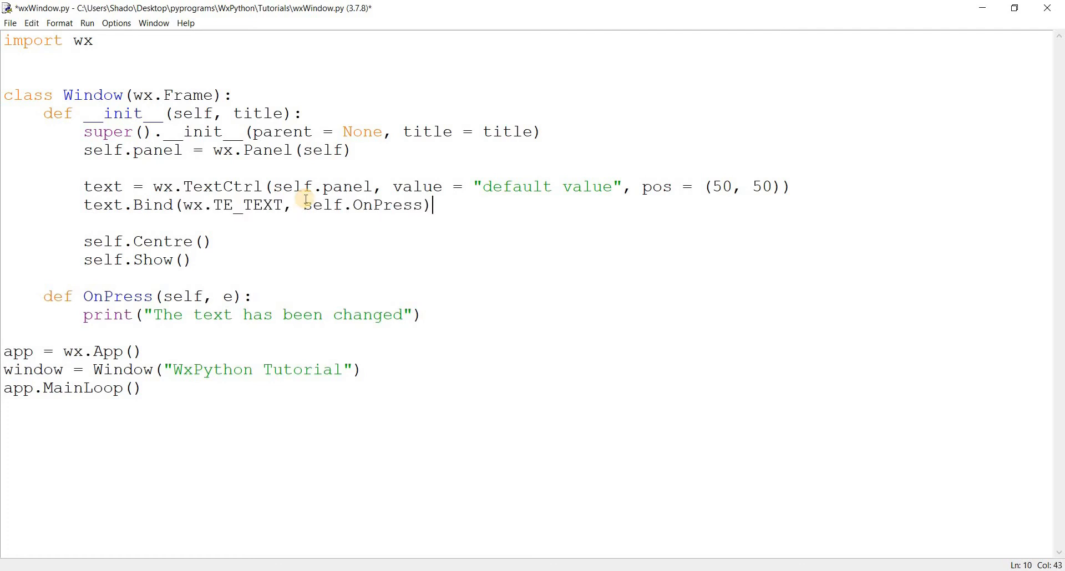
{"action": "key", "text": "ctrl+s"}
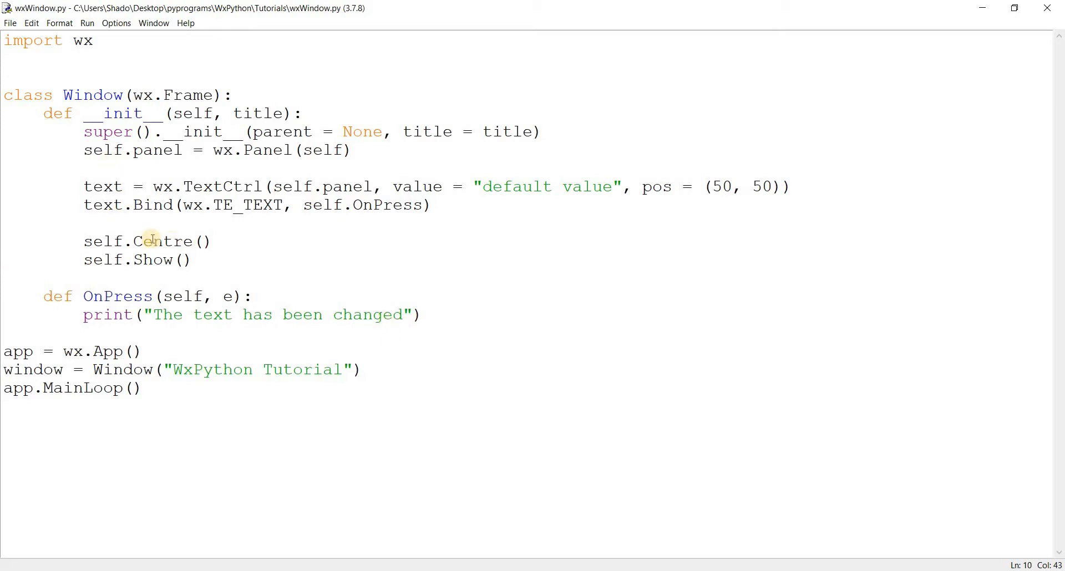
{"action": "double_click", "coordinate": [102, 187]}
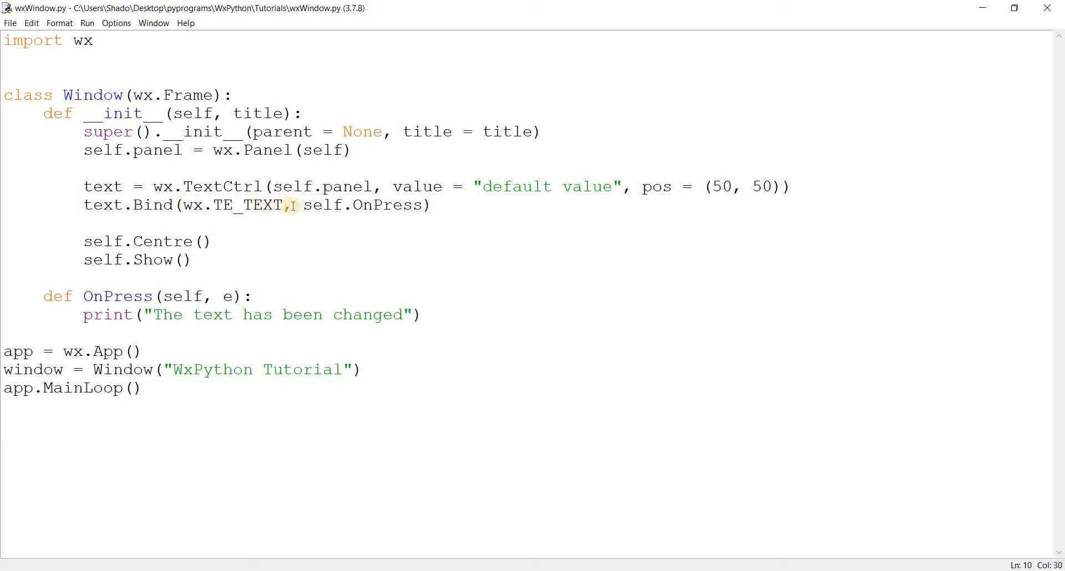
{"action": "left_click_drag", "start_coordinate": [303, 205], "coordinate": [419, 205]}
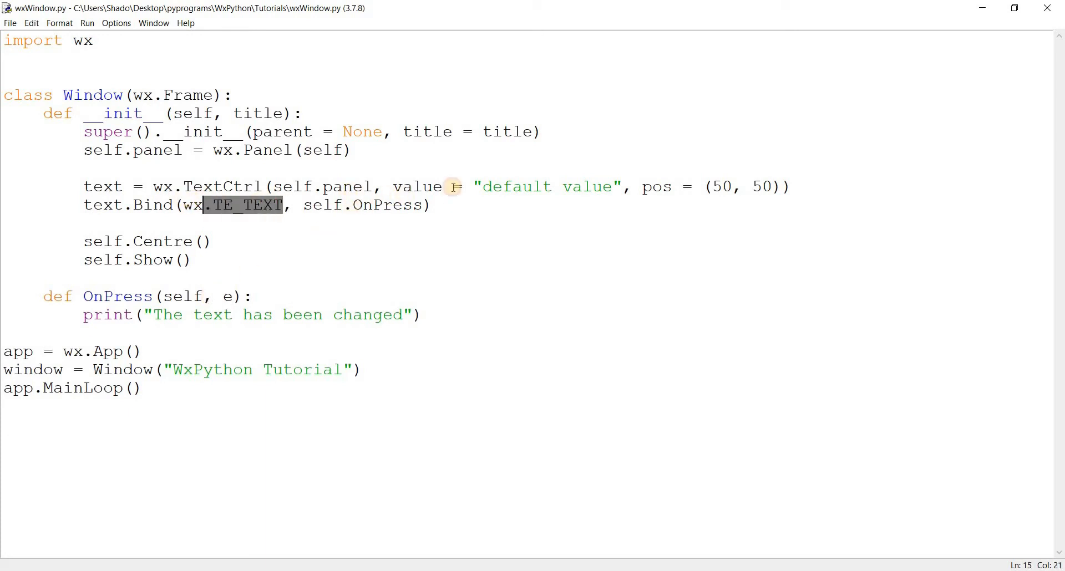
{"action": "key", "text": "F5"}
{"action": "type", "text": "EV"}
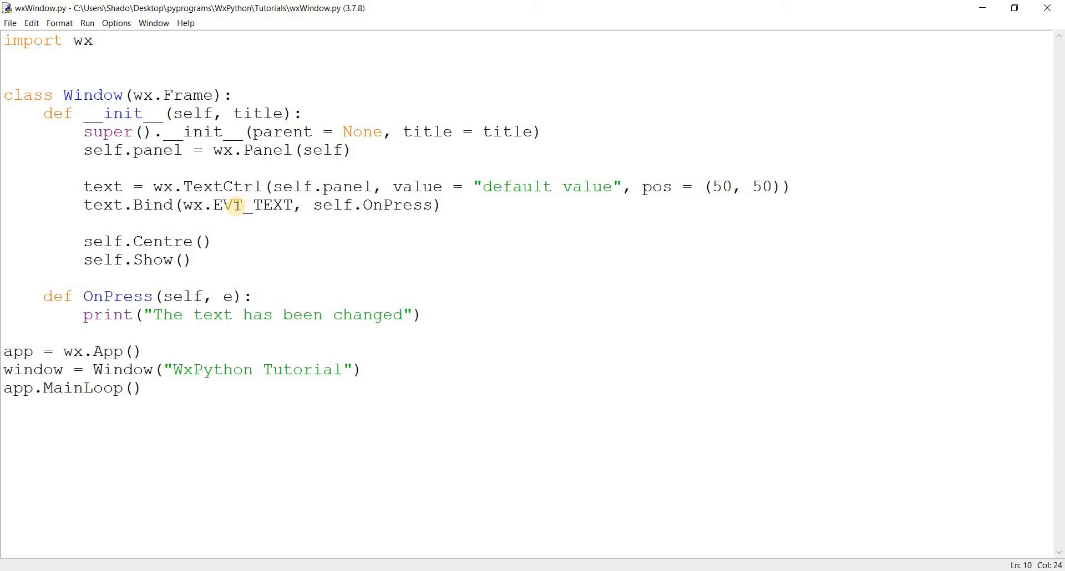
{"action": "key", "text": "F5"}
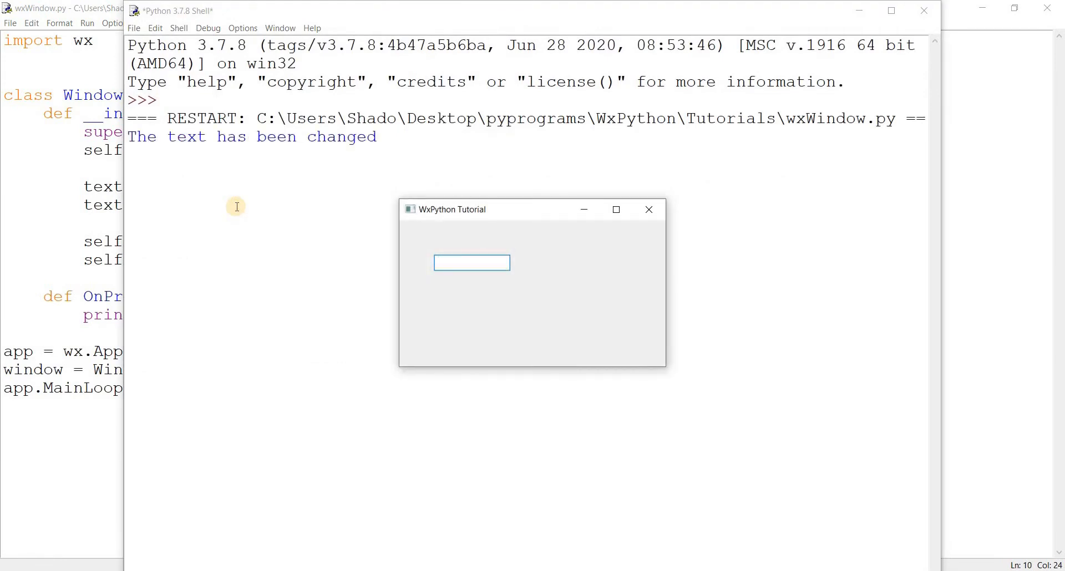
Type Hello into the running window's text field, watching change messages, then return to the source
{"action": "left_click", "coordinate": [472, 263]}
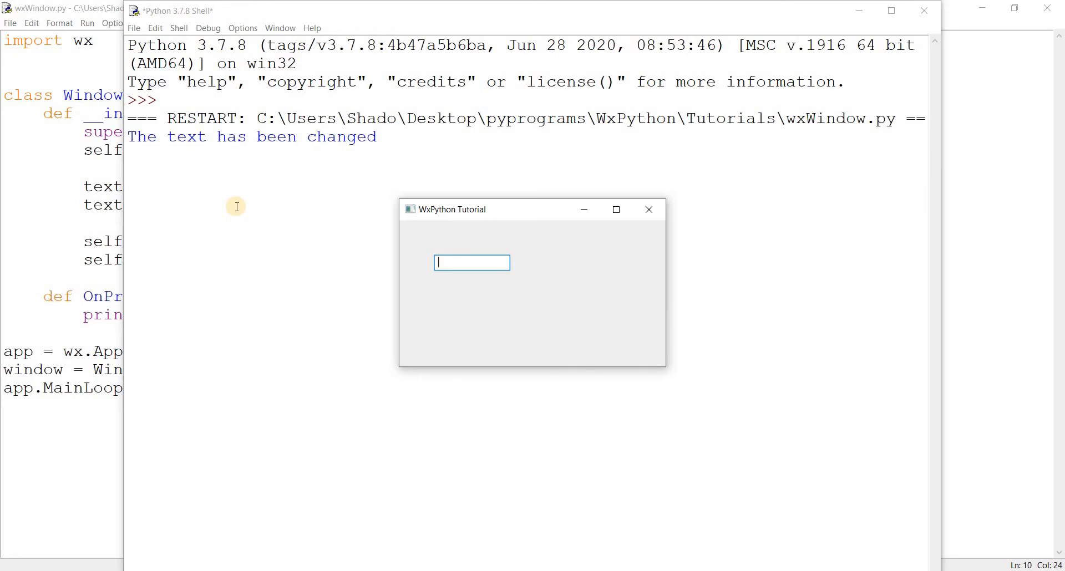
{"action": "type", "text": "Hello"}
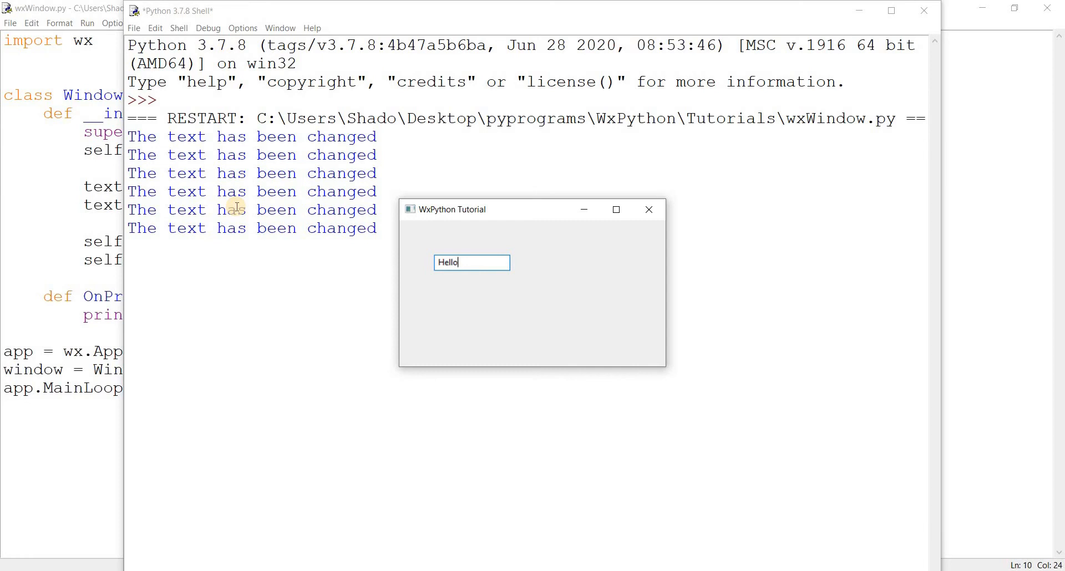
{"action": "mouse_move", "coordinate": [1001, 245]}
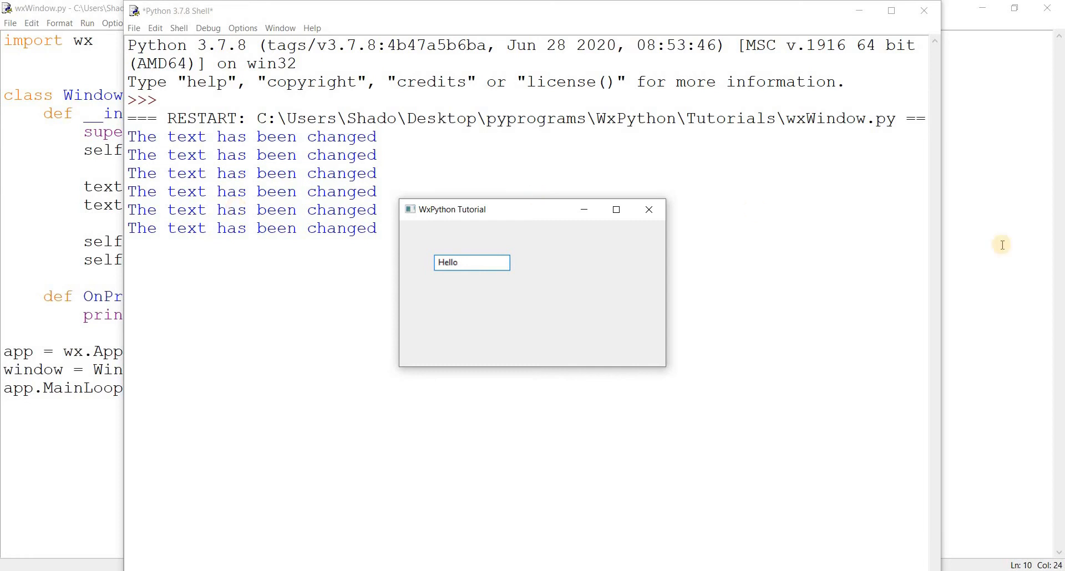
{"action": "left_click", "coordinate": [647, 210]}
{"action": "type", "text": "style = )"}
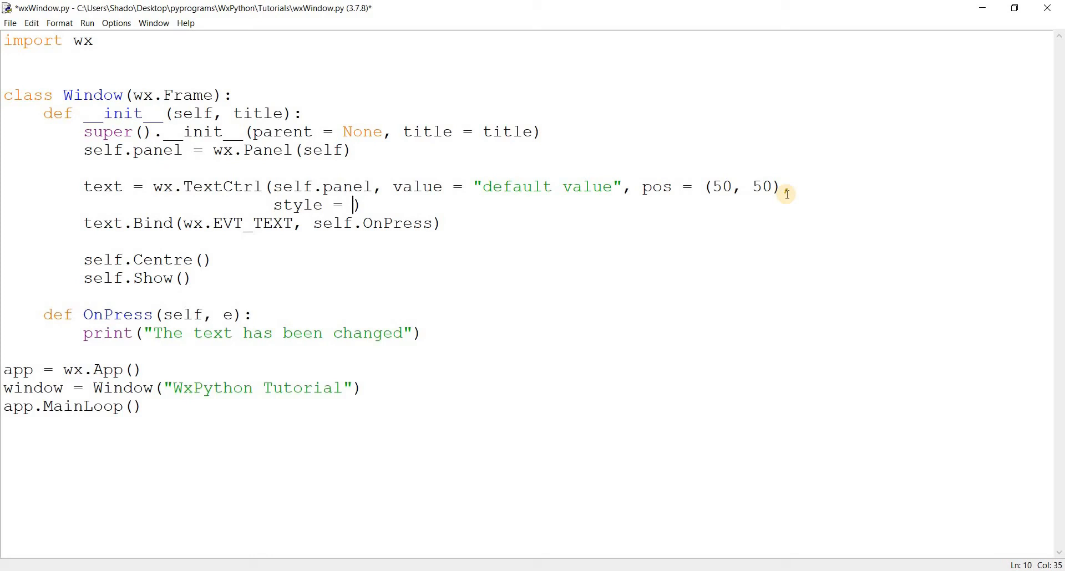
Try a wx.TE_PASSWORD style, remove it, and add a second text box text2
{"action": "type", "text": "wx."}
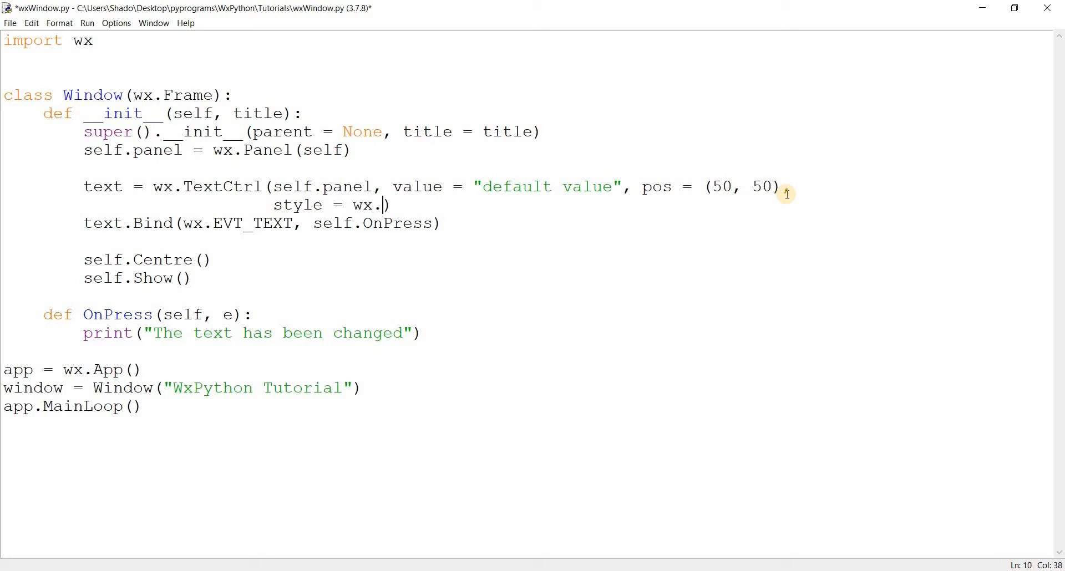
{"action": "type", "text": "TE_PA"}
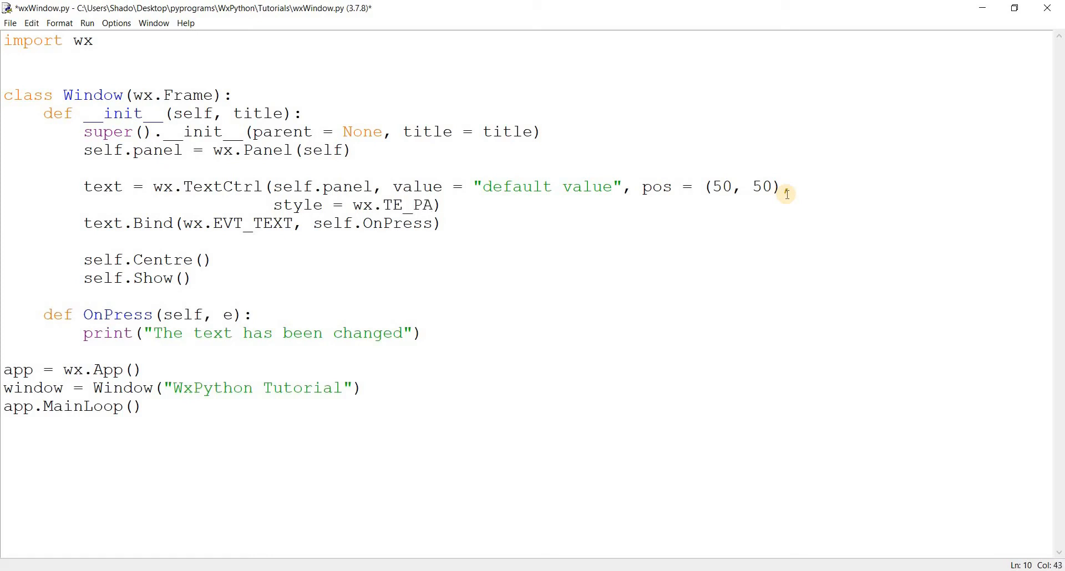
{"action": "type", "text": "SSWORD"}
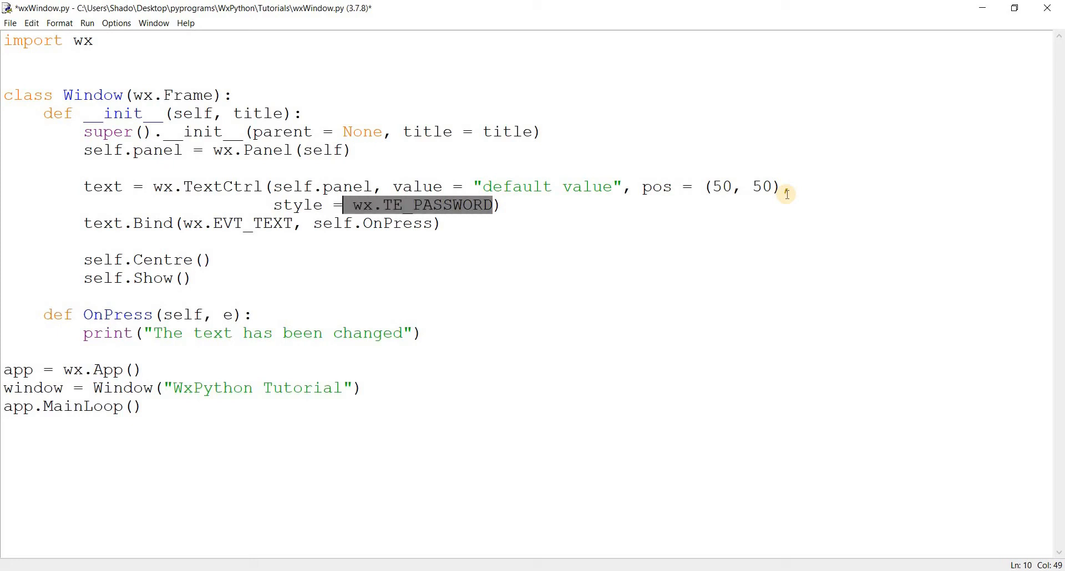
{"action": "key", "text": "Delete"}
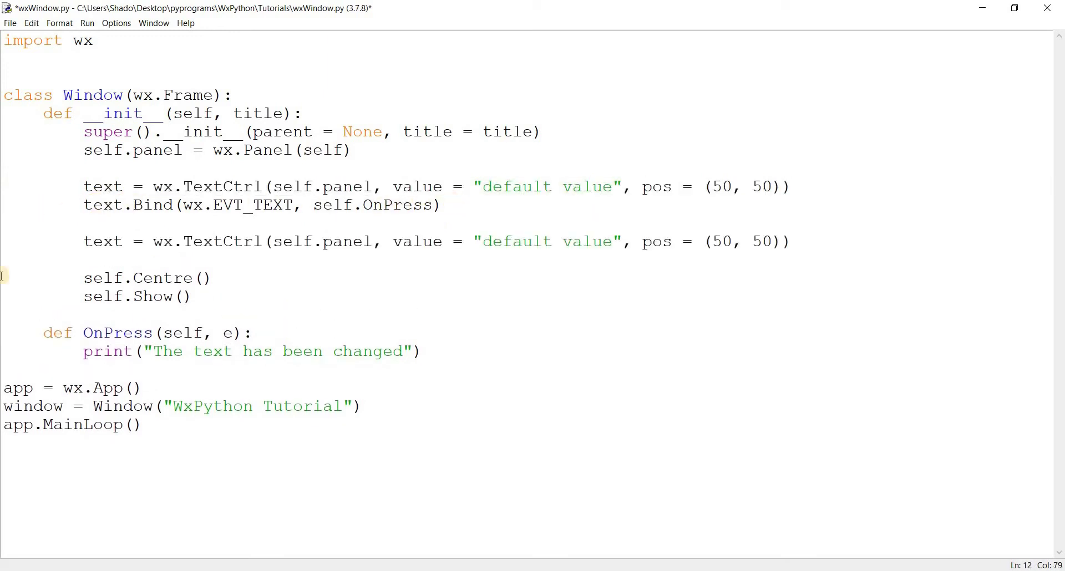
{"action": "type", "text": "2"}
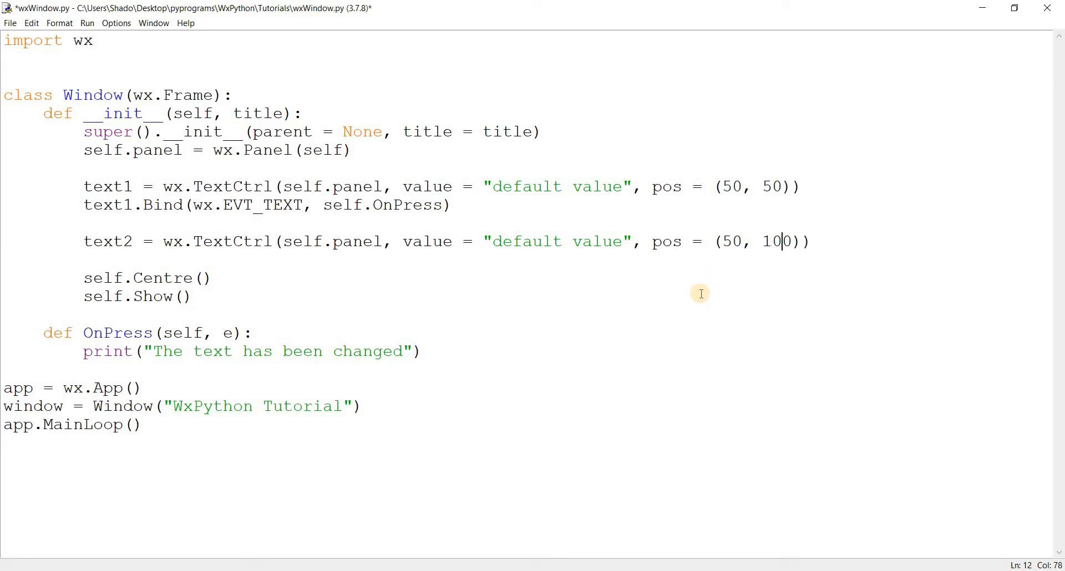
Drop text2's default value, give it style wx.TE_PASSWORD and run the script
{"action": "left_click_drag", "start_coordinate": [403, 242], "coordinate": [809, 242]}
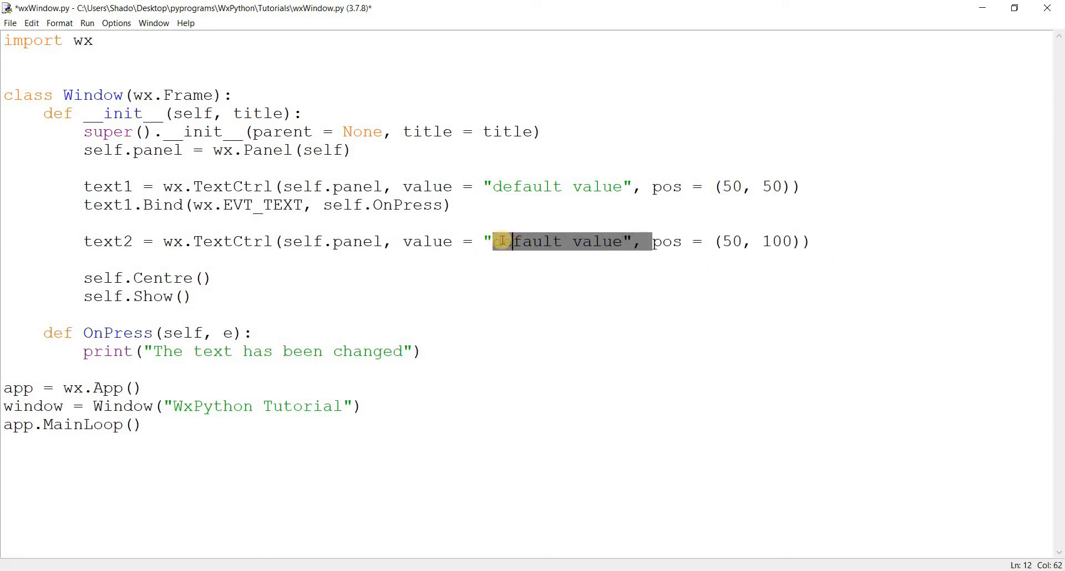
{"action": "key", "text": "Delete"}
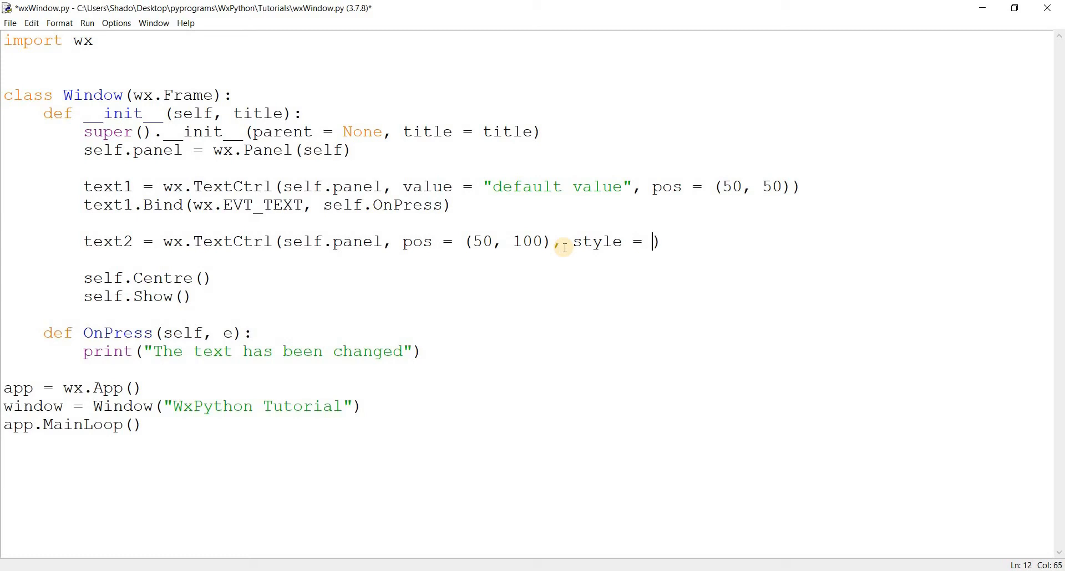
{"action": "type", "text": "wx.TE"}
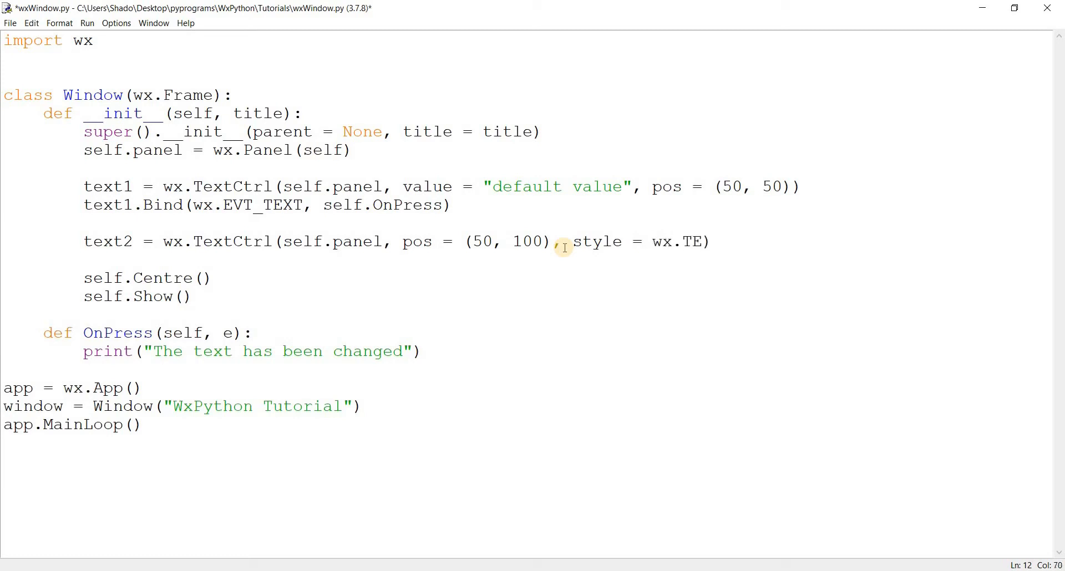
{"action": "type", "text": "_PASSWORD"}
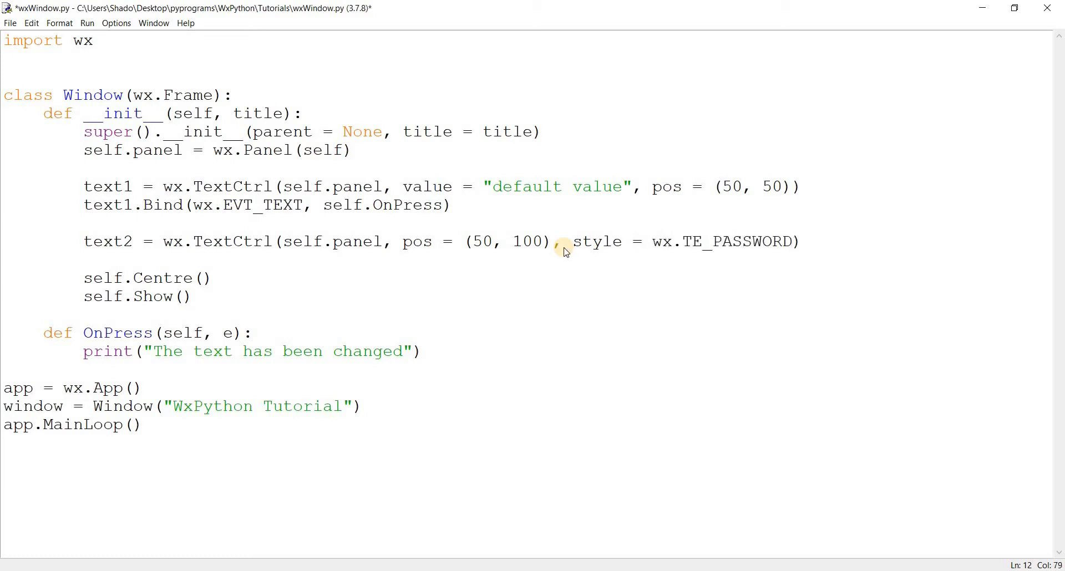
{"action": "key", "text": "F5"}
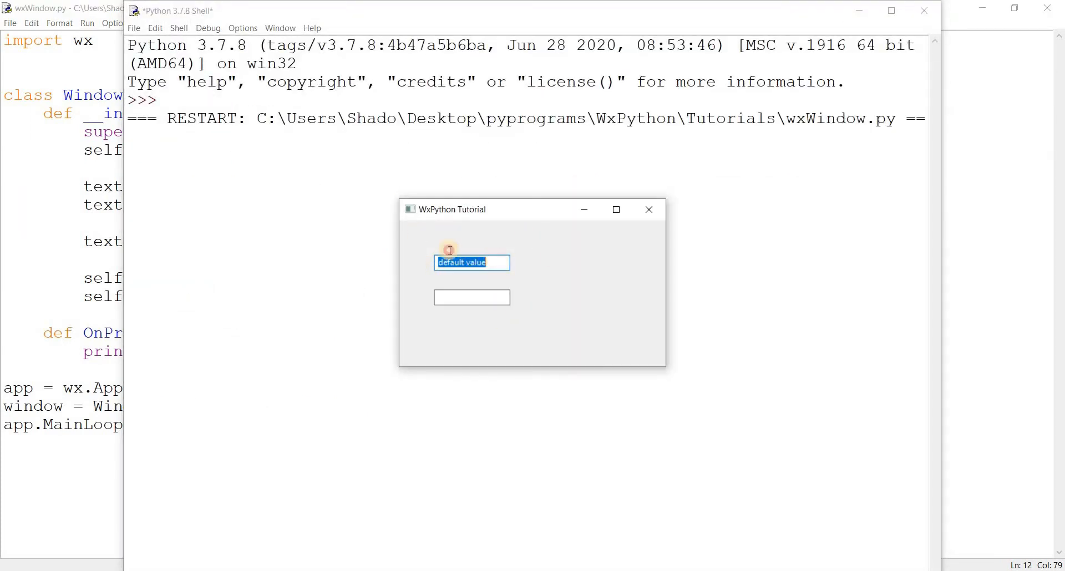
Type into the first box, enter a masked password in the second, then close the test window
{"action": "type", "text": "CodersLegacy"}
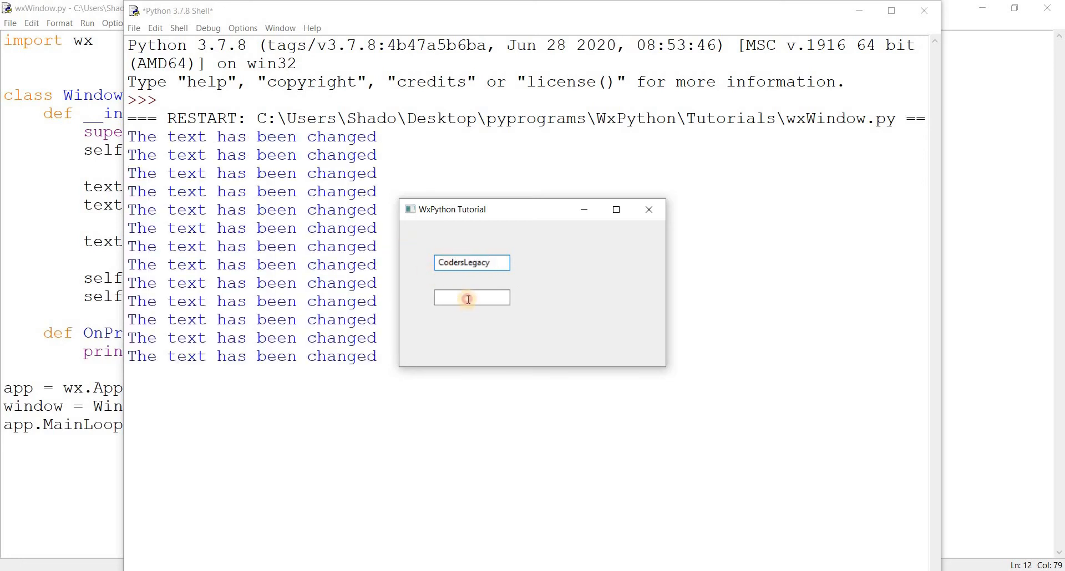
{"action": "left_click", "coordinate": [468, 298]}
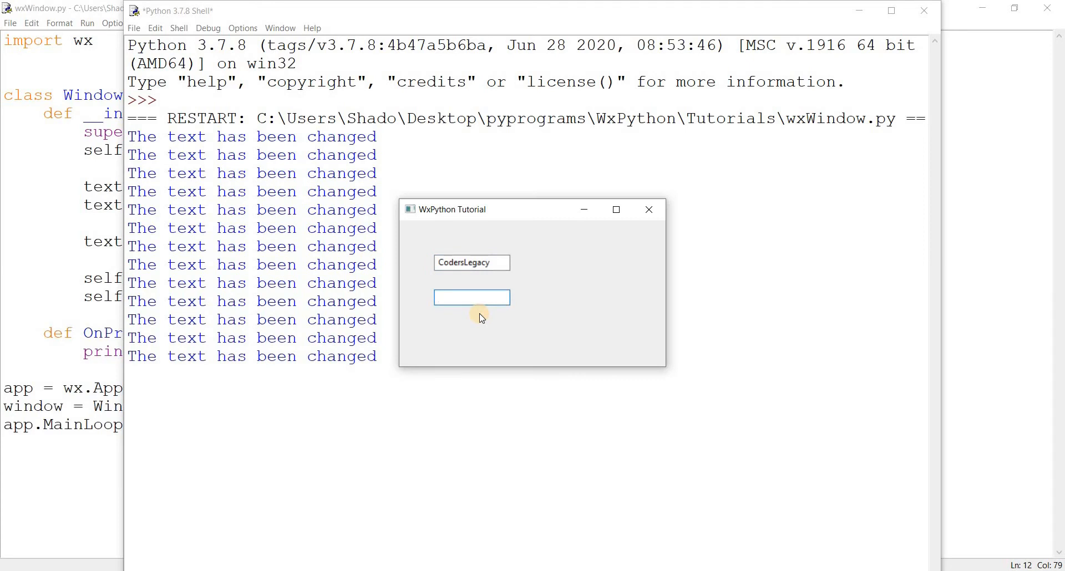
{"action": "left_click", "coordinate": [472, 297]}
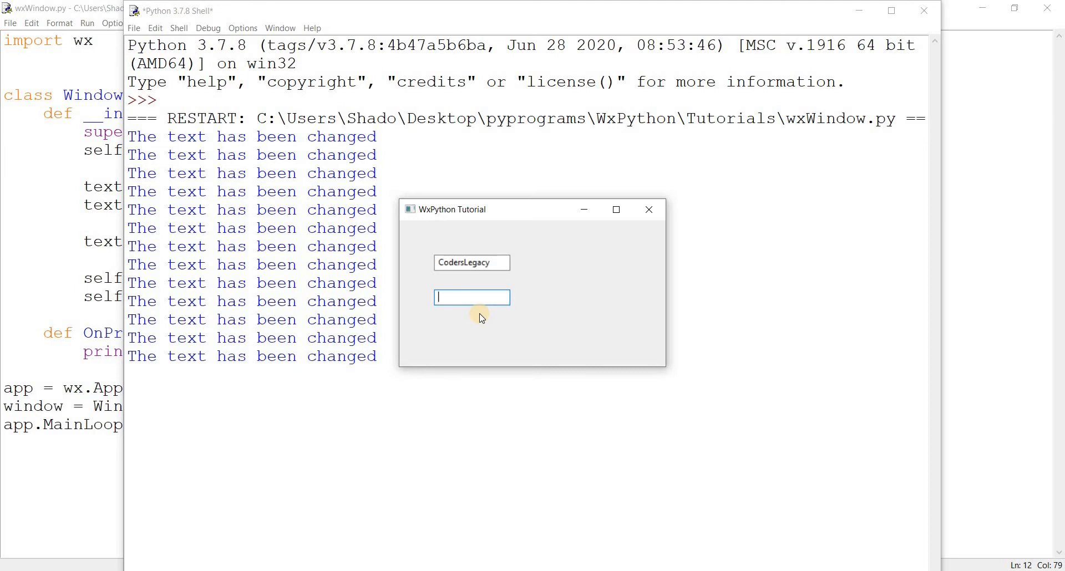
{"action": "type", "text": "*"}
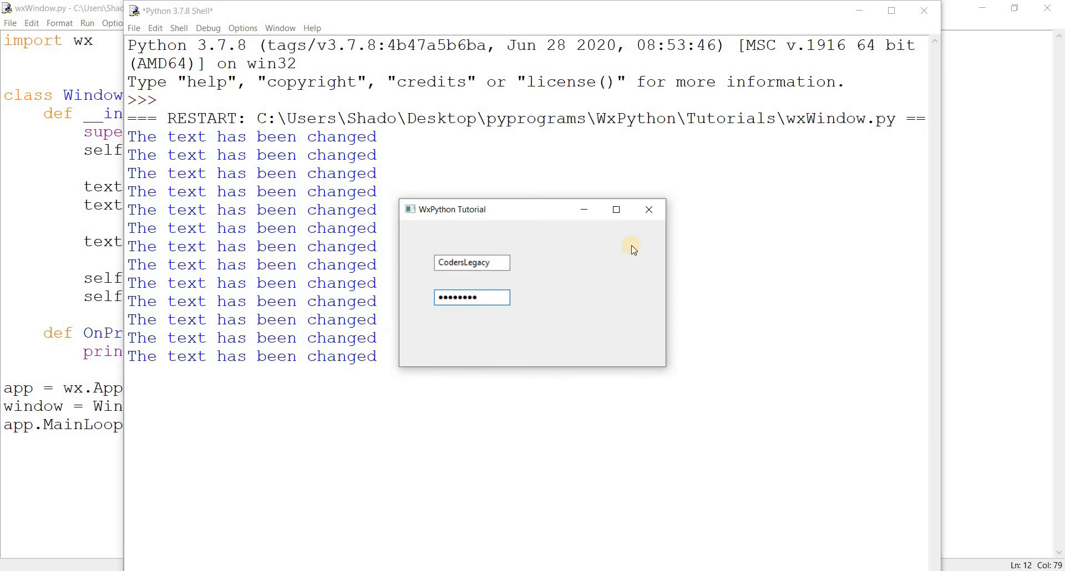
{"action": "mouse_move", "coordinate": [647, 209]}
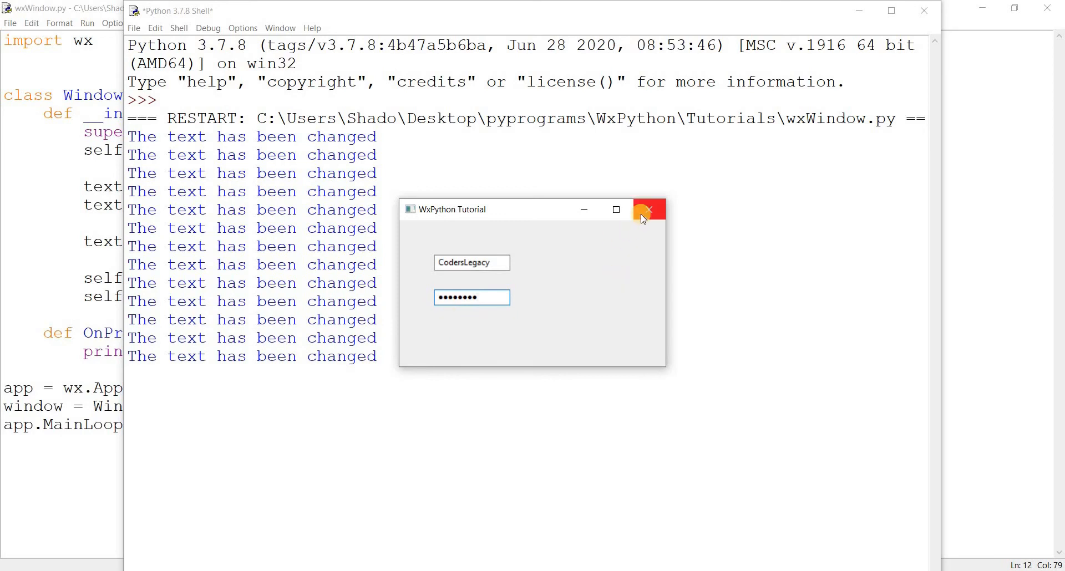
{"action": "left_click", "coordinate": [645, 209]}
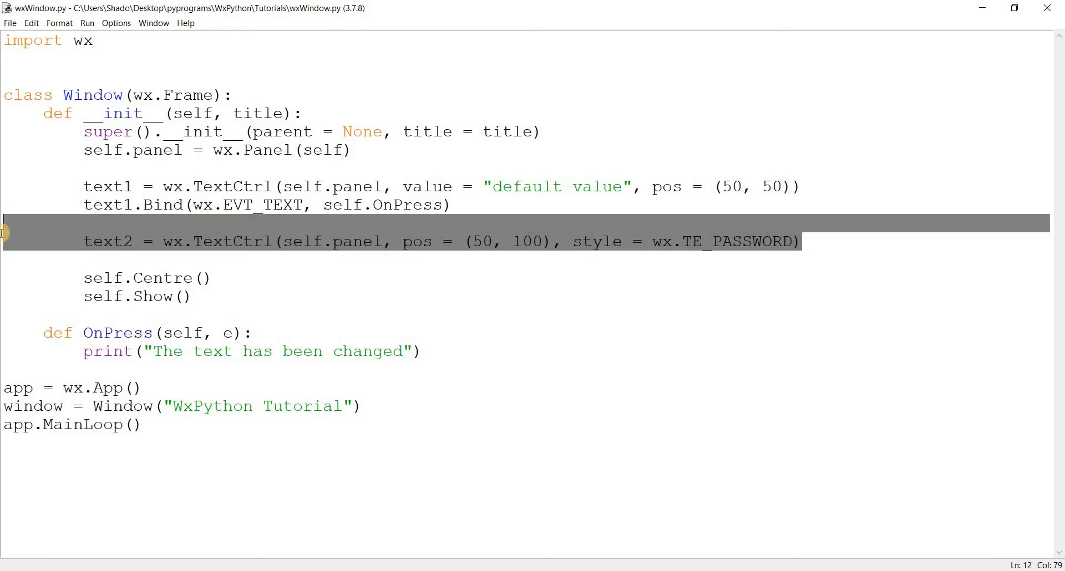
Delete the text2 line and give the first TextCtrl style = wx.TE_MULTILINE
{"action": "key", "text": "Delete"}
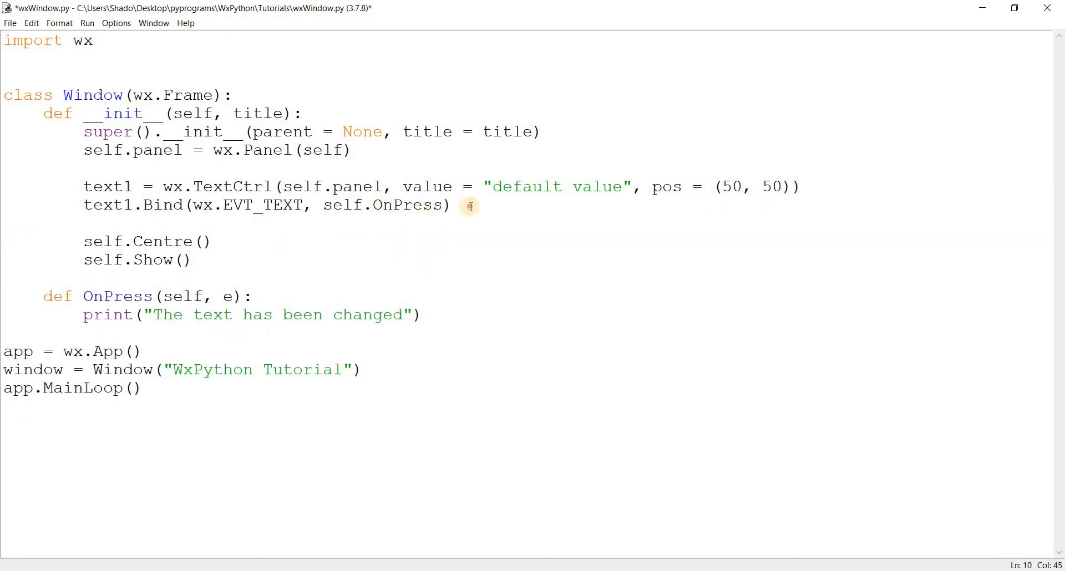
{"action": "triple_click", "coordinate": [264, 205]}
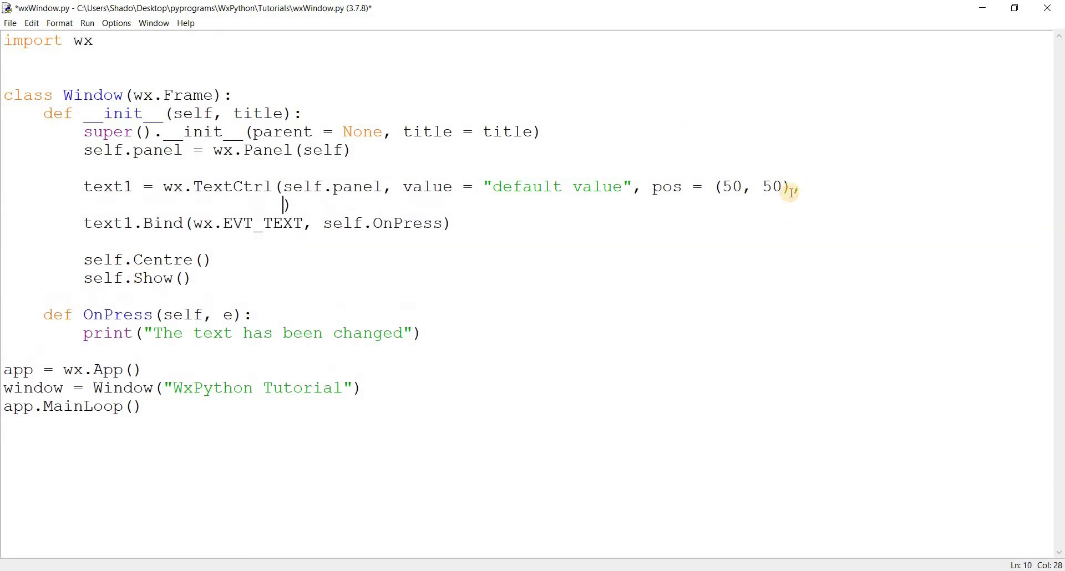
{"action": "type", "text": "style ="}
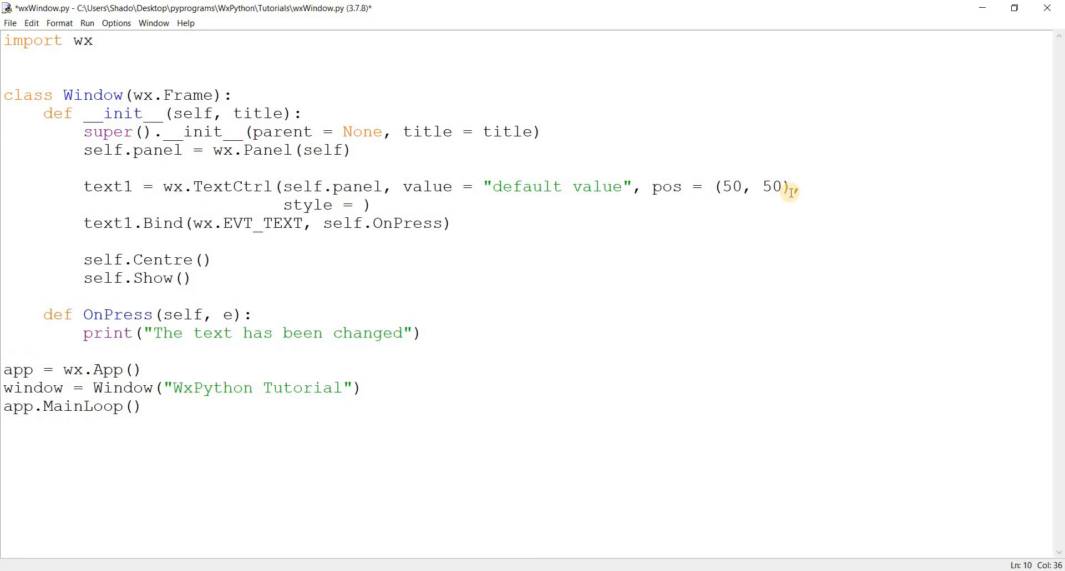
{"action": "type", "text": "wx.TE"}
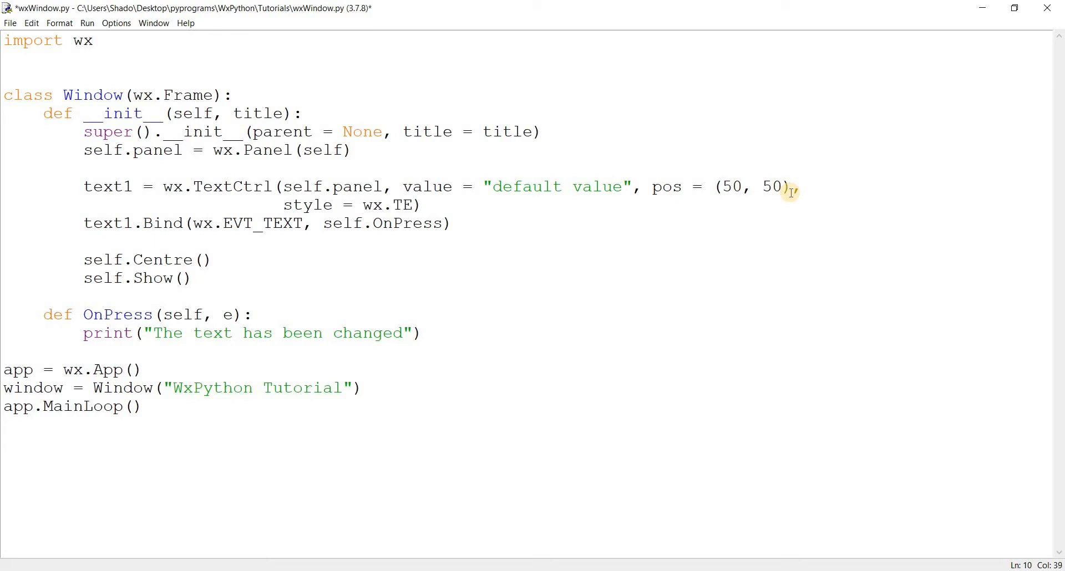
{"action": "type", "text": "_MULTILINE"}
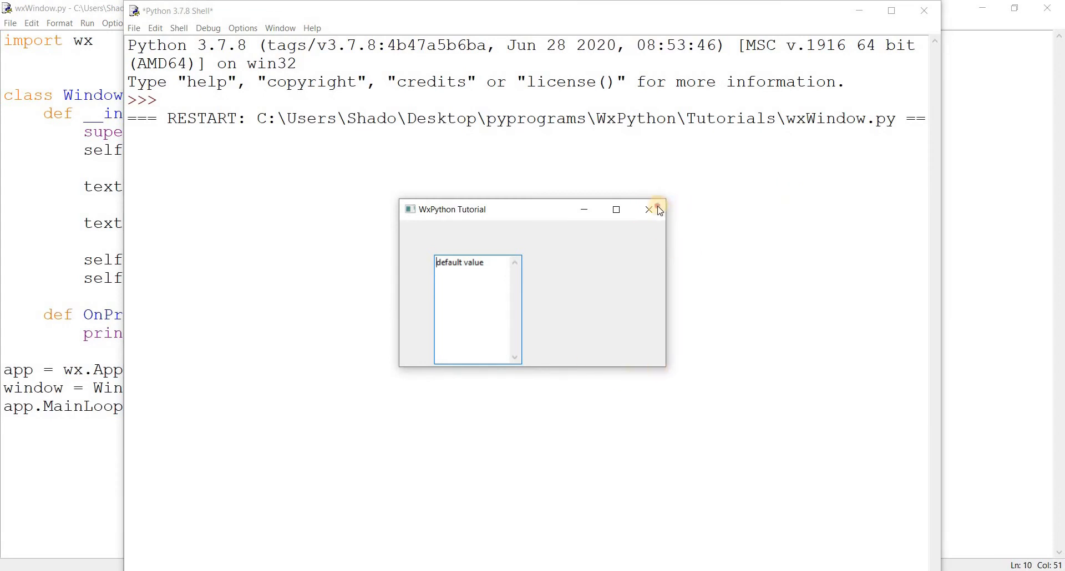
Move the multiline box to pos (20, 20), rerun, and type over its default text
{"action": "left_click", "coordinate": [647, 209]}
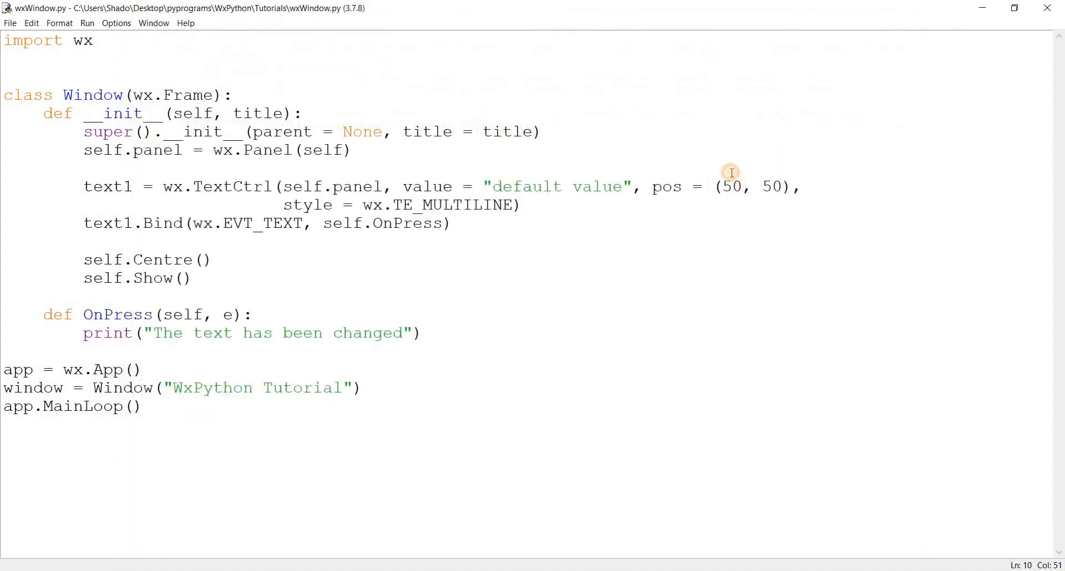
{"action": "type", "text": "20, 20"}
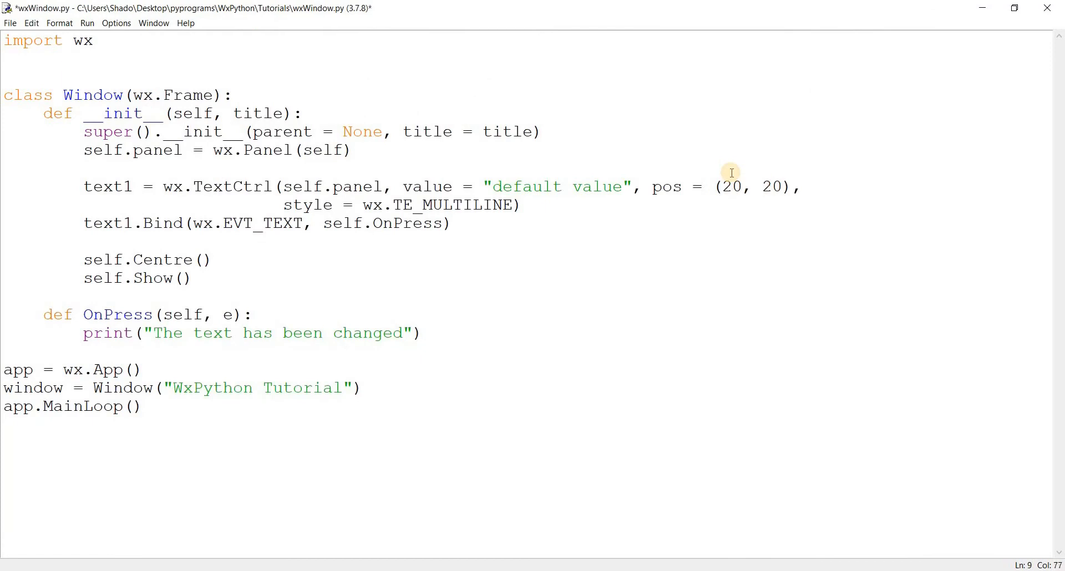
{"action": "key", "text": "F5"}
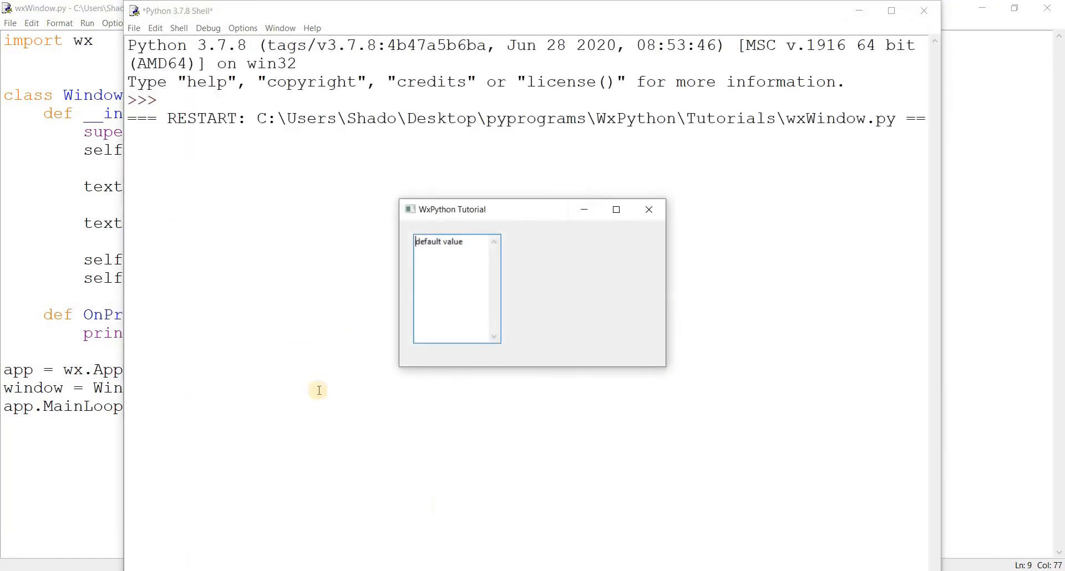
{"action": "double_click", "coordinate": [439, 242]}
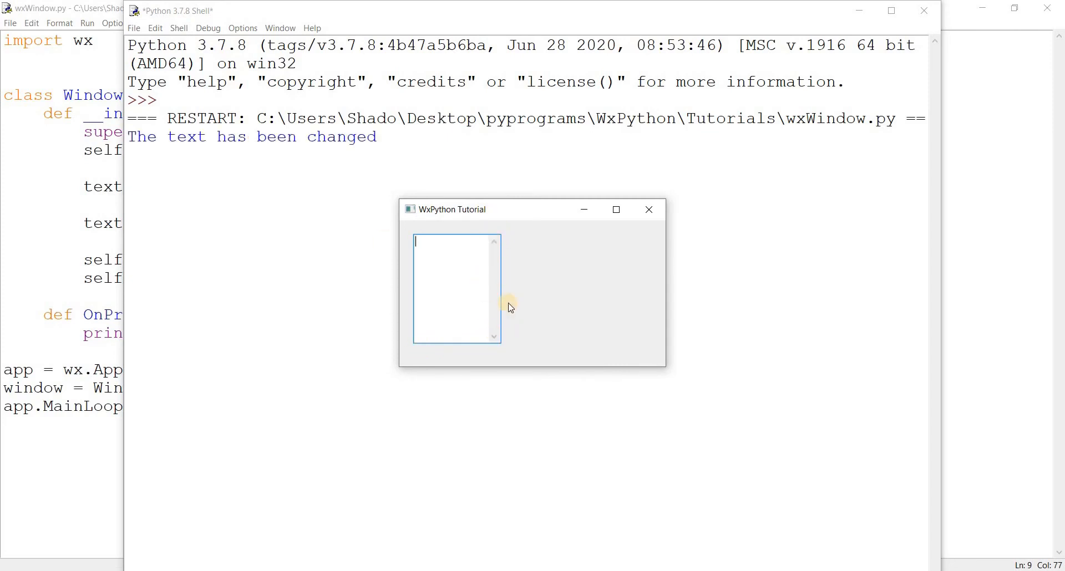
{"action": "type", "text": "f"}
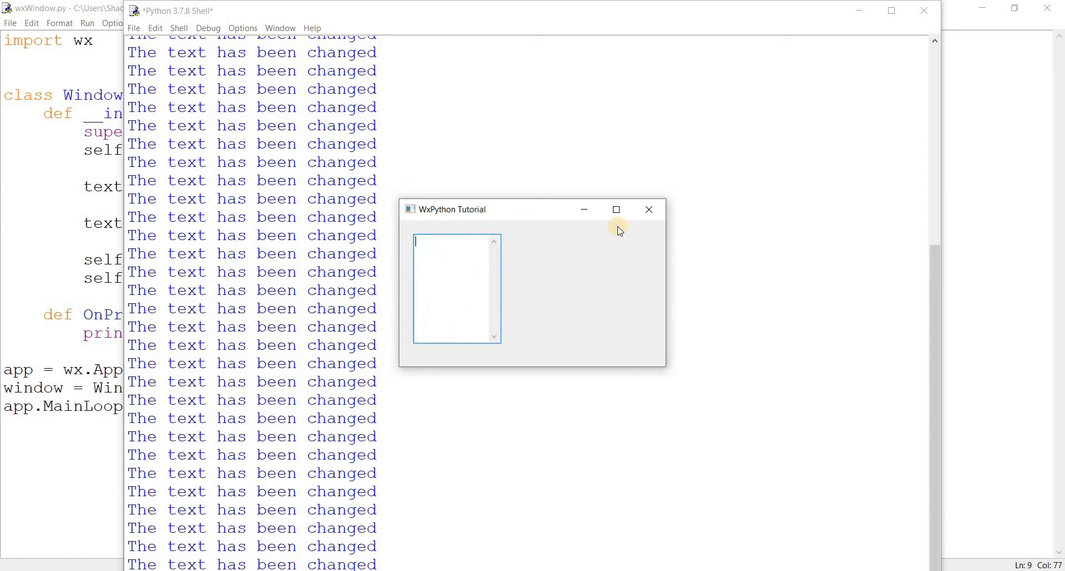
Combine the style as wx.TE_MULTILINE | wx.TE_NO_VSCROLL and run the script to test it
{"action": "left_click", "coordinate": [648, 209]}
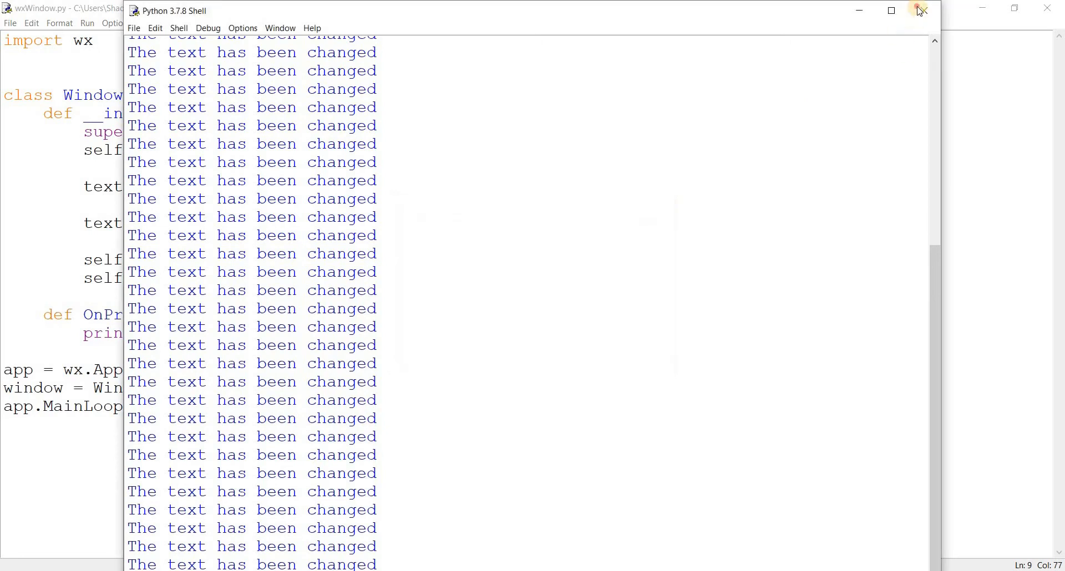
{"action": "left_click", "coordinate": [922, 10]}
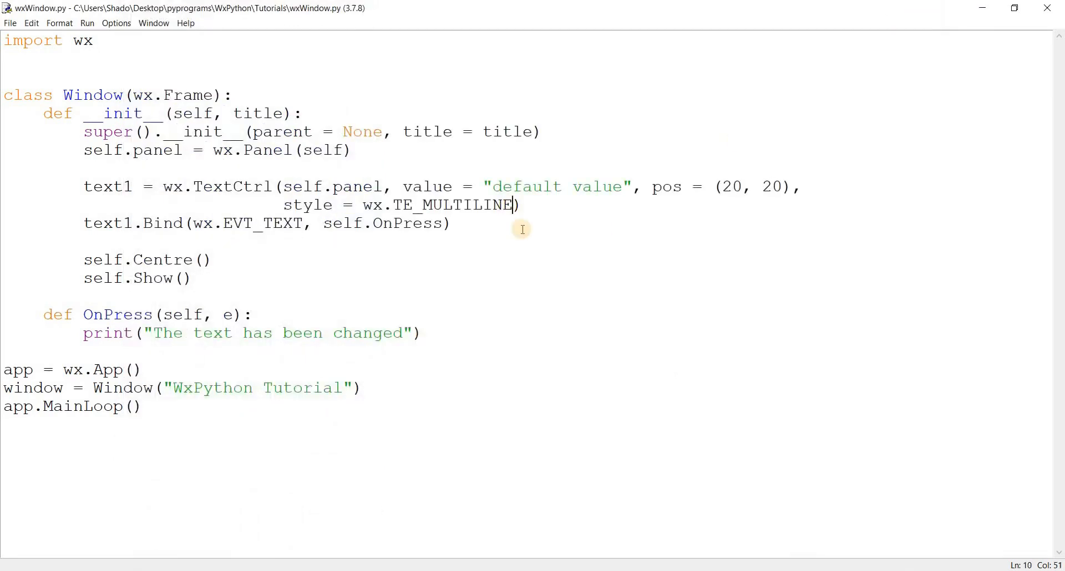
{"action": "type", "text": "|"}
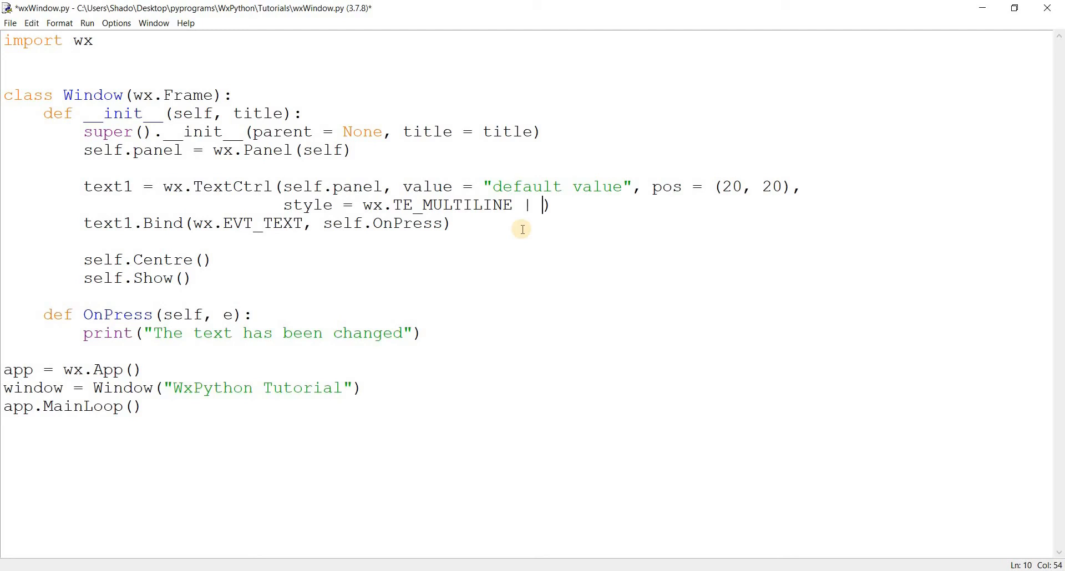
{"action": "mouse_move", "coordinate": [774, 185]}
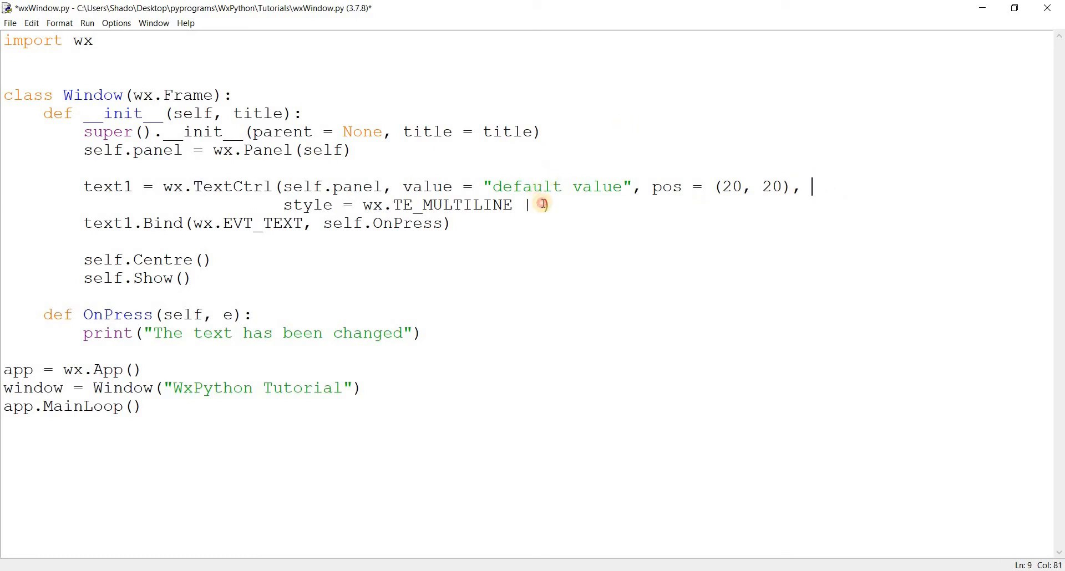
{"action": "type", "text": "wx.)"}
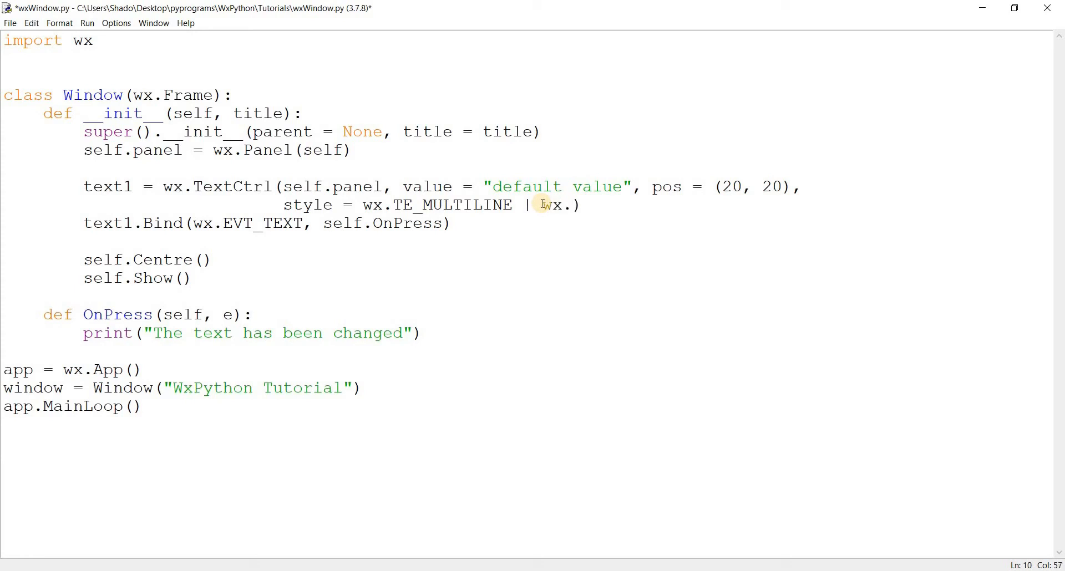
{"action": "type", "text": "TE_"}
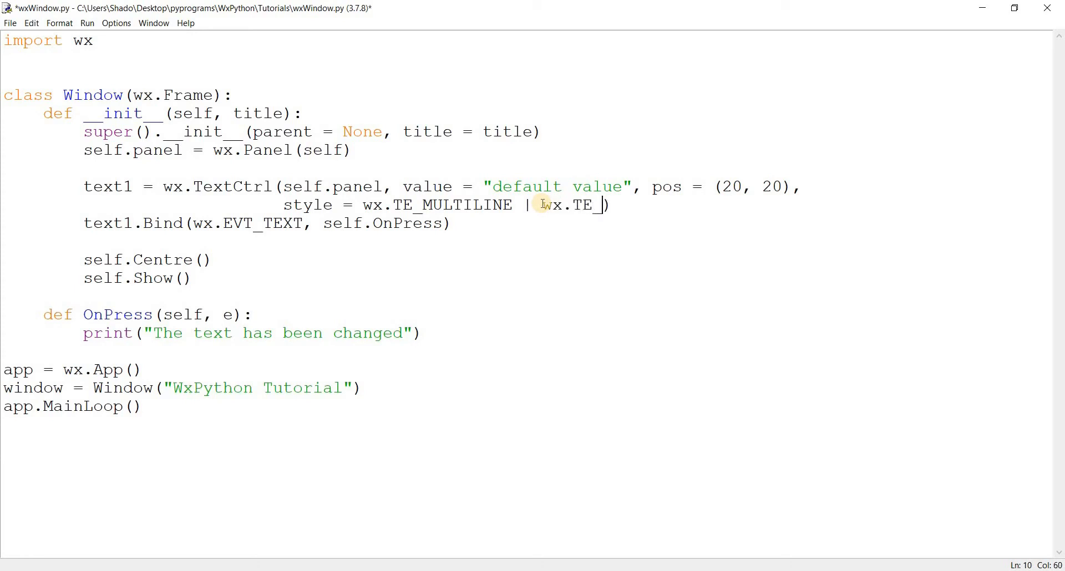
{"action": "type", "text": "NO_V"}
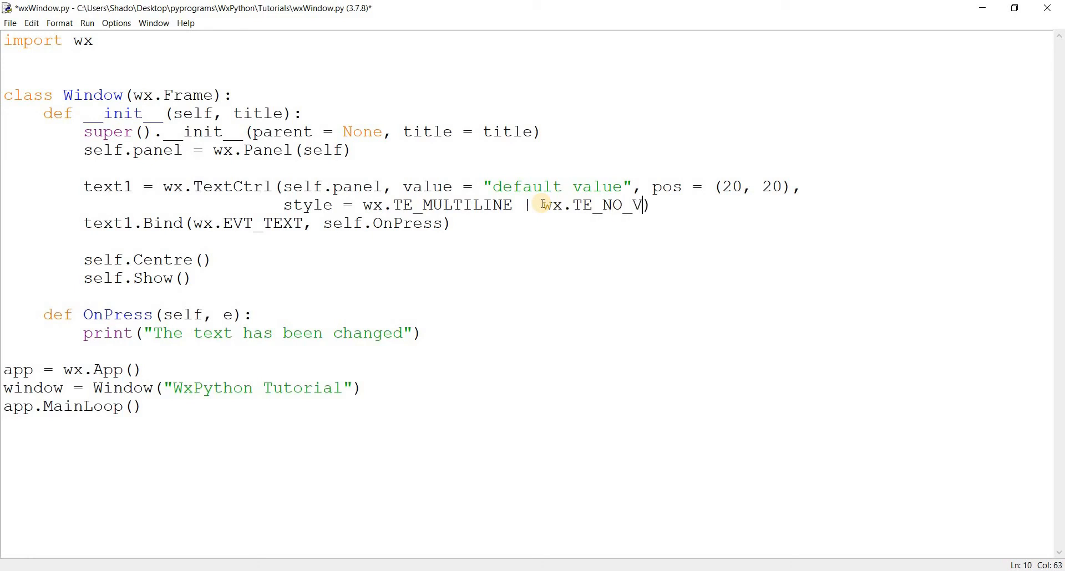
{"action": "type", "text": "SCROLL"}
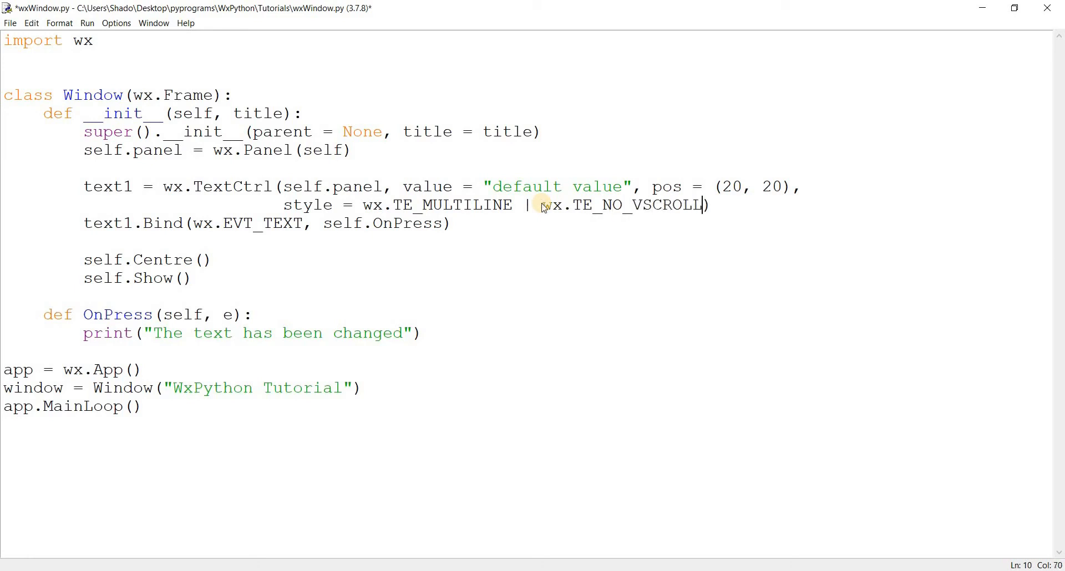
{"action": "key", "text": "F5"}
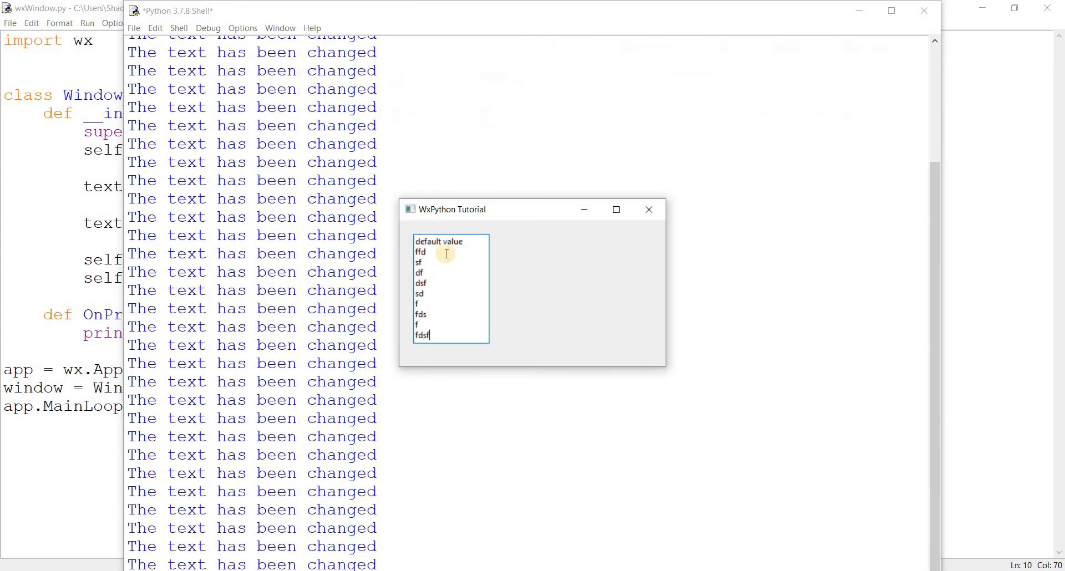
Add more short text onto the last line of the test window's multiline box
{"action": "type", "text": "jj"}
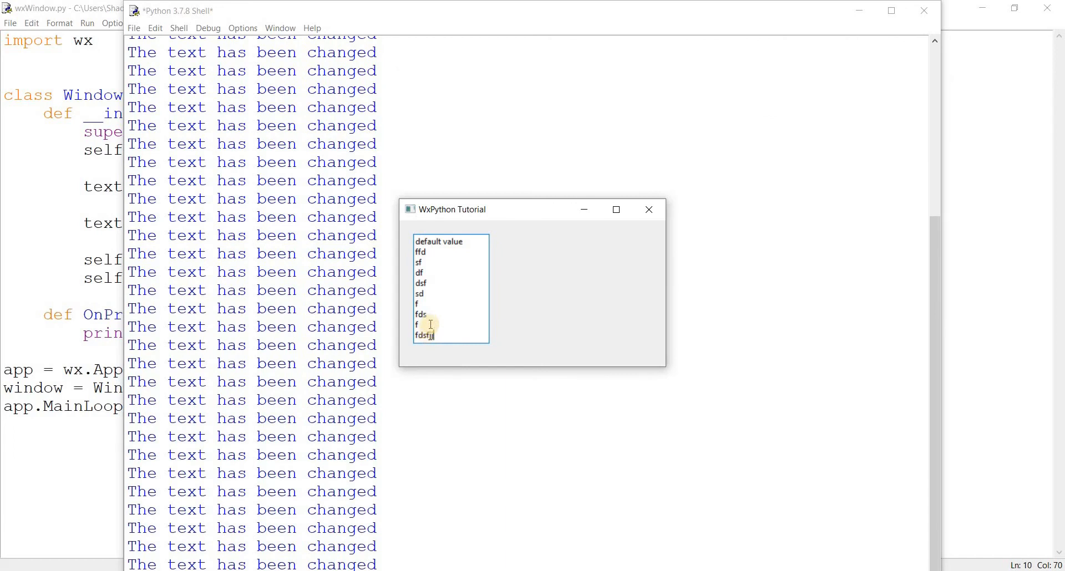
{"action": "mouse_move", "coordinate": [390, 196]}
{"action": "type", "text": " | "}
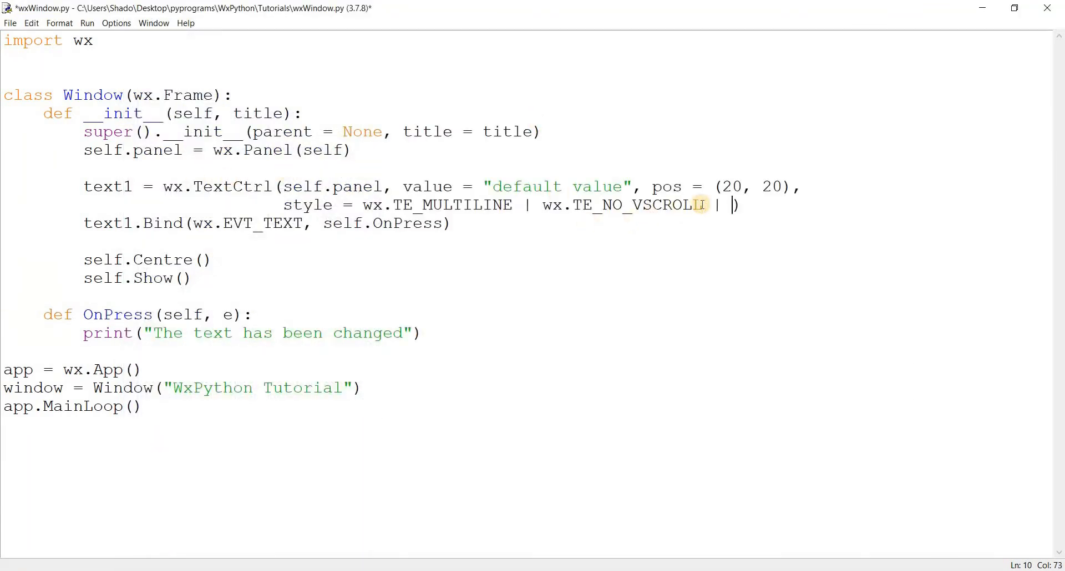
Add wx.TE_READONLY to the TextCtrl style and run the script
{"action": "type", "text": "wx.TE_READ"}
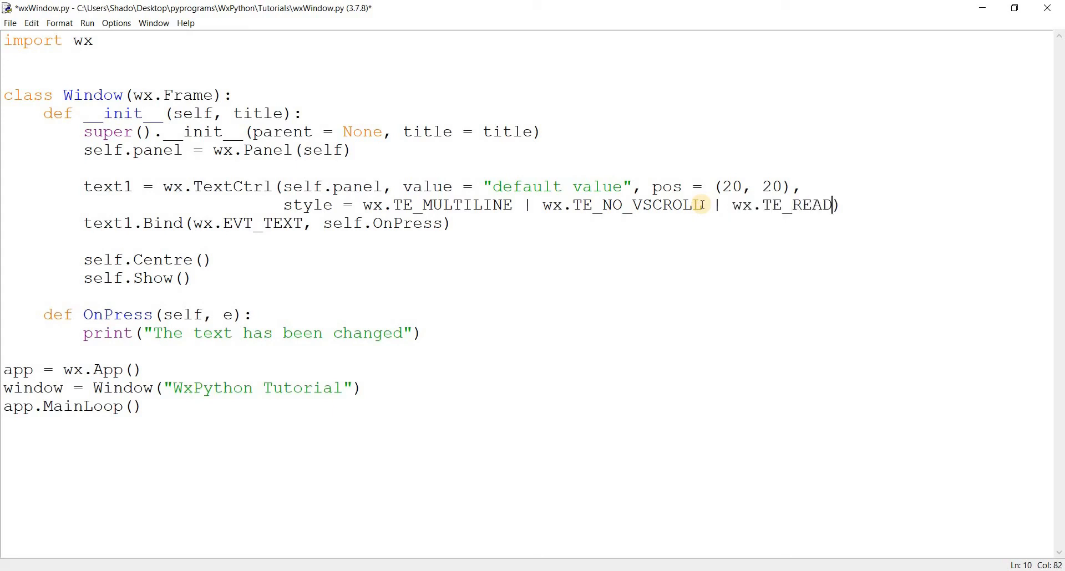
{"action": "type", "text": "ONLY"}
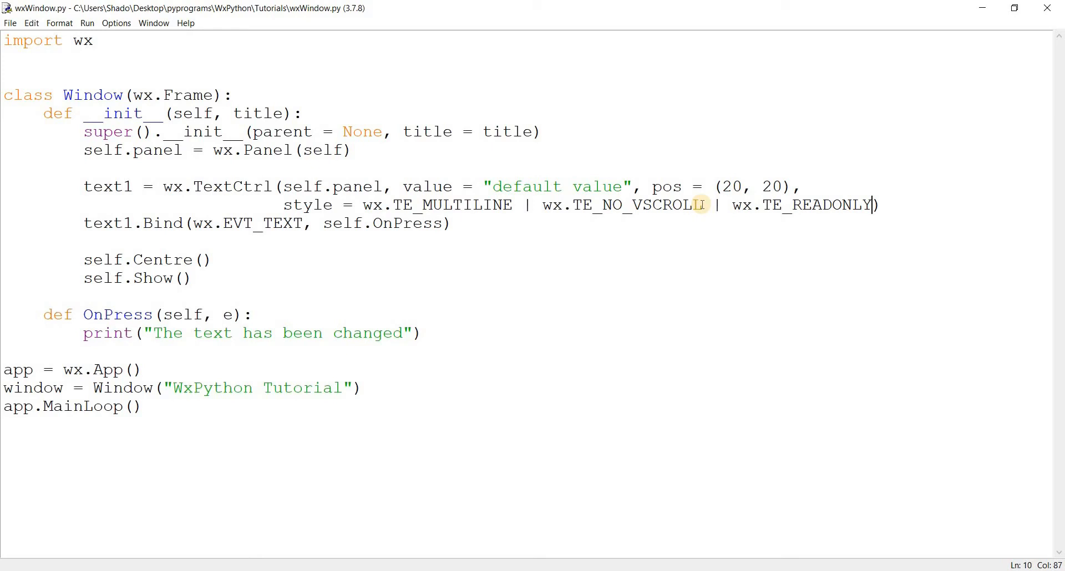
{"action": "key", "text": "F5"}
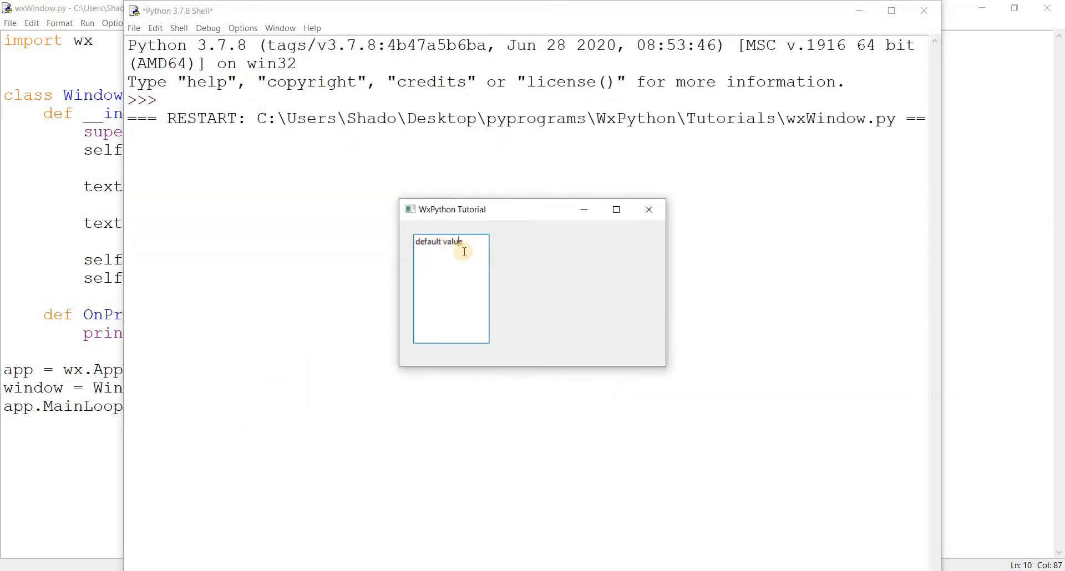
Try editing the read-only 'default value' text, then close the test window
{"action": "double_click", "coordinate": [439, 241]}
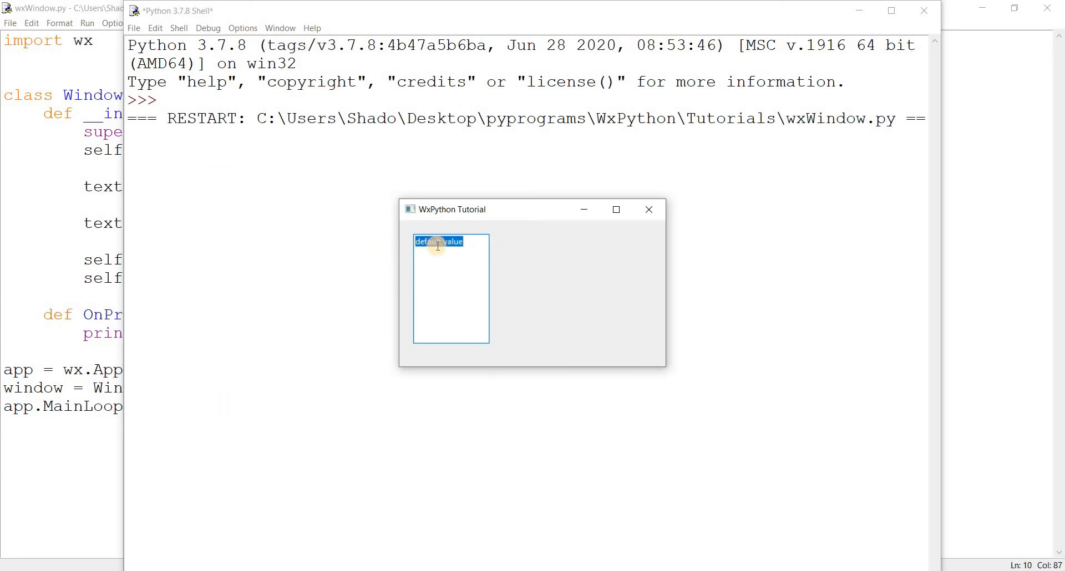
{"action": "left_click", "coordinate": [450, 256]}
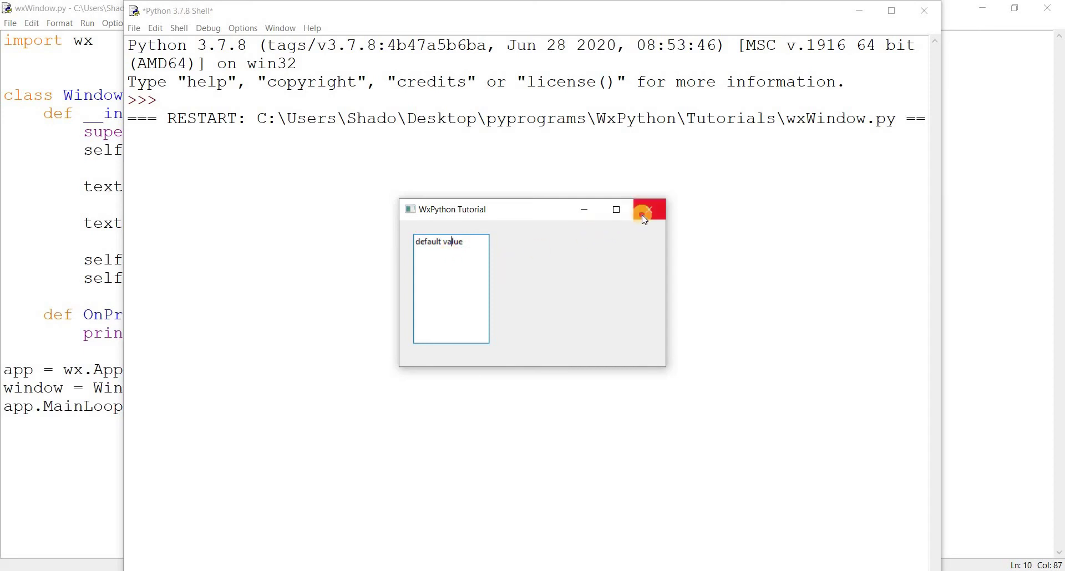
{"action": "left_click", "coordinate": [648, 210]}
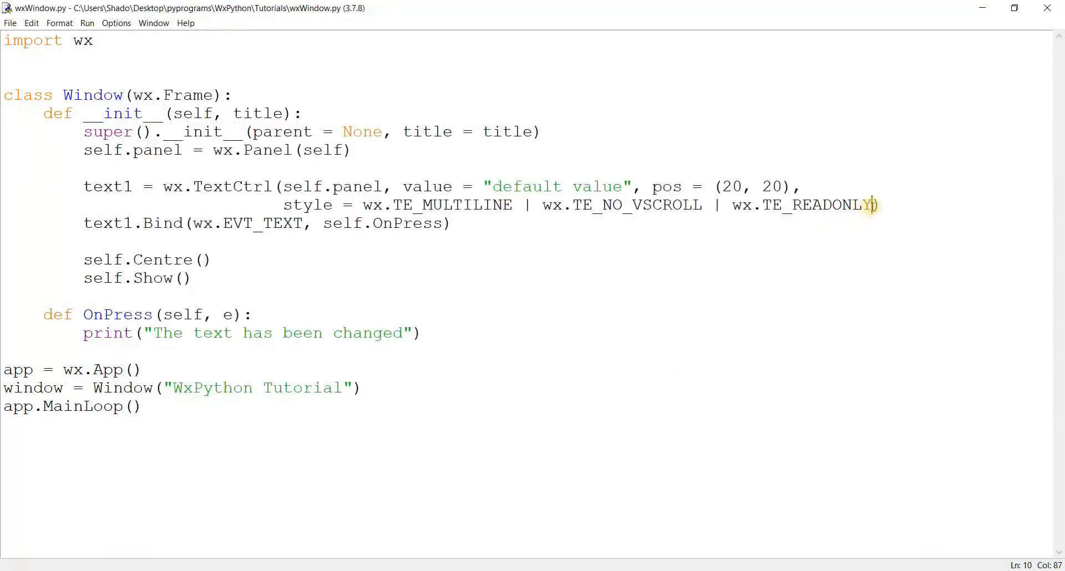
Replace TE_READONLY with a partly typed TE_AUTO_URL flag, then remove it again
{"action": "double_click", "coordinate": [818, 205]}
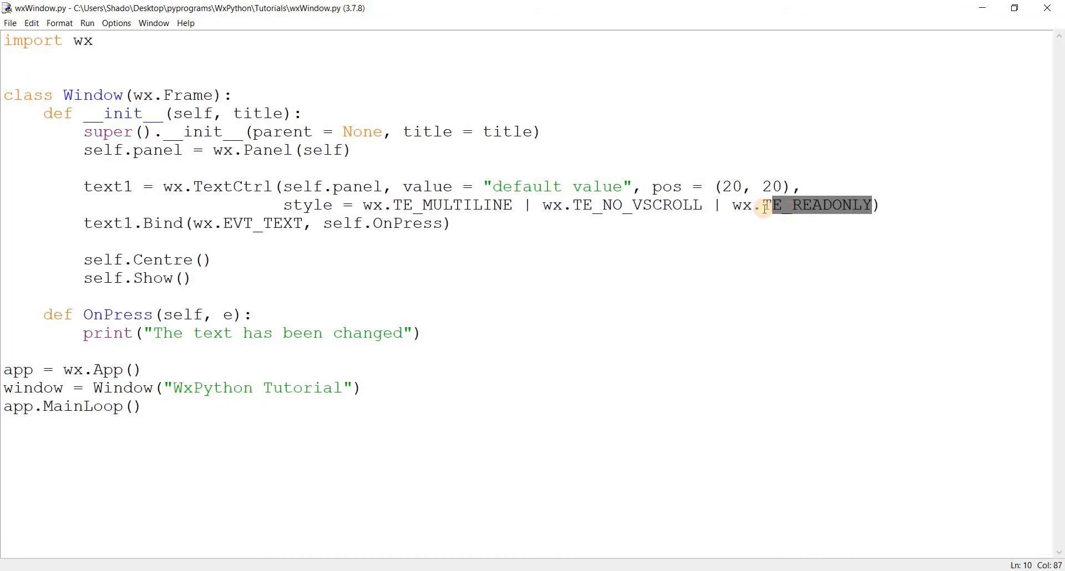
{"action": "key", "text": "Delete"}
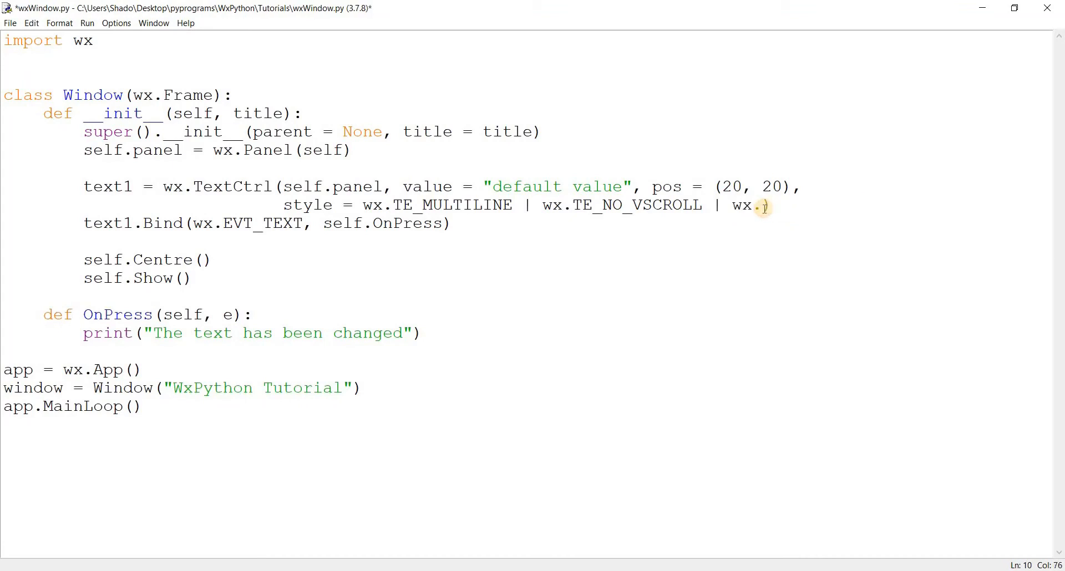
{"action": "type", "text": "TE"}
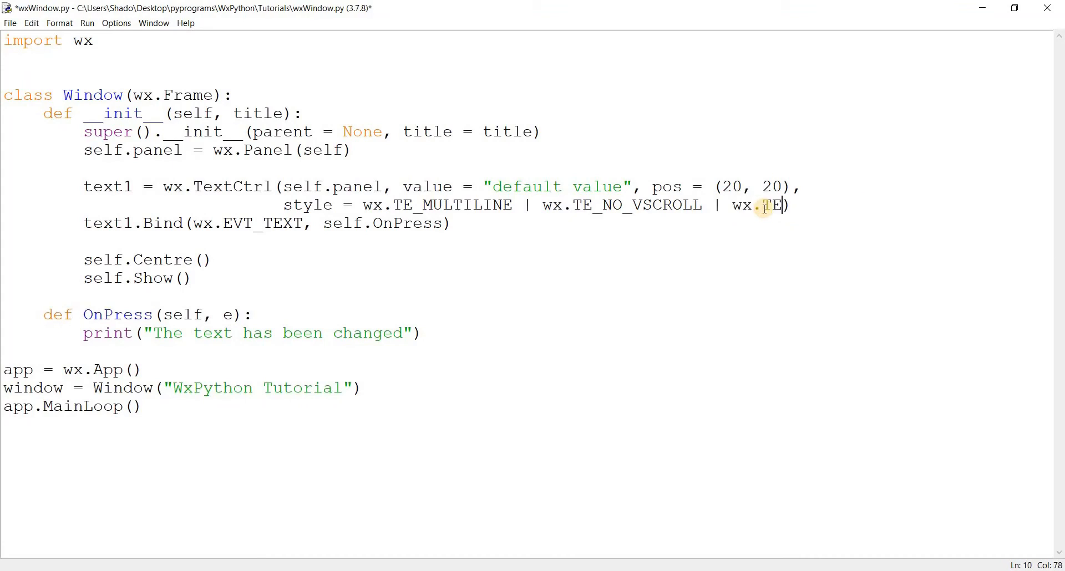
{"action": "type", "text": "_A"}
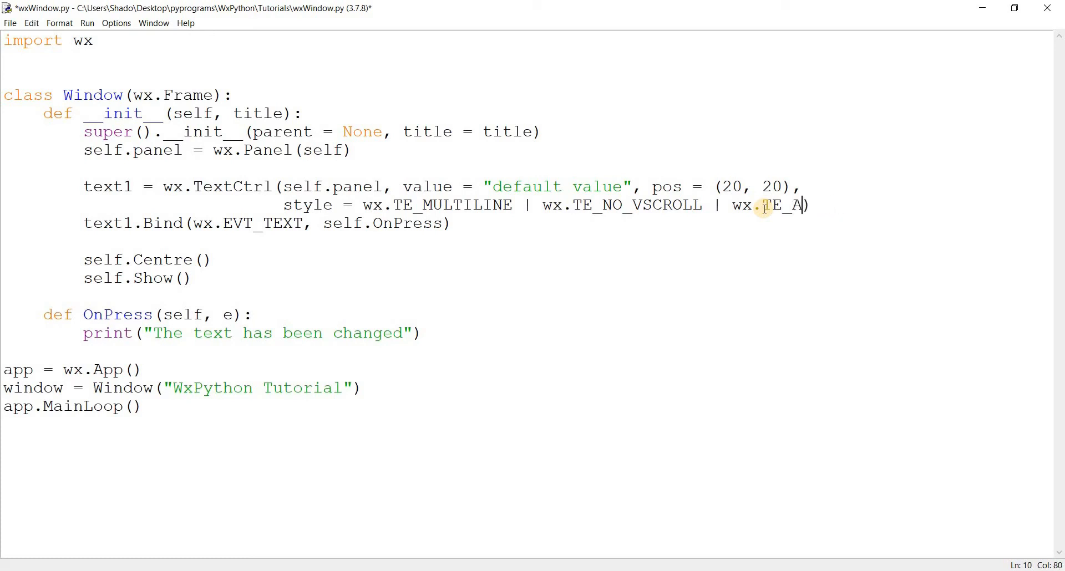
{"action": "type", "text": "UTO_URL"}
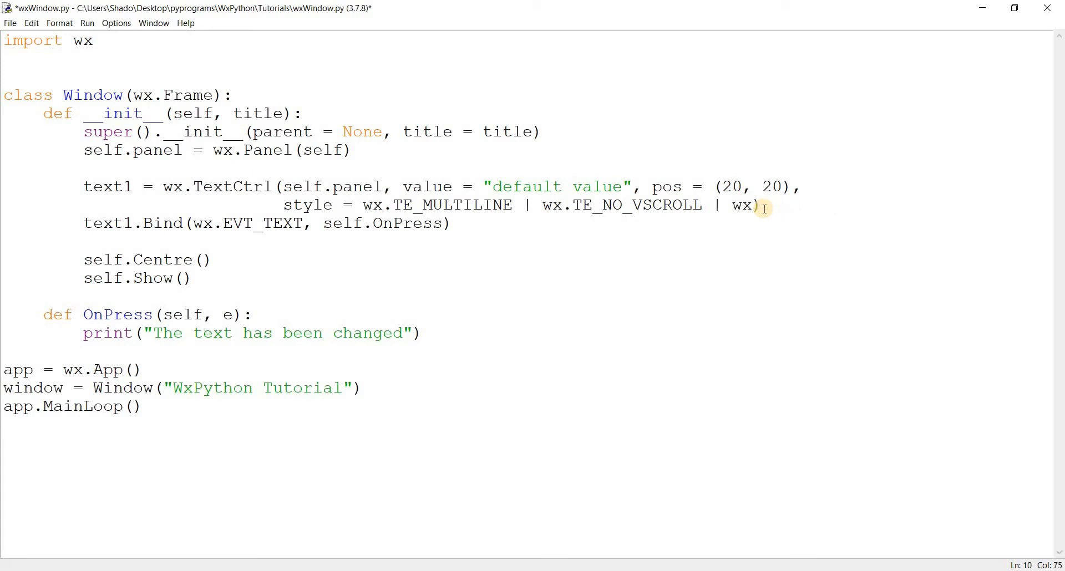
{"action": "key", "text": "BackSpace"}
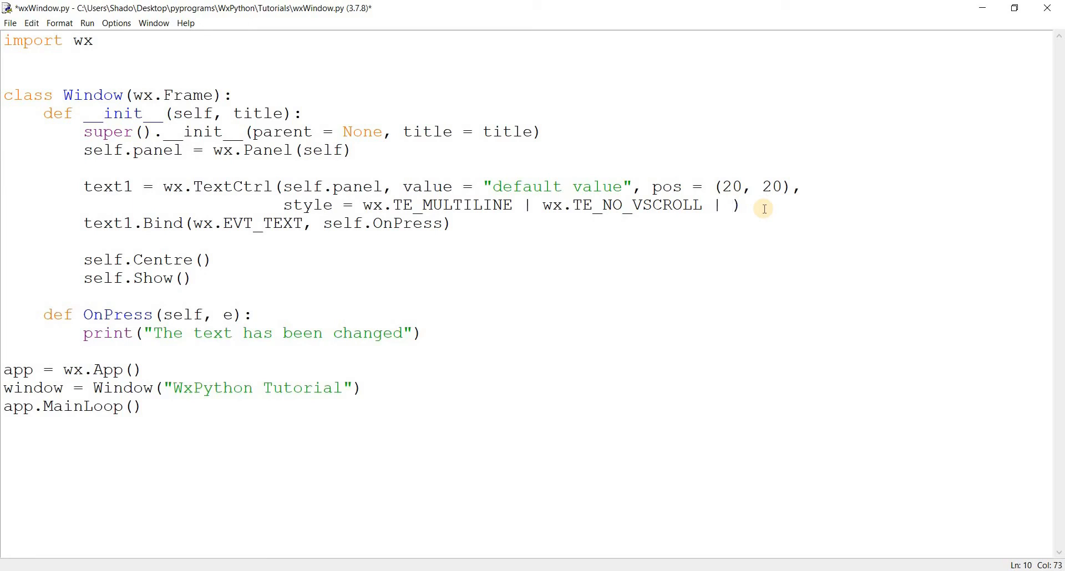
Make the third style flag wx.TE_RIGHT after trying TE_LEFT, and run the script
{"action": "type", "text": "wx.TE_"}
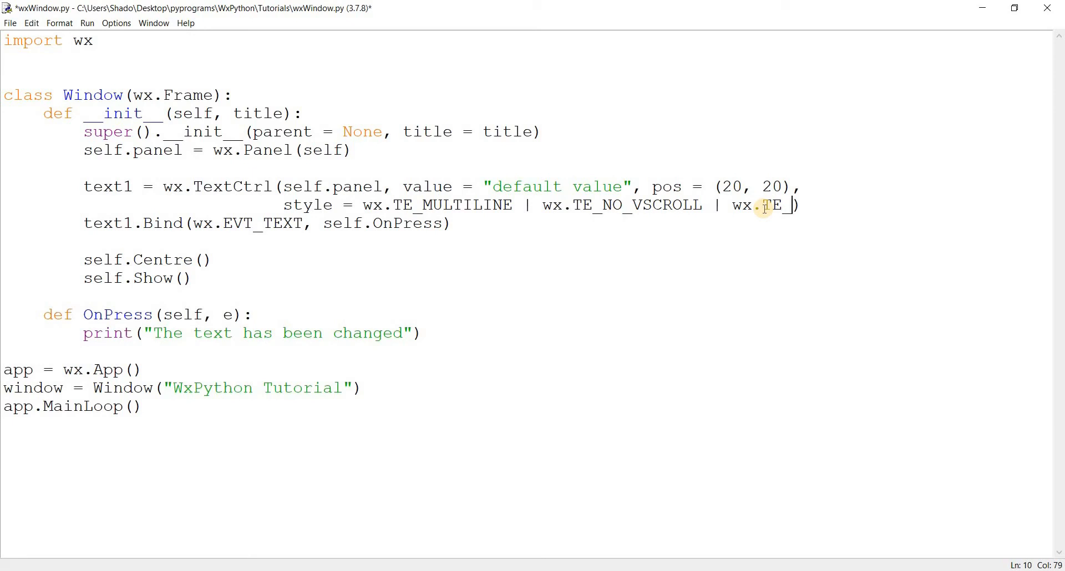
{"action": "type", "text": "LEFT"}
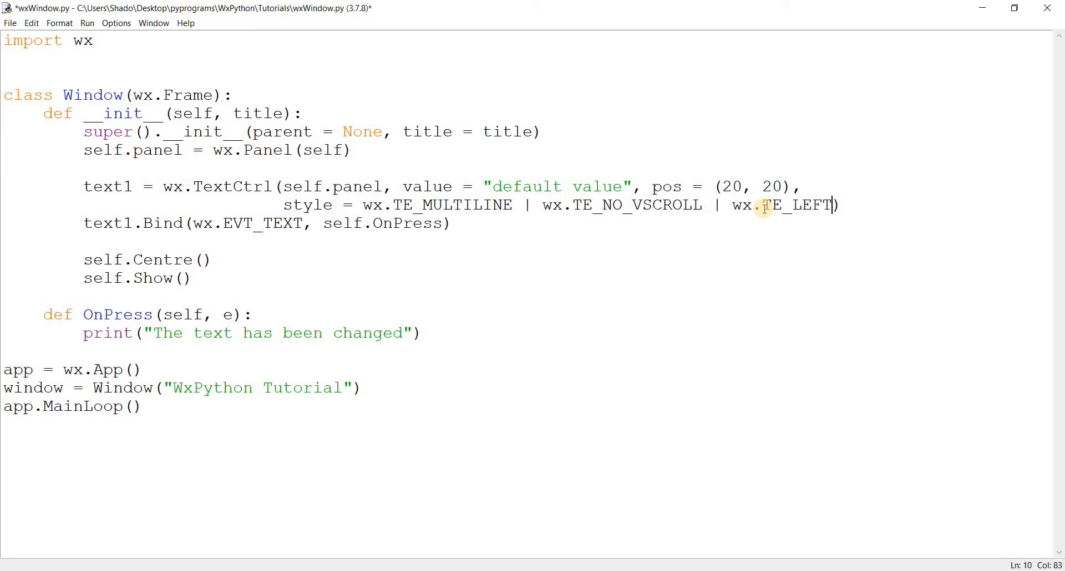
{"action": "key", "text": "BackSpace"}
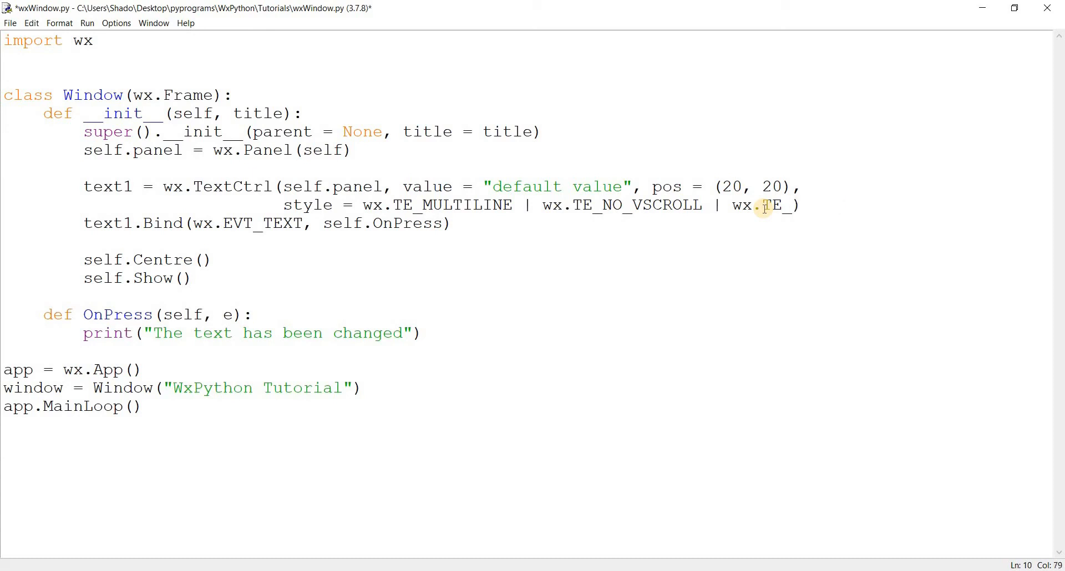
{"action": "type", "text": "RIGHT"}
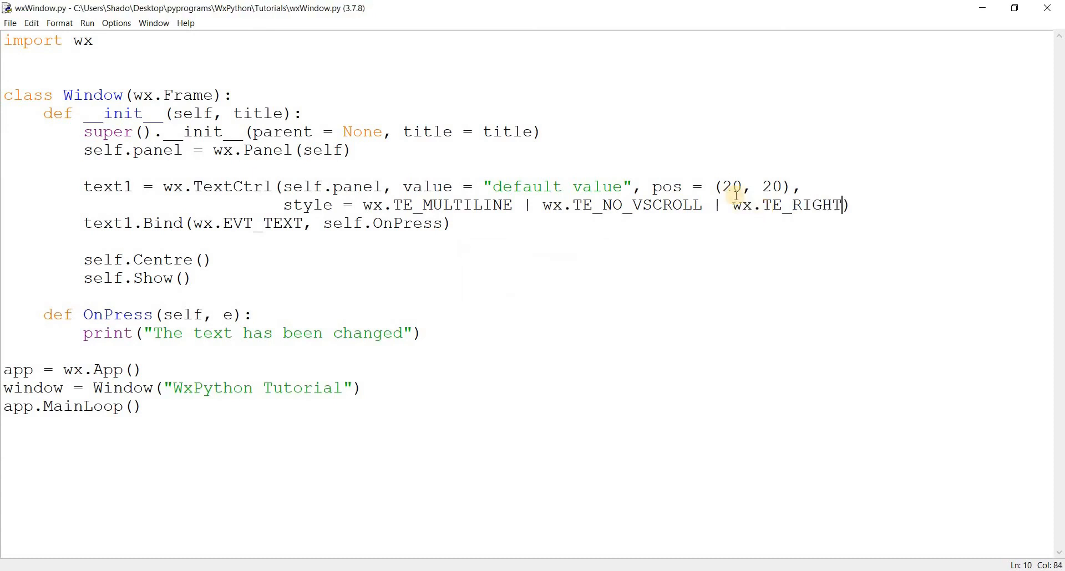
{"action": "key", "text": "F5"}
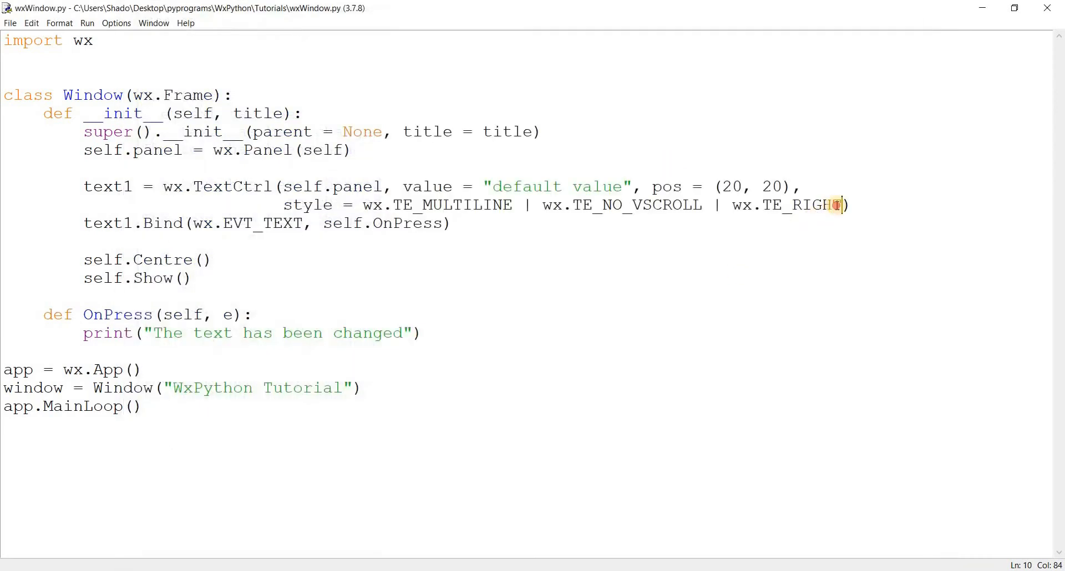
Replace RIGHT with LEFT in the flag and type filler text into the running box
{"action": "double_click", "coordinate": [815, 205]}
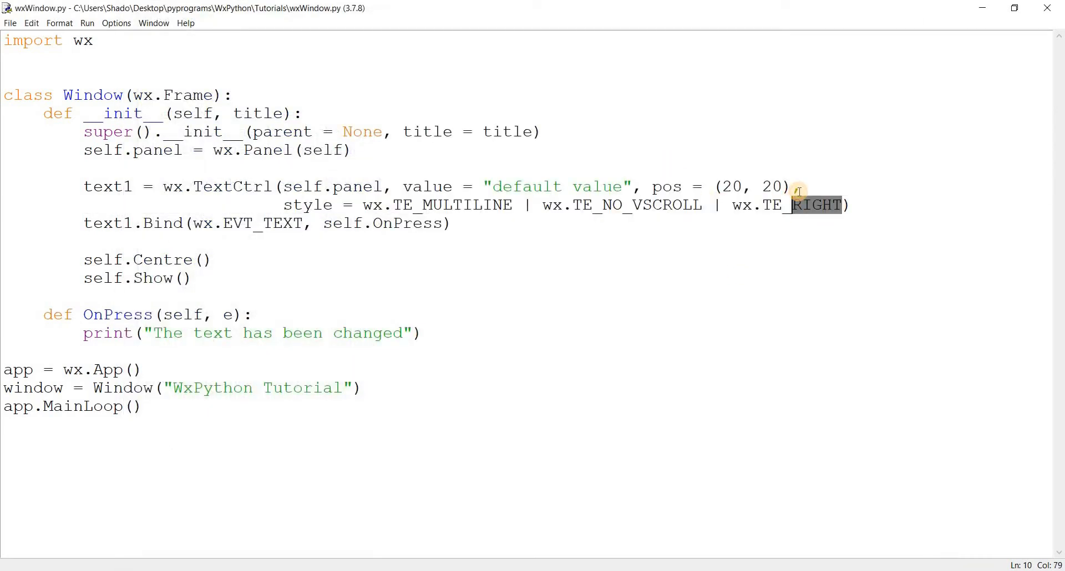
{"action": "type", "text": "LEF"}
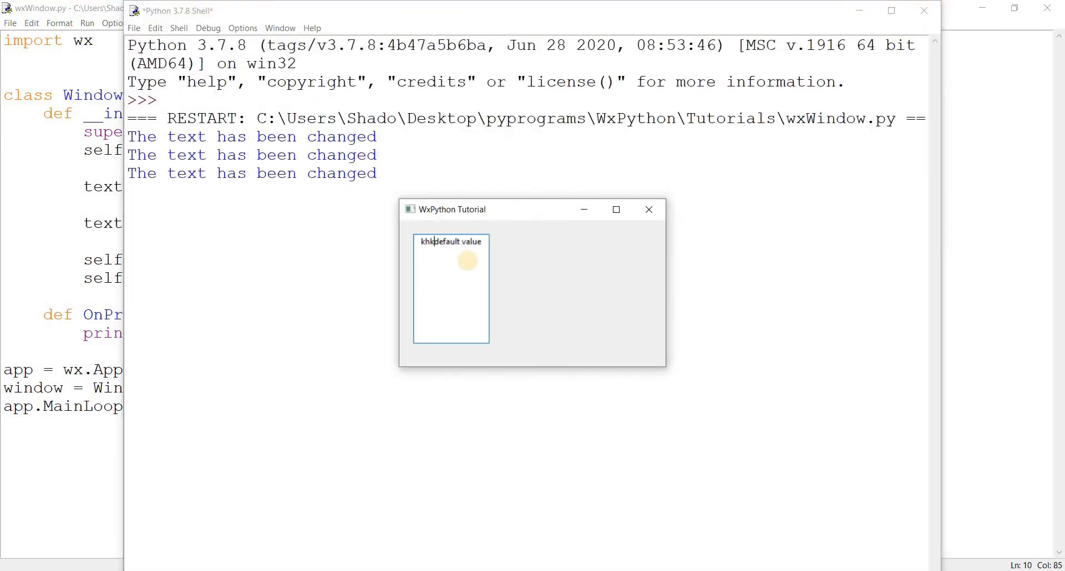
{"action": "type", "text": "khkhkhkhjhkhkhjkkhkhhkhkhk"}
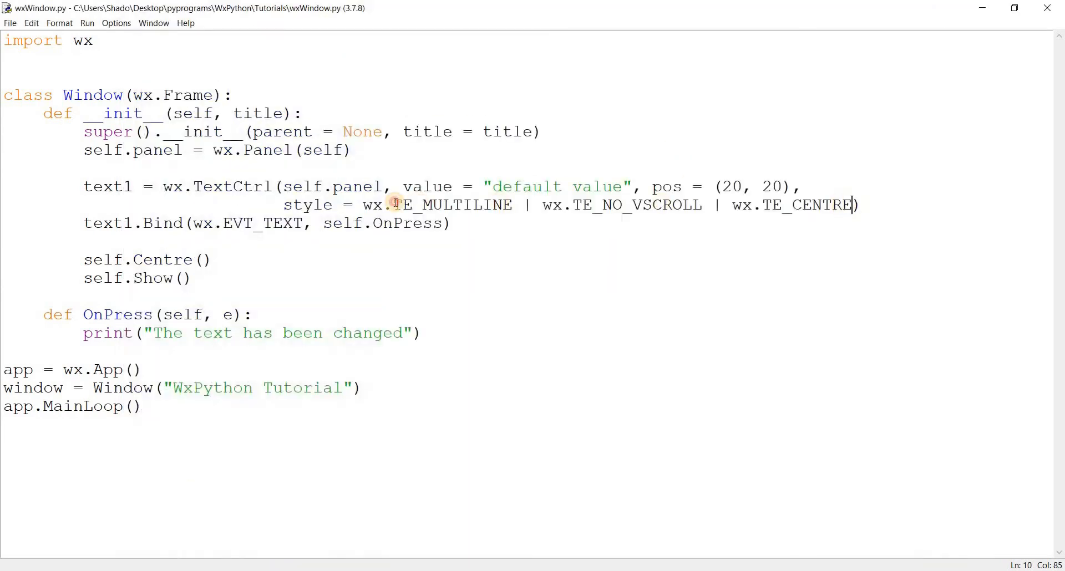
Replace wx.TE_CENTRE with | wx.TE_HSCROLL and run, hitting an AttributeError
{"action": "left_click_drag", "start_coordinate": [729, 204], "coordinate": [857, 204]}
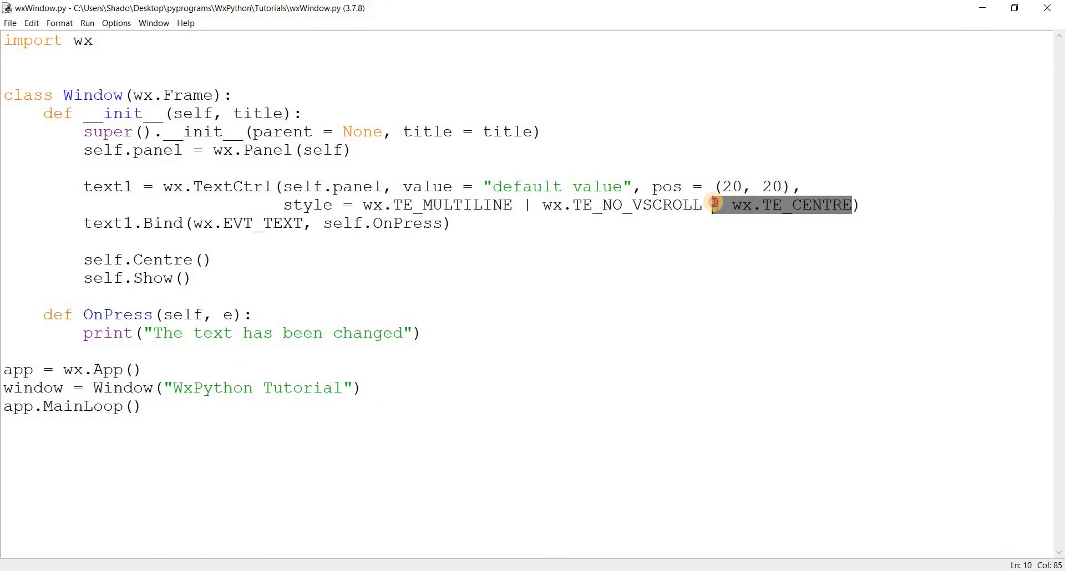
{"action": "key", "text": "Delete"}
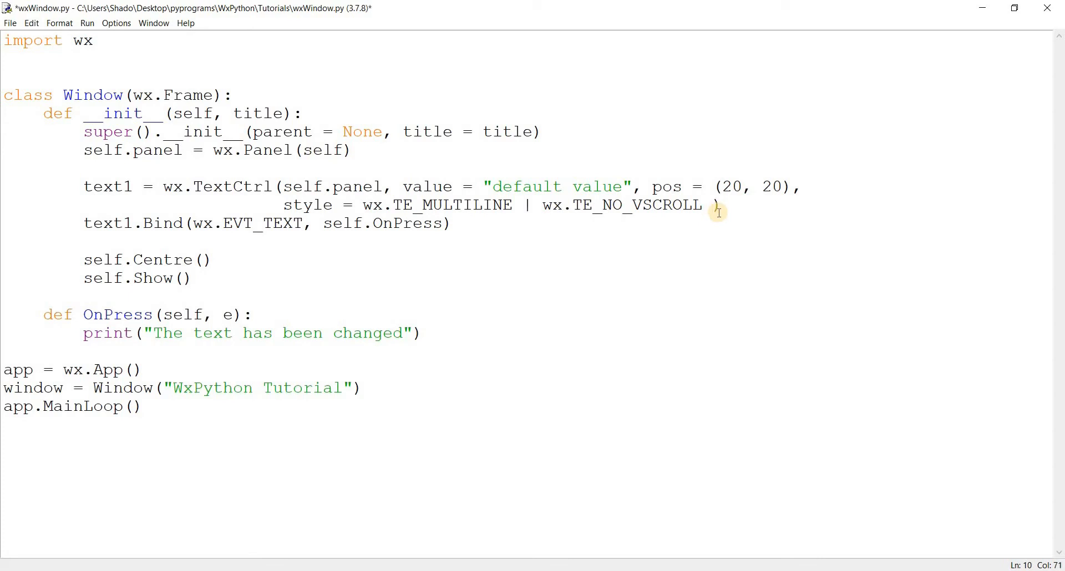
{"action": "type", "text": "| wx.TE_"}
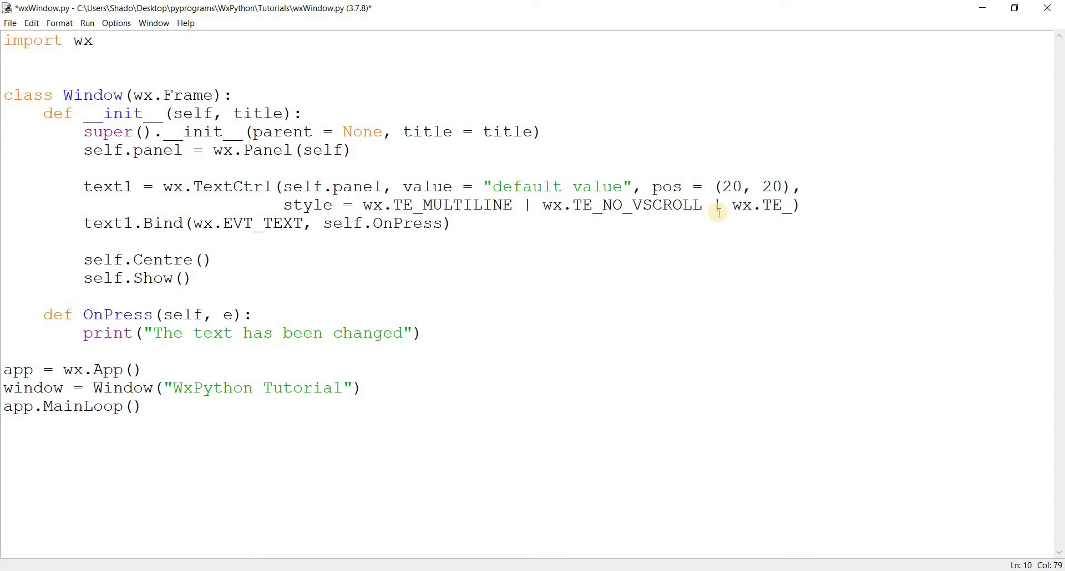
{"action": "type", "text": "HSCROLL"}
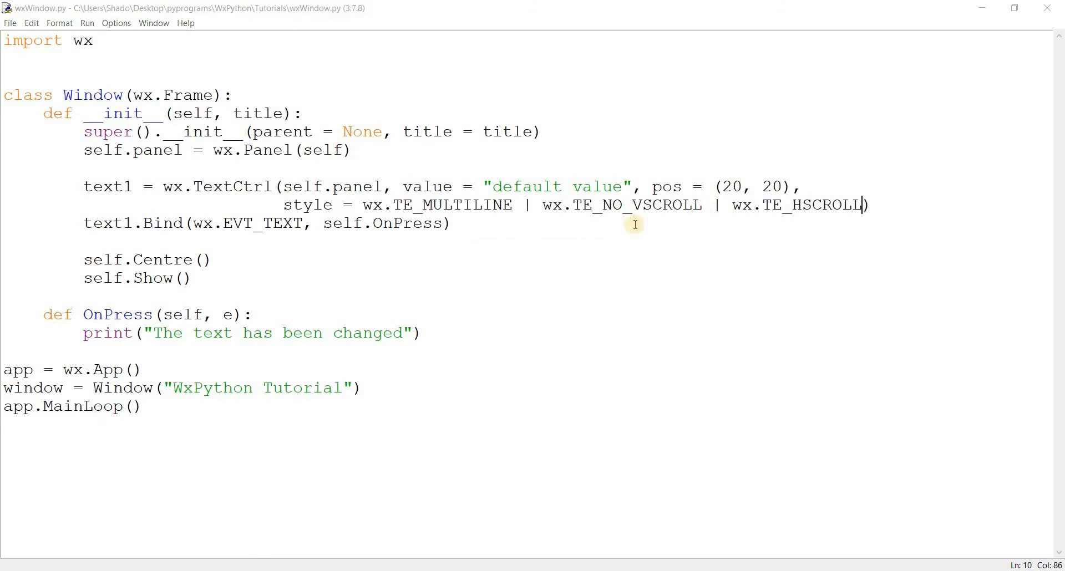
{"action": "key", "text": "F5"}
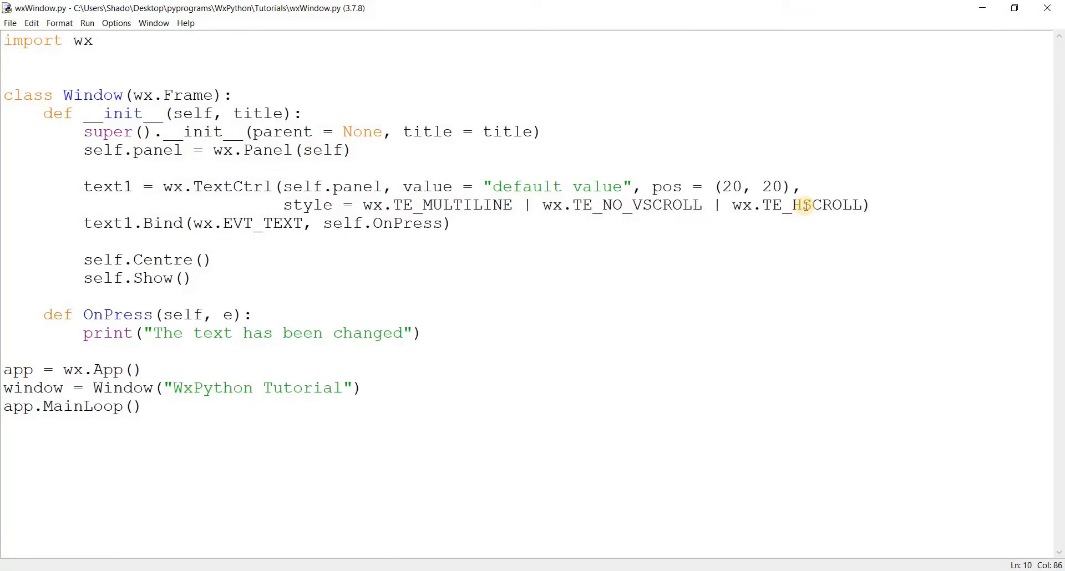
{"action": "mouse_move", "coordinate": [785, 215]}
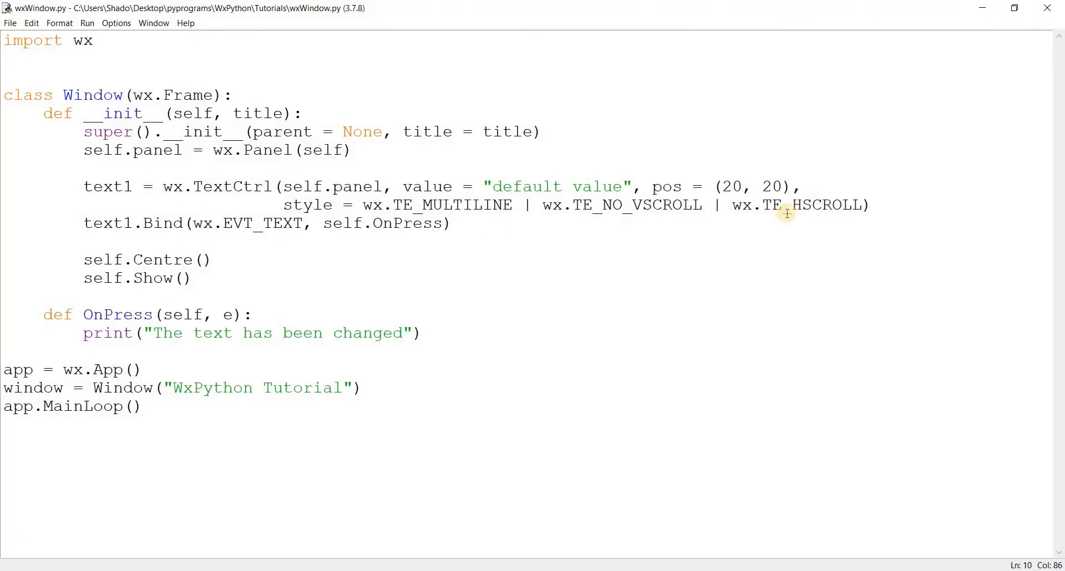
{"action": "key", "text": "F5"}
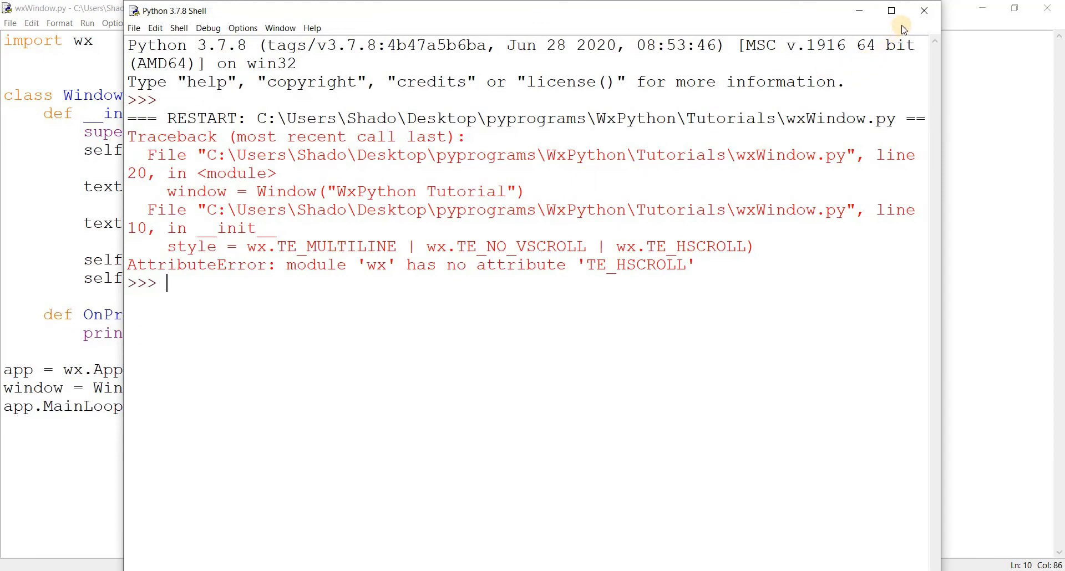
{"action": "mouse_move", "coordinate": [920, 24]}
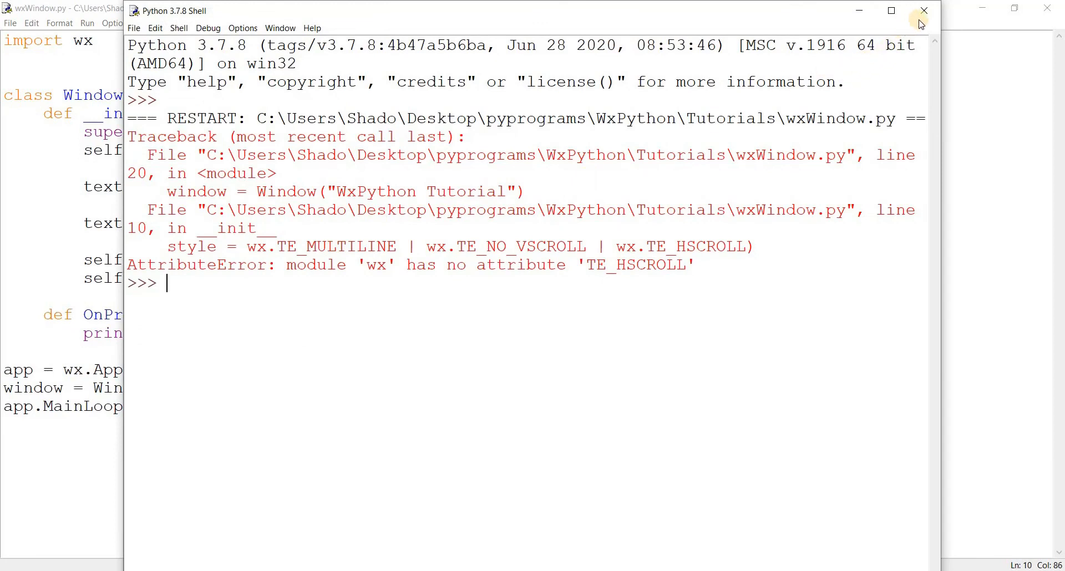
Correct the flag to wx.HSCROLL, rerun, and type jjjjjjj into the scrollable box
{"action": "left_click", "coordinate": [922, 10]}
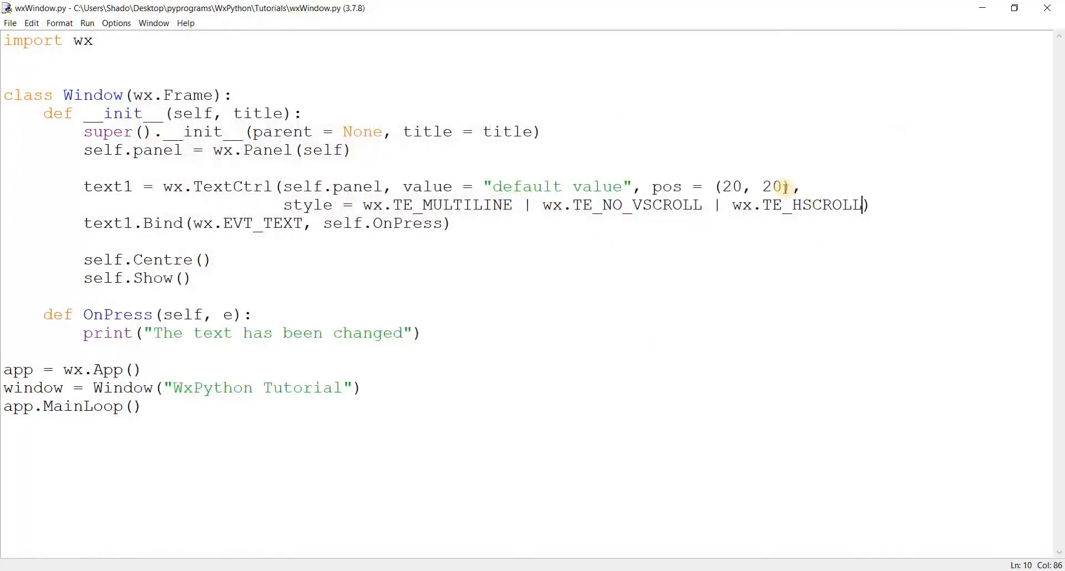
{"action": "left_click", "coordinate": [805, 209]}
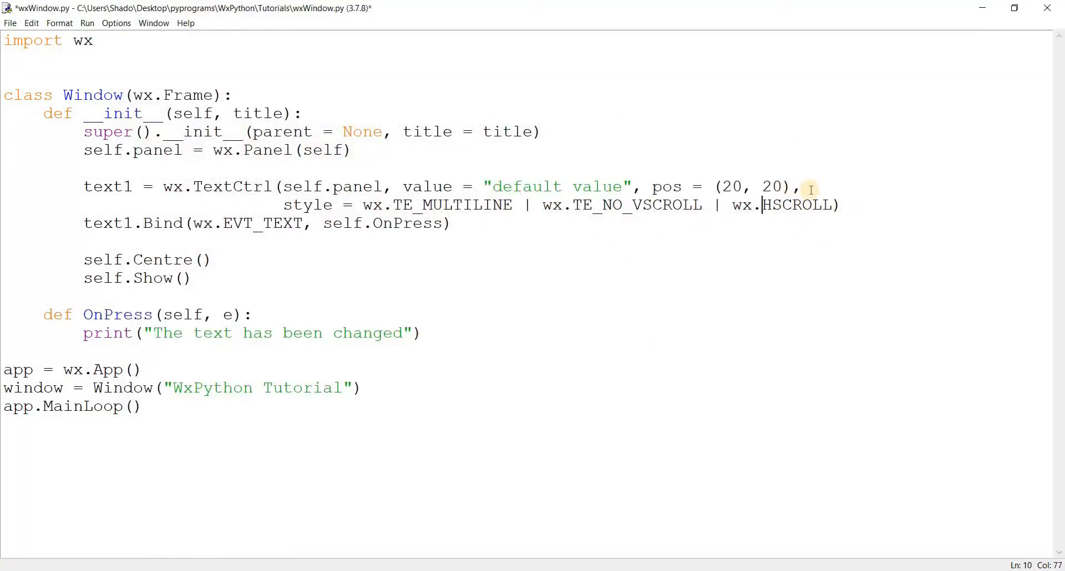
{"action": "key", "text": "F5"}
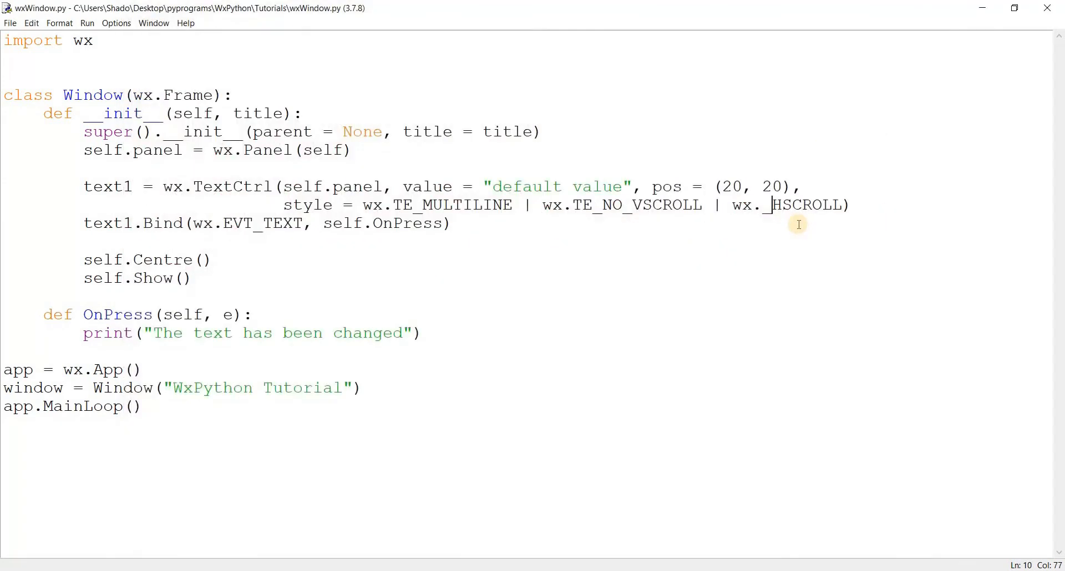
{"action": "key", "text": "F5"}
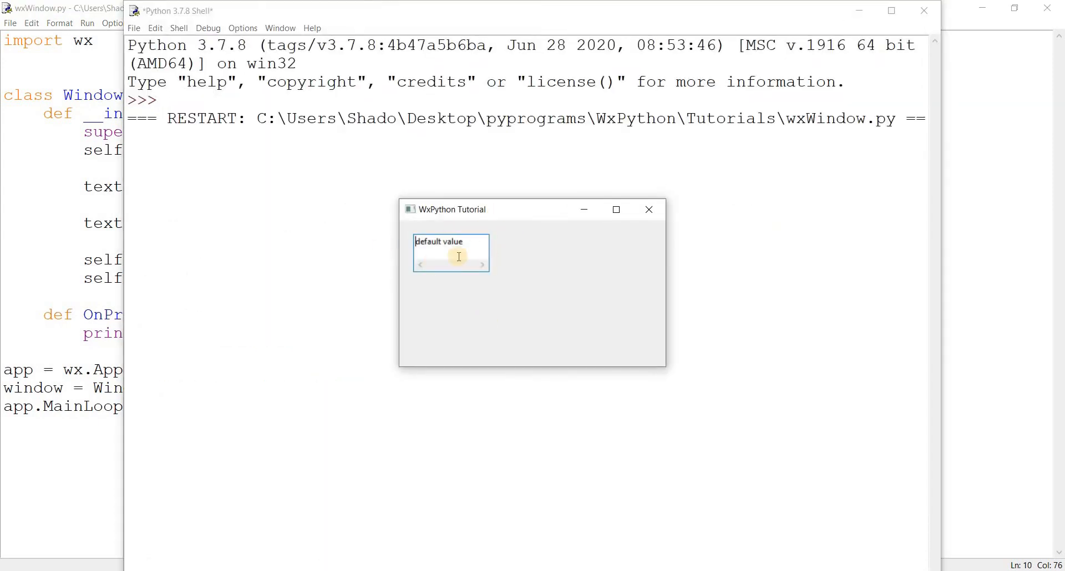
{"action": "mouse_move", "coordinate": [433, 252]}
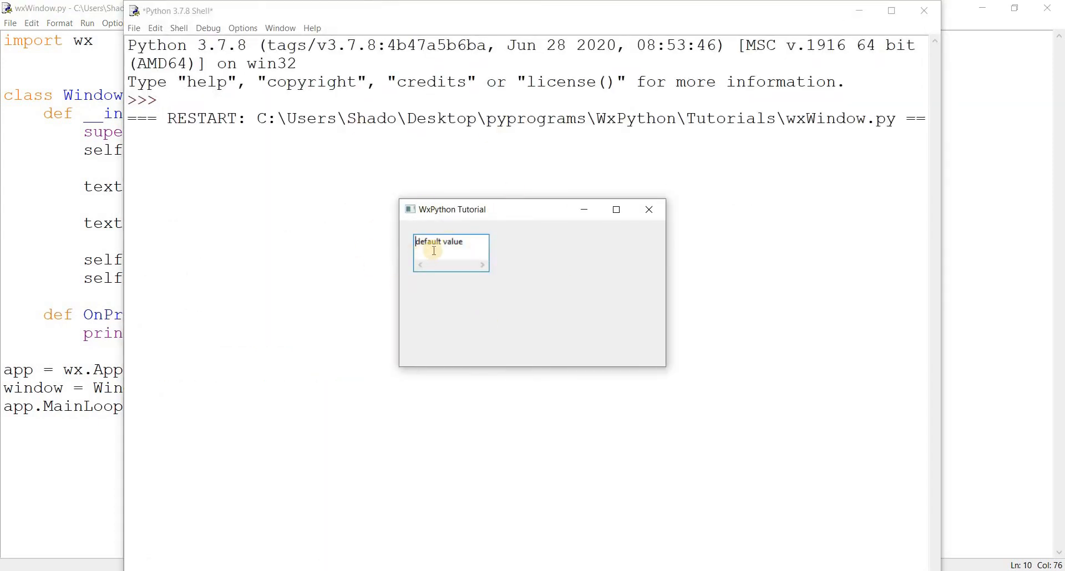
{"action": "type", "text": "jjjjjjj"}
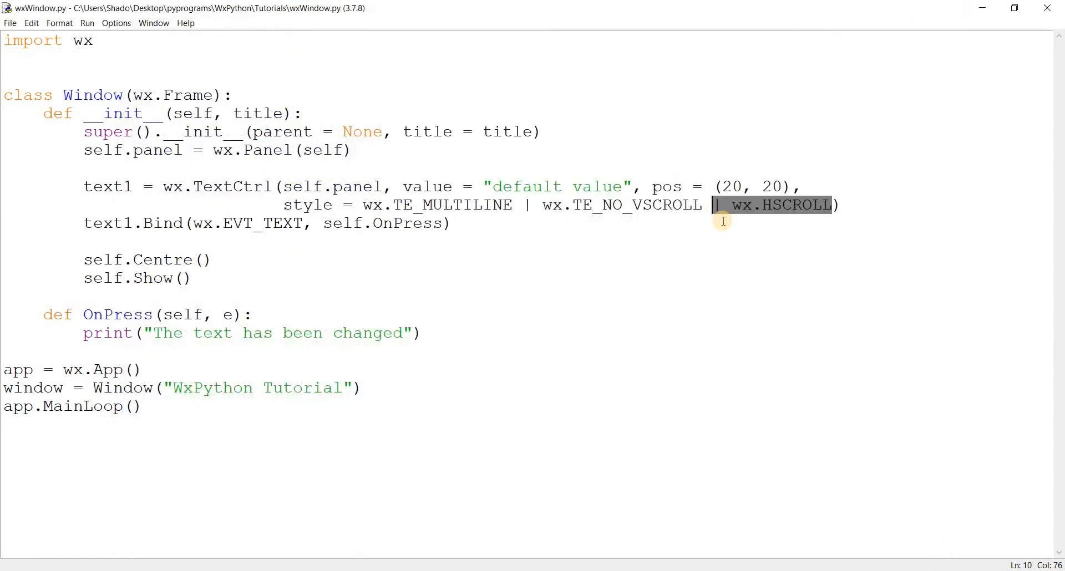
Remove wx.HSCROLL and add a 'Click Me' wx.Button on self.panel at (100, 150)
{"action": "key", "text": "Delete"}
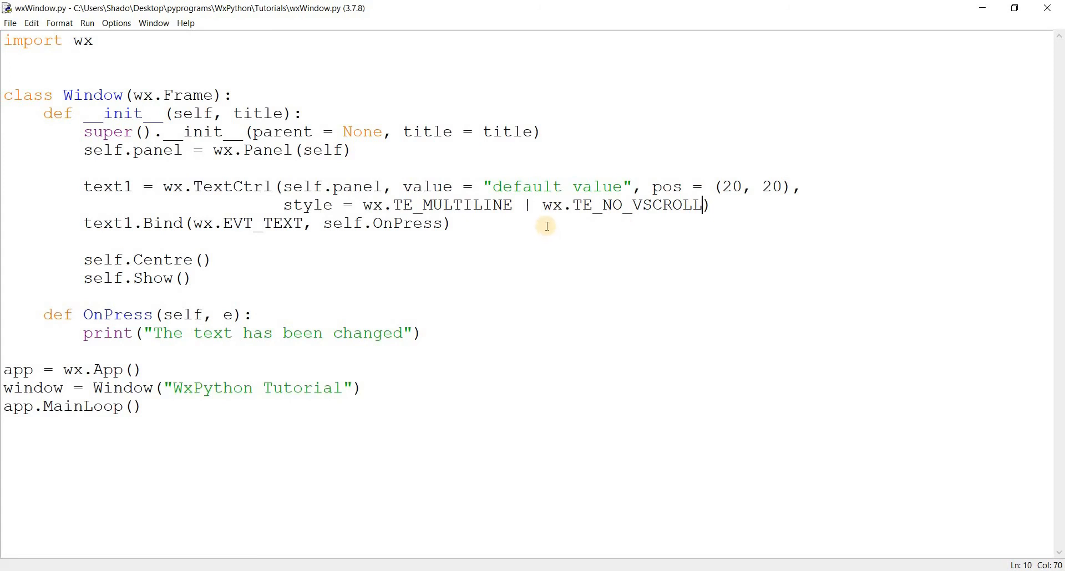
{"action": "key", "text": "Enter"}
{"action": "type", "text": "button ="}
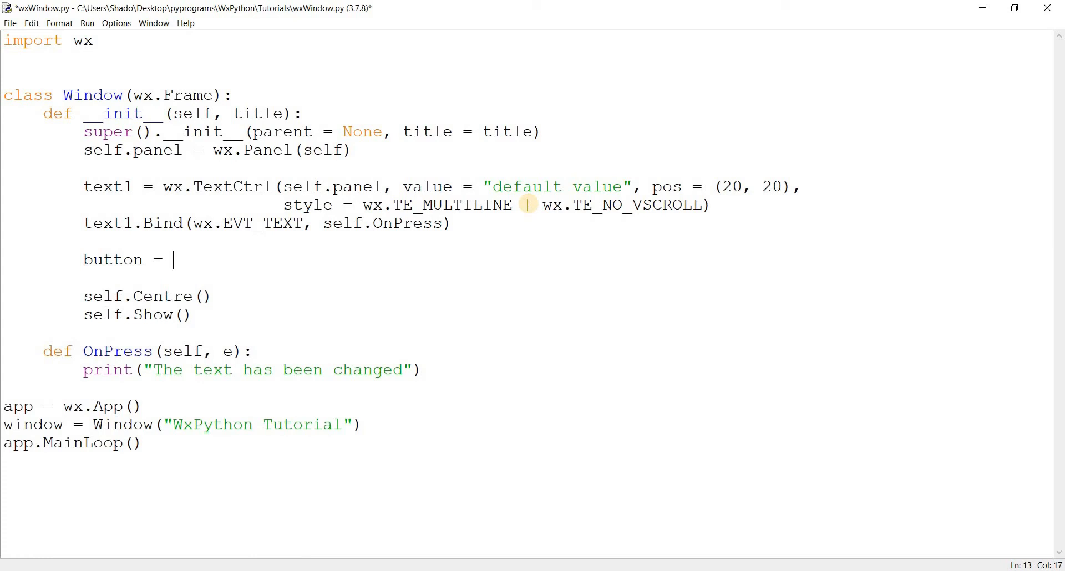
{"action": "type", "text": "wx.Button("}
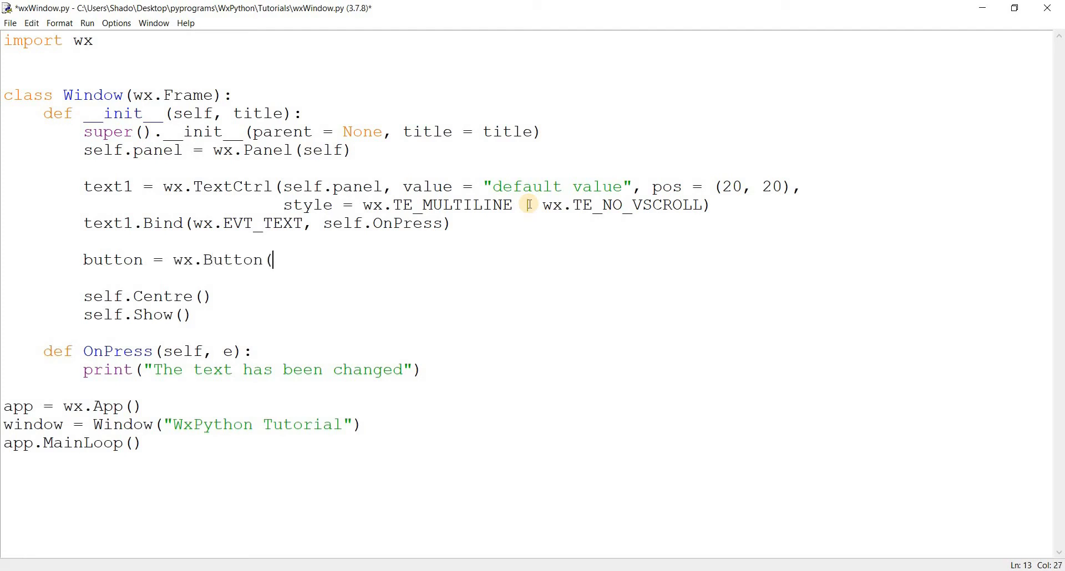
{"action": "type", "text": "self.panel,"}
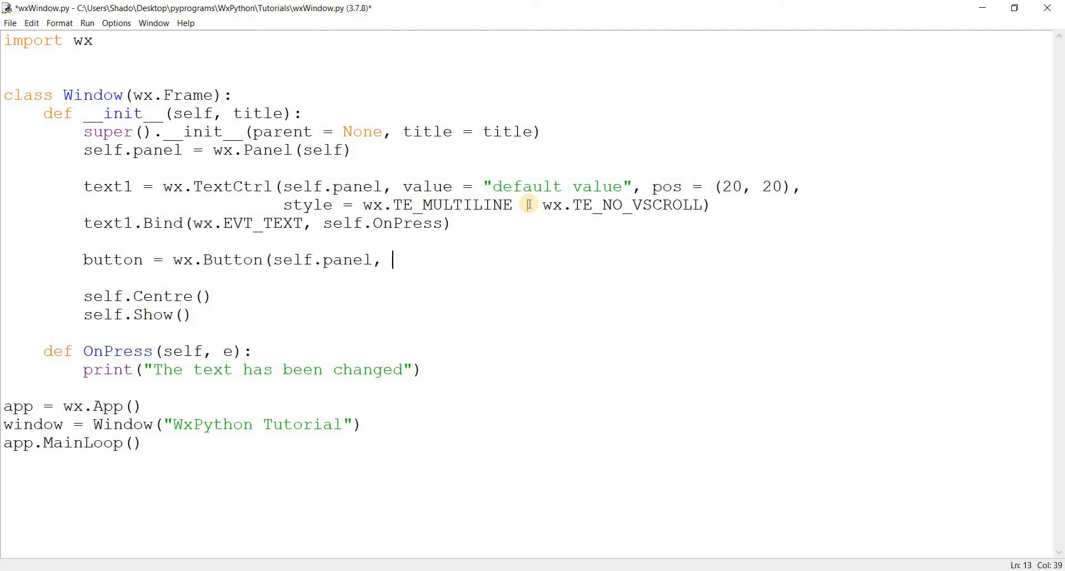
{"action": "type", "text": "label = \"Click Me\", p"}
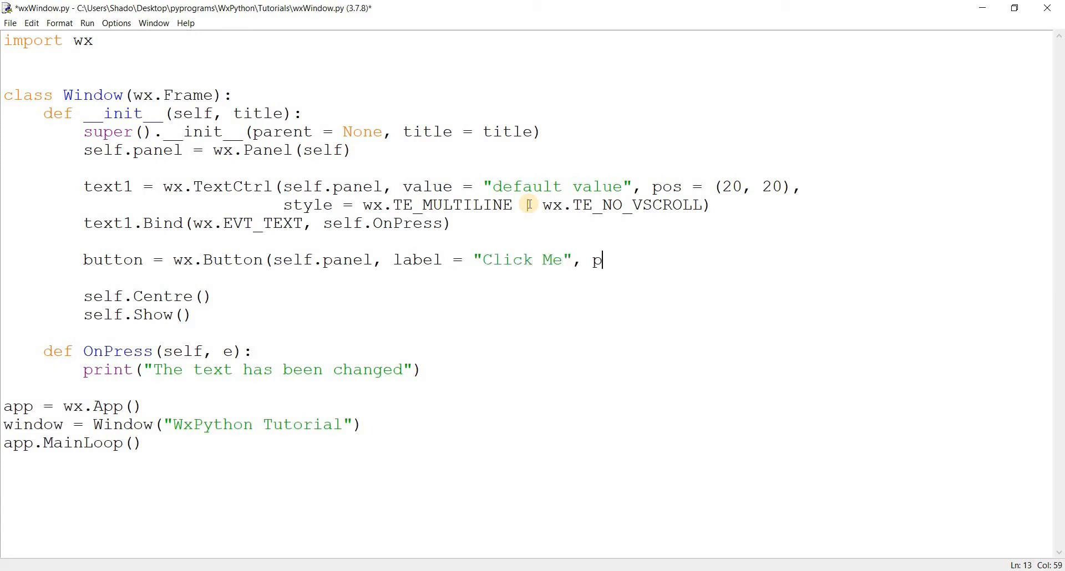
{"action": "type", "text": "os = ("}
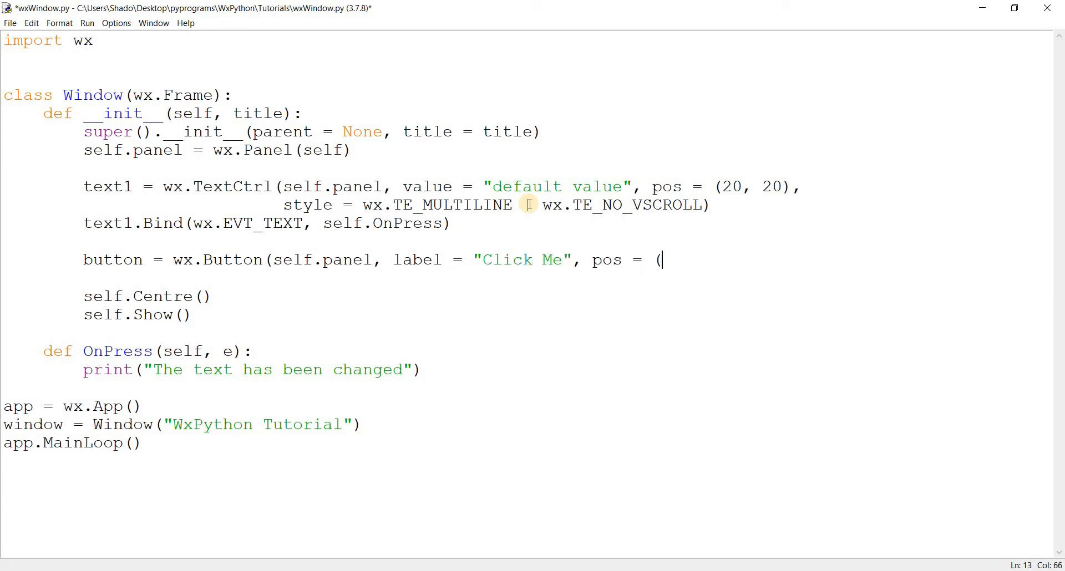
{"action": "type", "text": "100, 150"}
{"action": "type", "text": "b"}
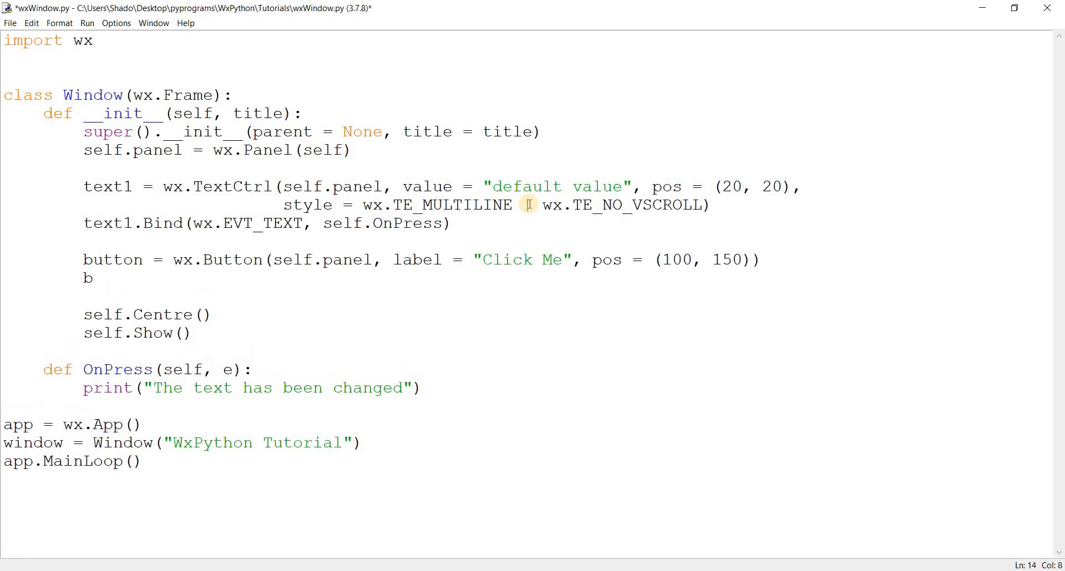
Bind the button's wx.EVT_BUTTON to self.OnClick, renaming OnPress to OnClick
{"action": "type", "text": "utton."}
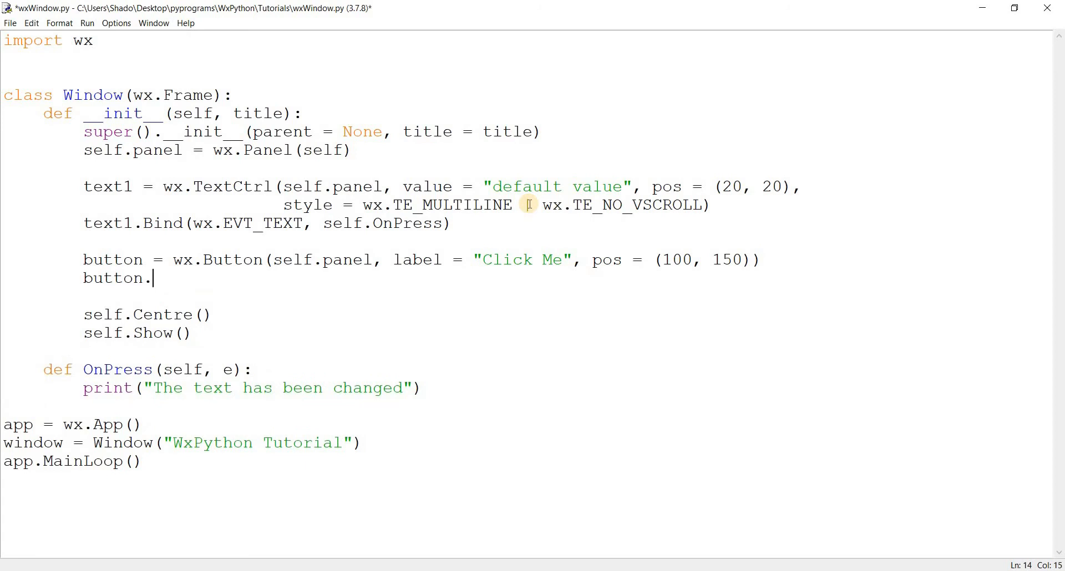
{"action": "key", "text": "BackSpace"}
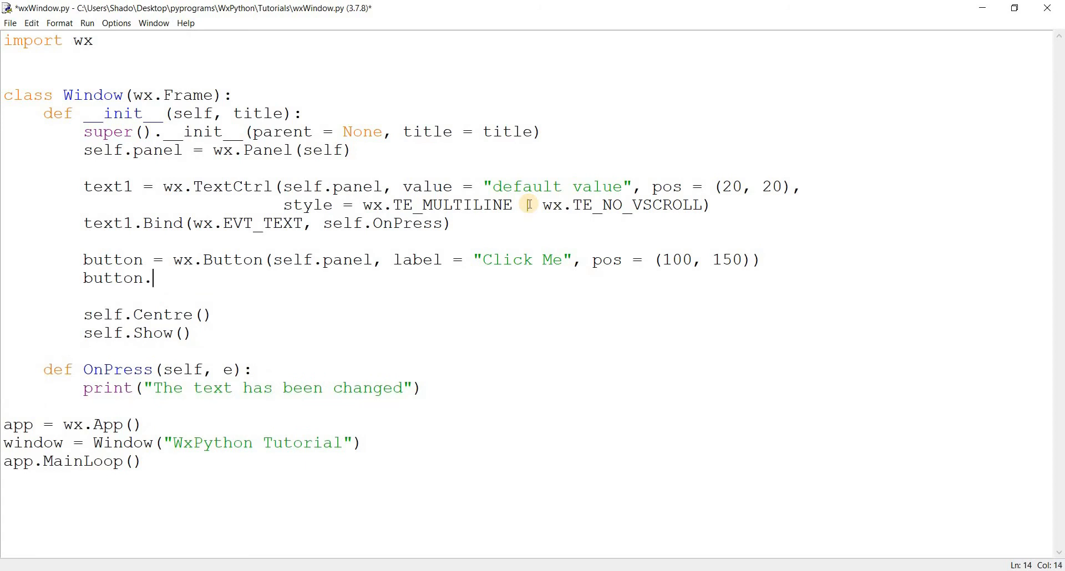
{"action": "type", "text": "Bind(w."}
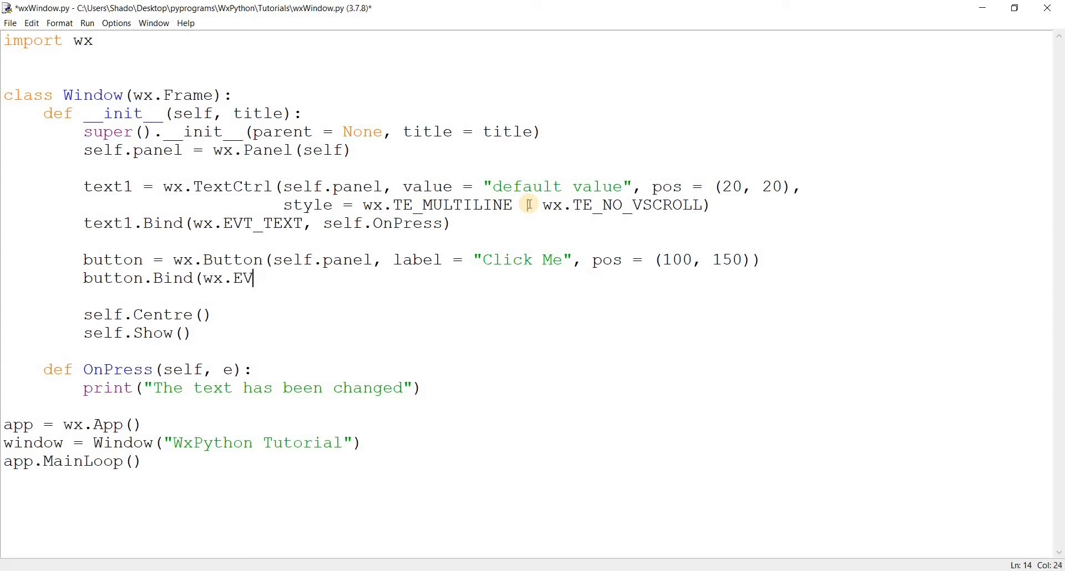
{"action": "type", "text": "T_BUTTON,"}
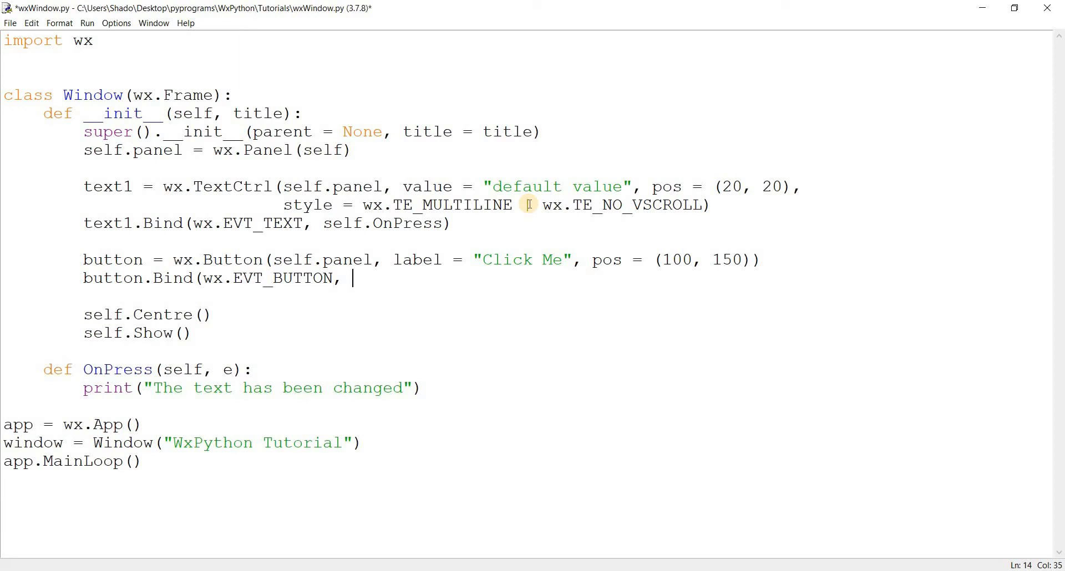
{"action": "type", "text": "self"}
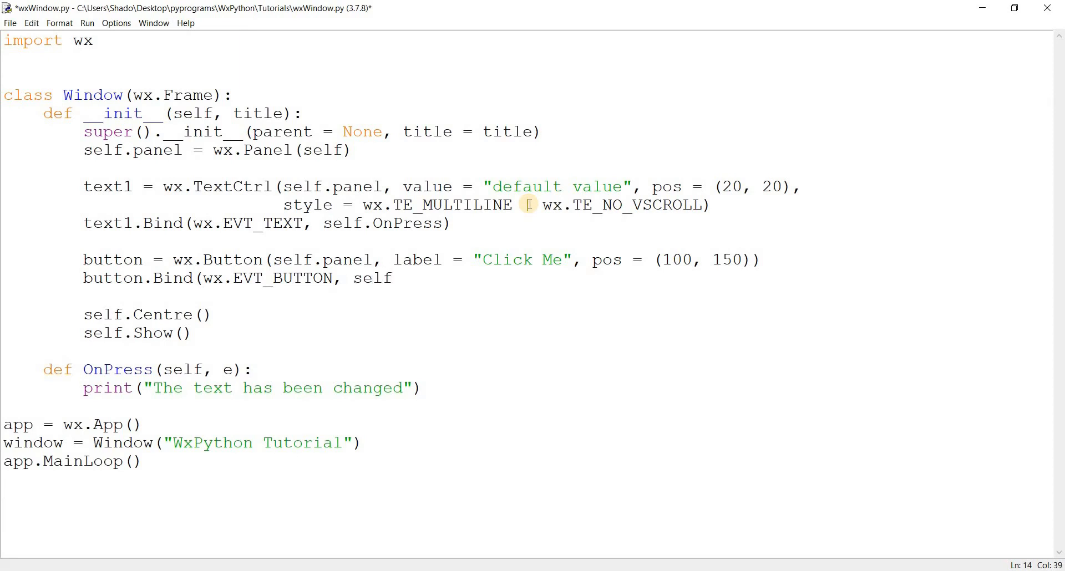
{"action": "type", "text": "."}
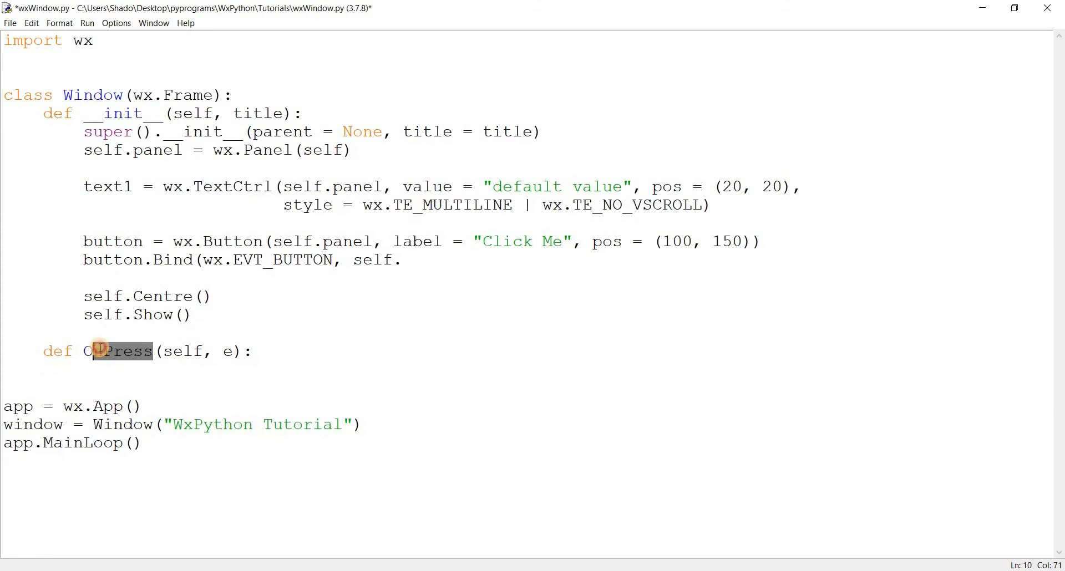
{"action": "type", "text": "OnClick"}
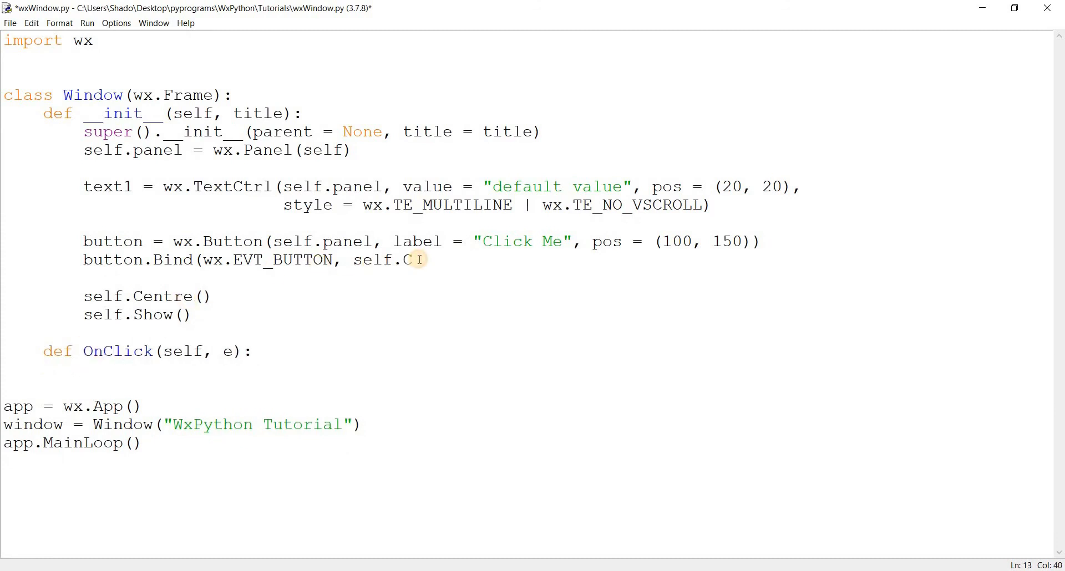
{"action": "type", "text": "nC"}
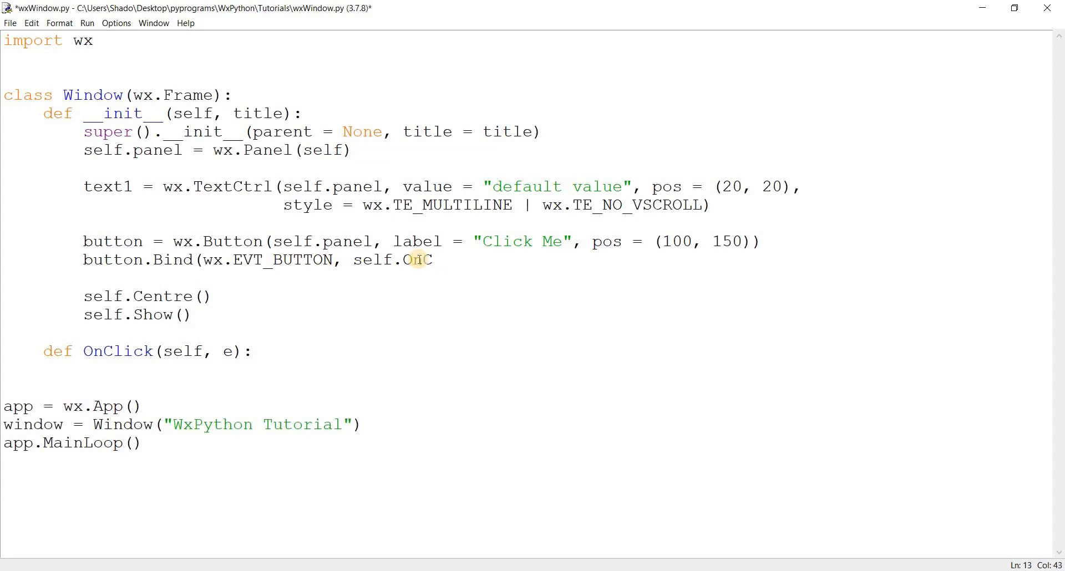
{"action": "type", "text": "lick)"}
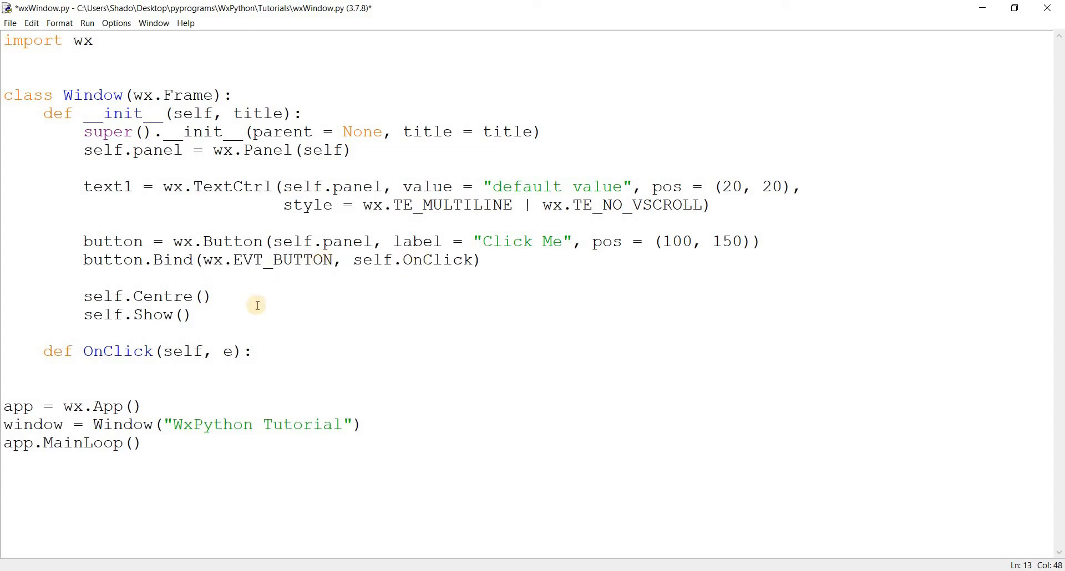
Store the box as self.text and have OnClick print self.text.GetNumberOfLines()
{"action": "type", "text": "print("}
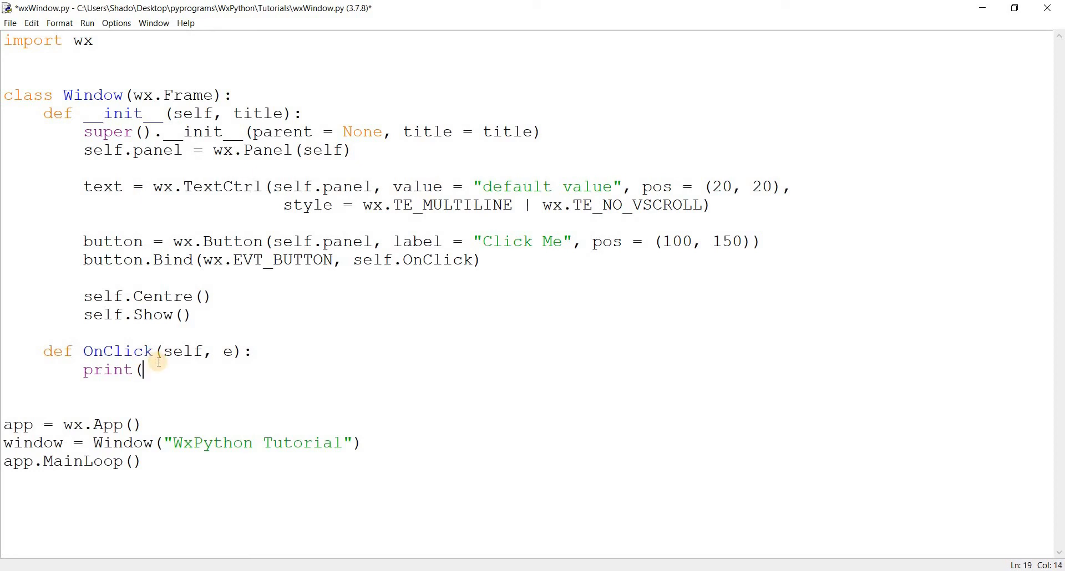
{"action": "mouse_move", "coordinate": [571, 32]}
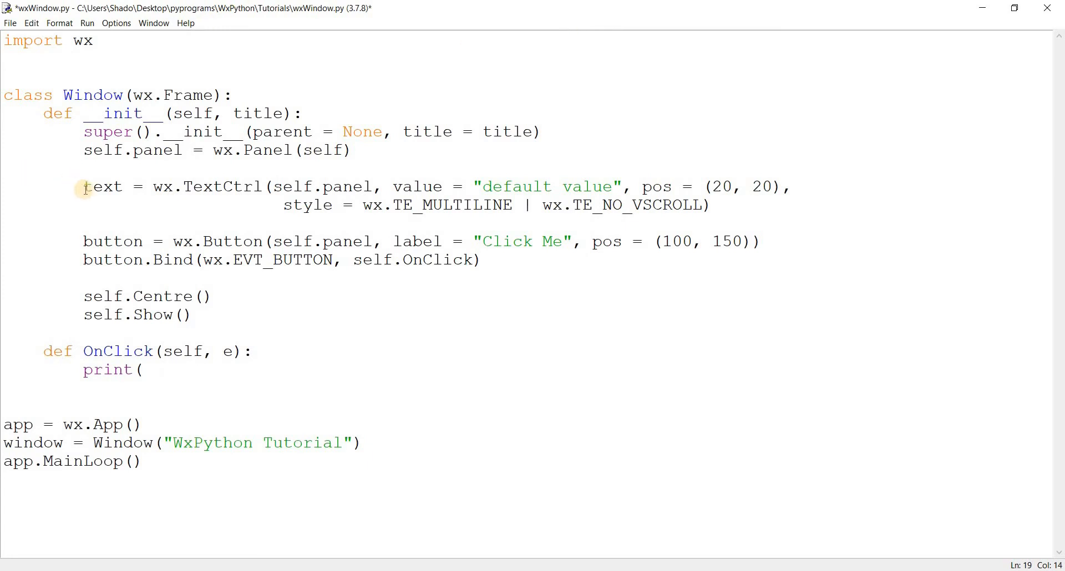
{"action": "type", "text": "self."}
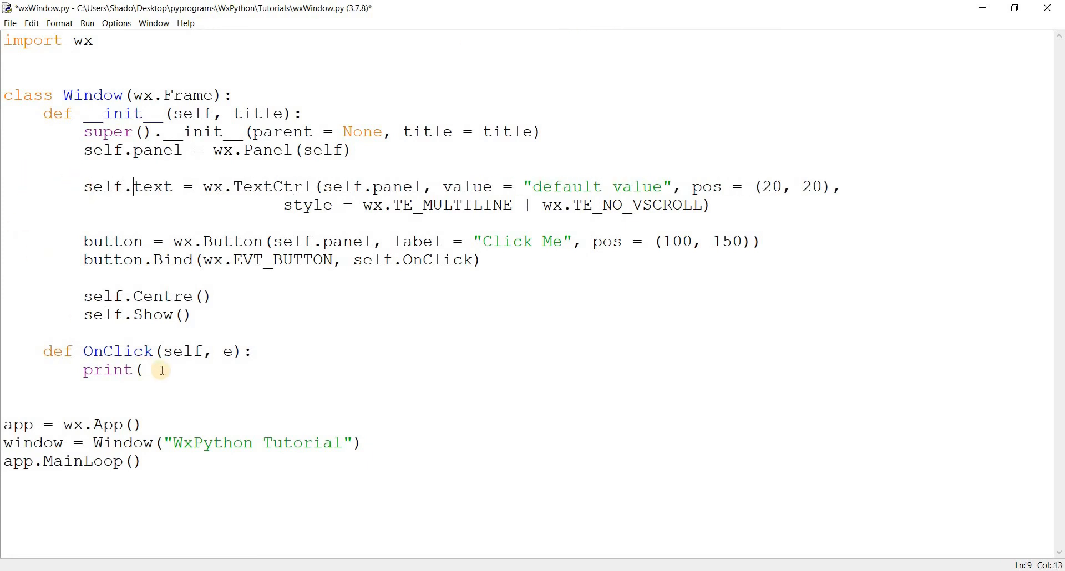
{"action": "type", "text": "self.text.GetNu"}
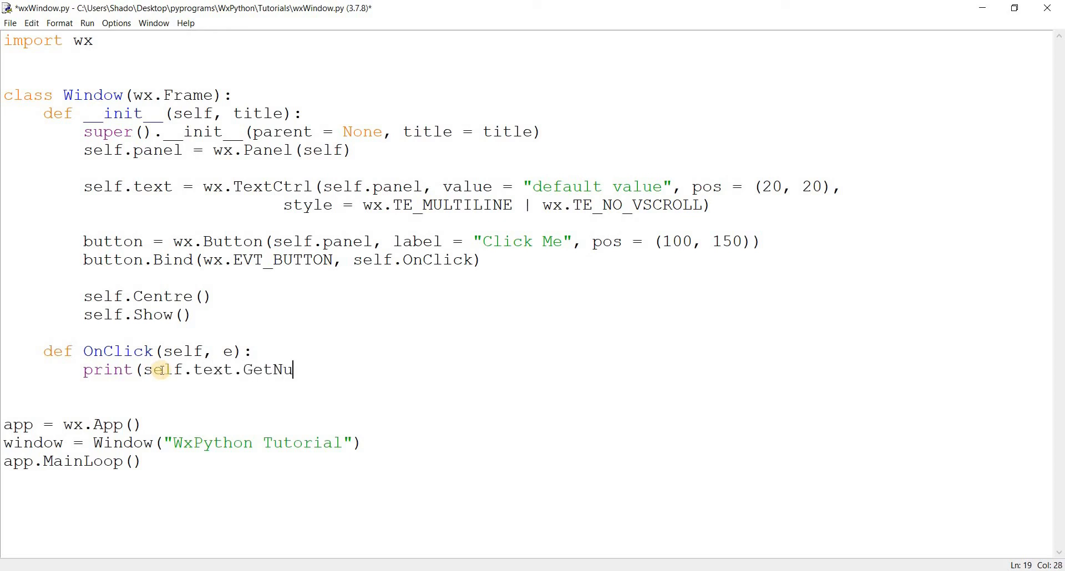
{"action": "type", "text": "mberOfLines())"}
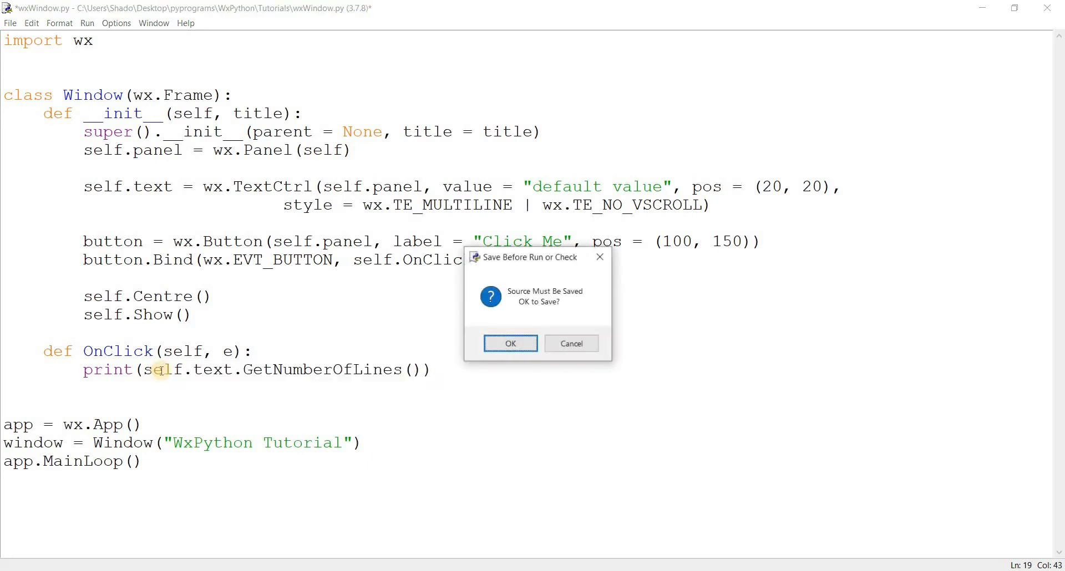
Save the script, move the button to (200, 150), and run it
{"action": "left_click", "coordinate": [511, 344]}
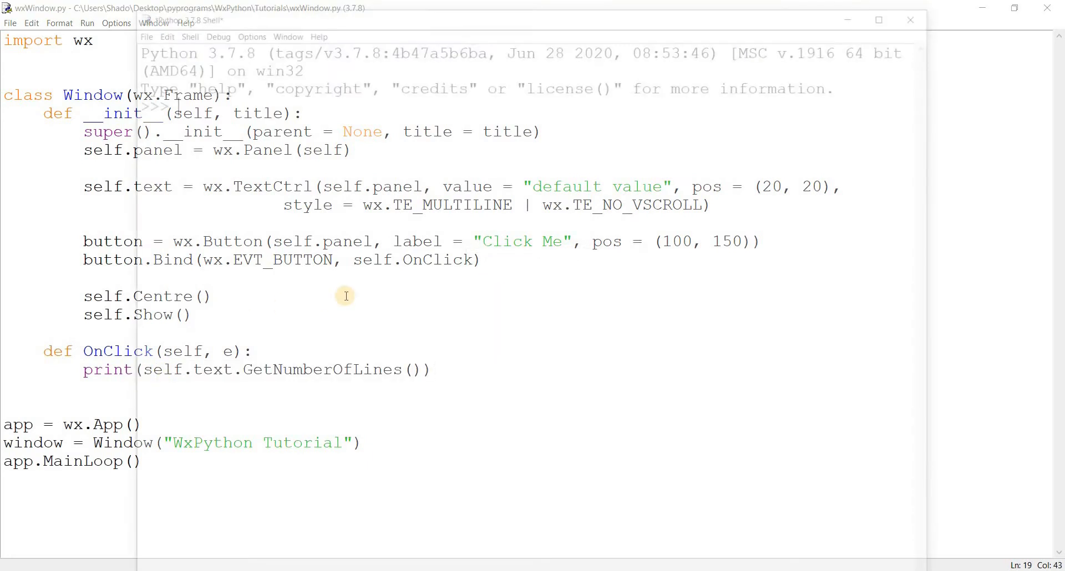
{"action": "key", "text": "F5"}
{"action": "type", "text": "2"}
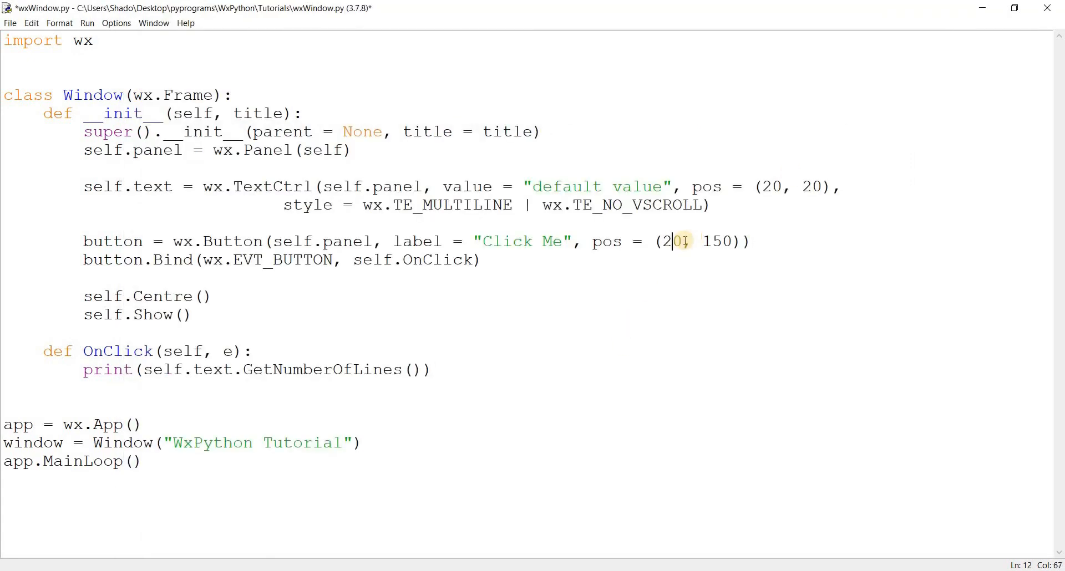
{"action": "key", "text": "F5"}
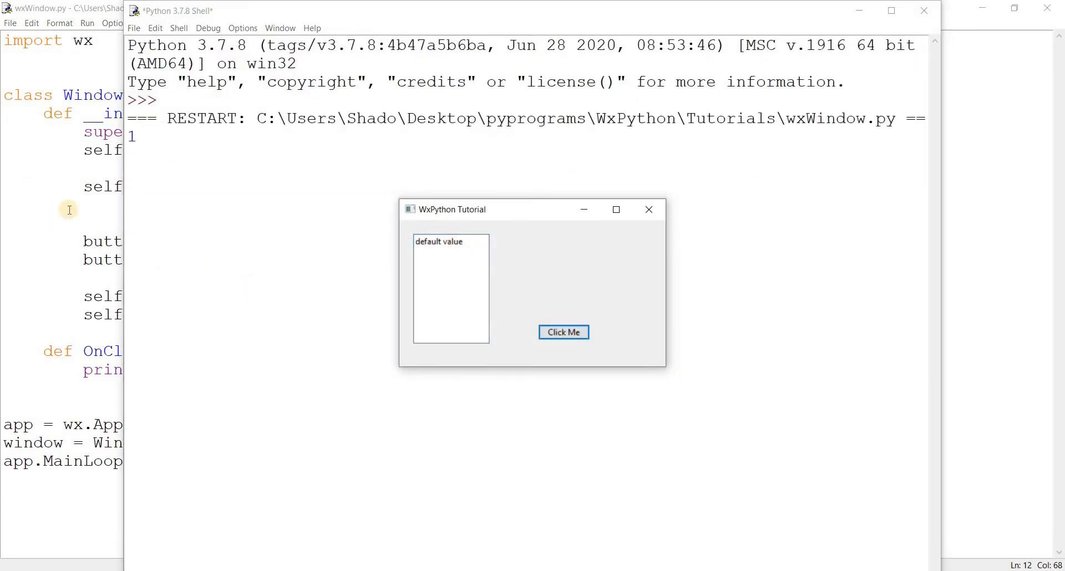
Type Hello World and CodersLe into the running window's text box
{"action": "left_click", "coordinate": [474, 243]}
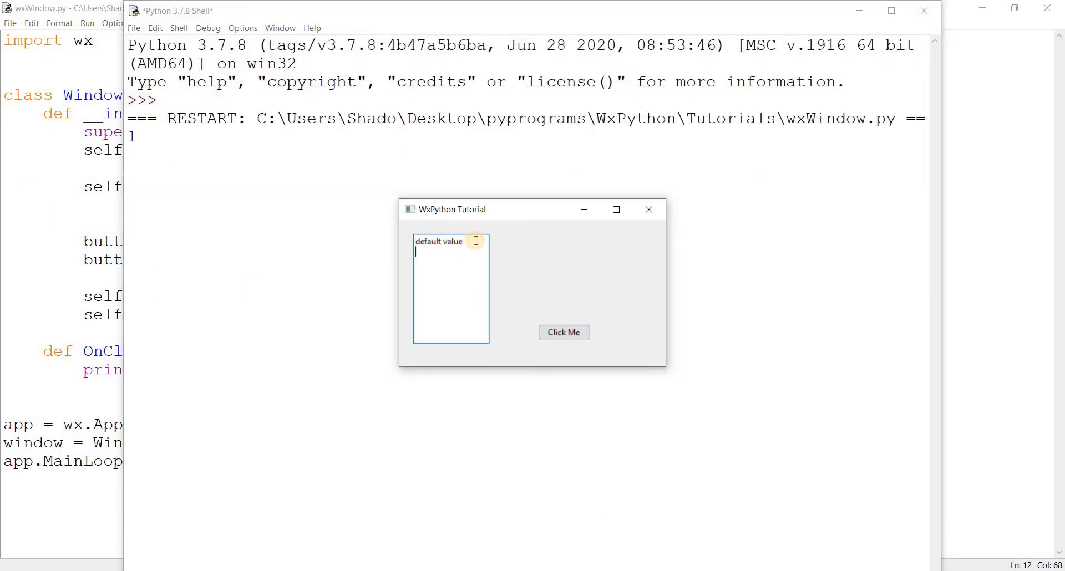
{"action": "type", "text": "H"}
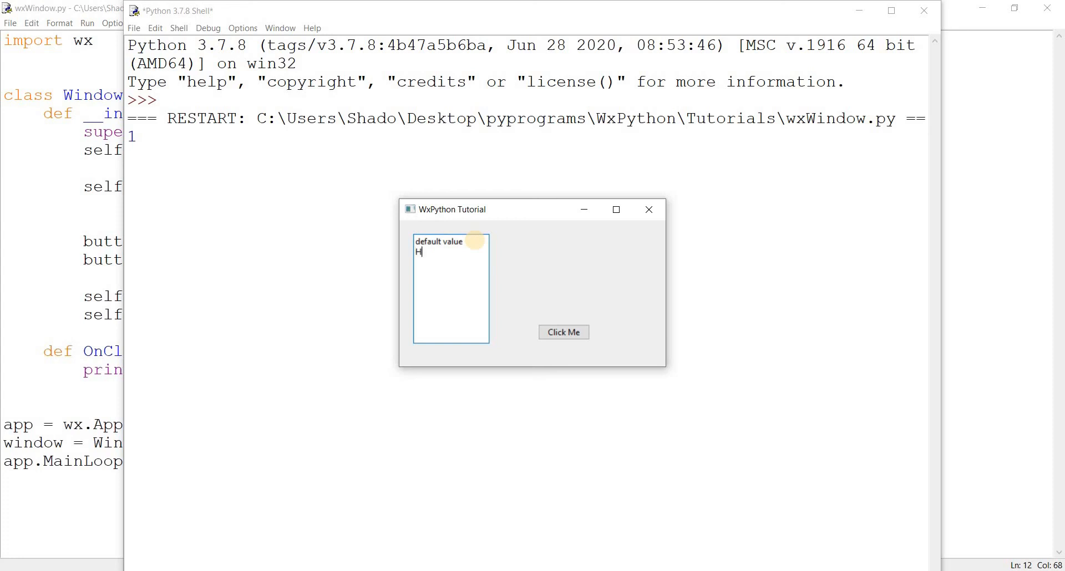
{"action": "type", "text": "ello World"}
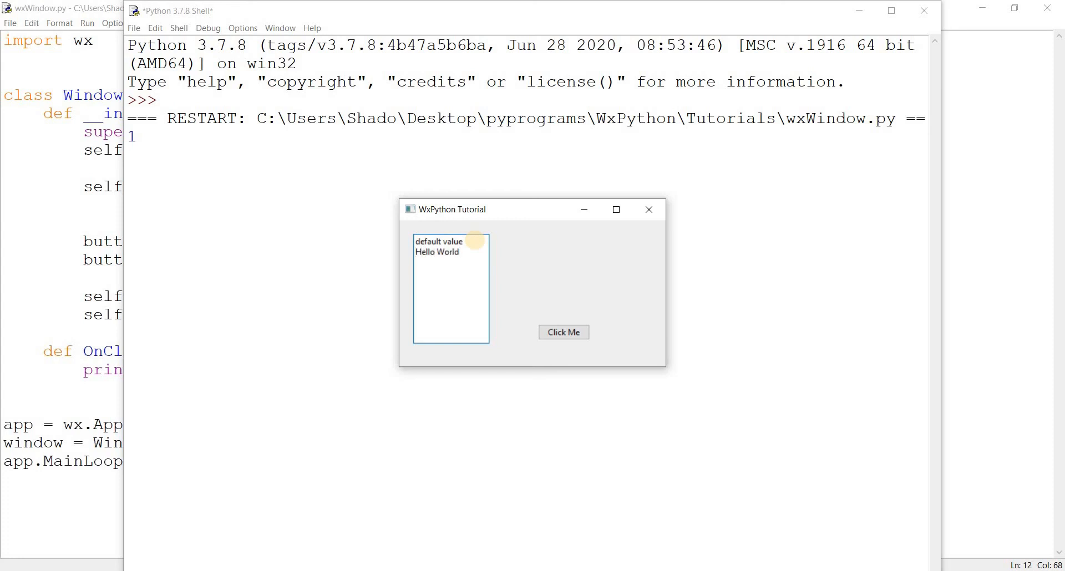
{"action": "type", "text": "CodersLe"}
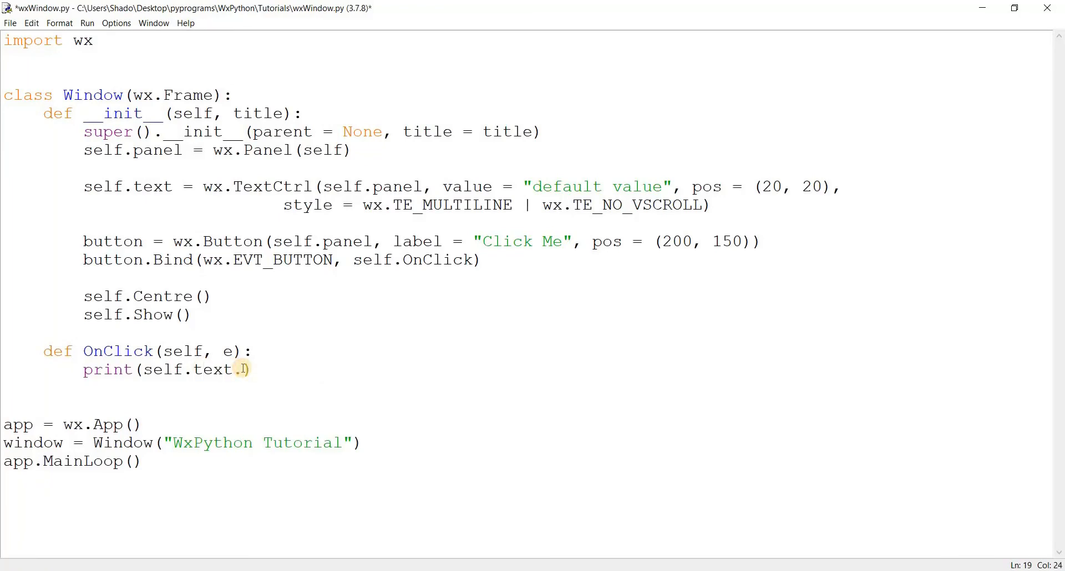
Make OnClick print self.text.GetLineText(0) and run the script
{"action": "type", "text": "GetlineText"}
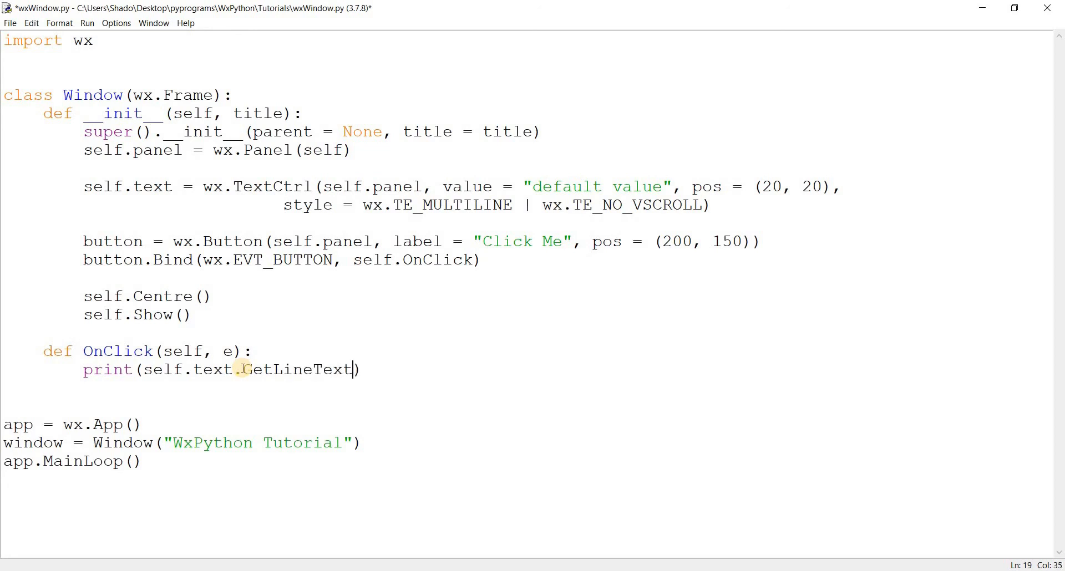
{"action": "type", "text": "()"}
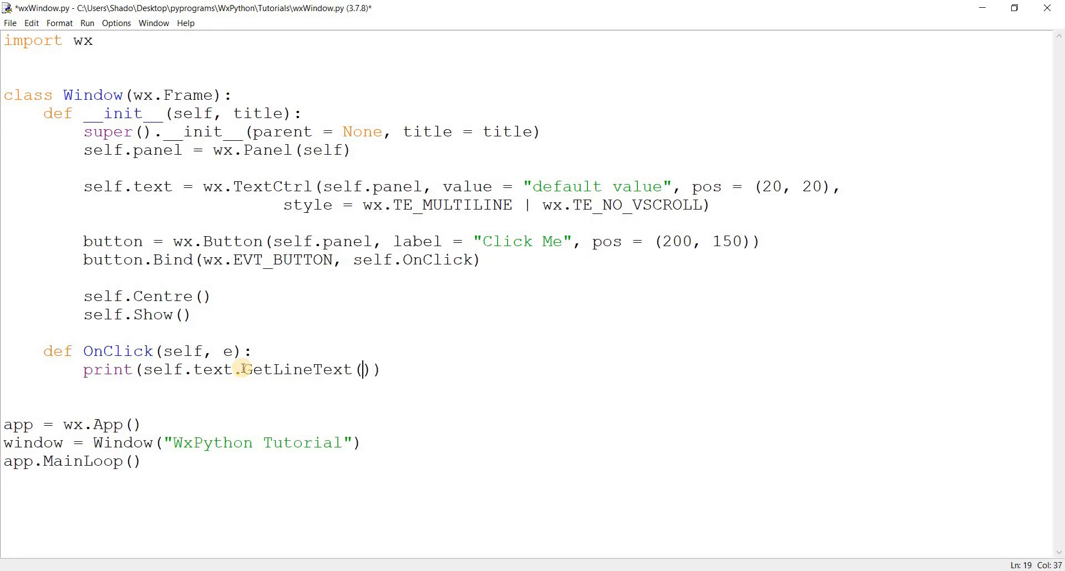
{"action": "key", "text": "Left"}
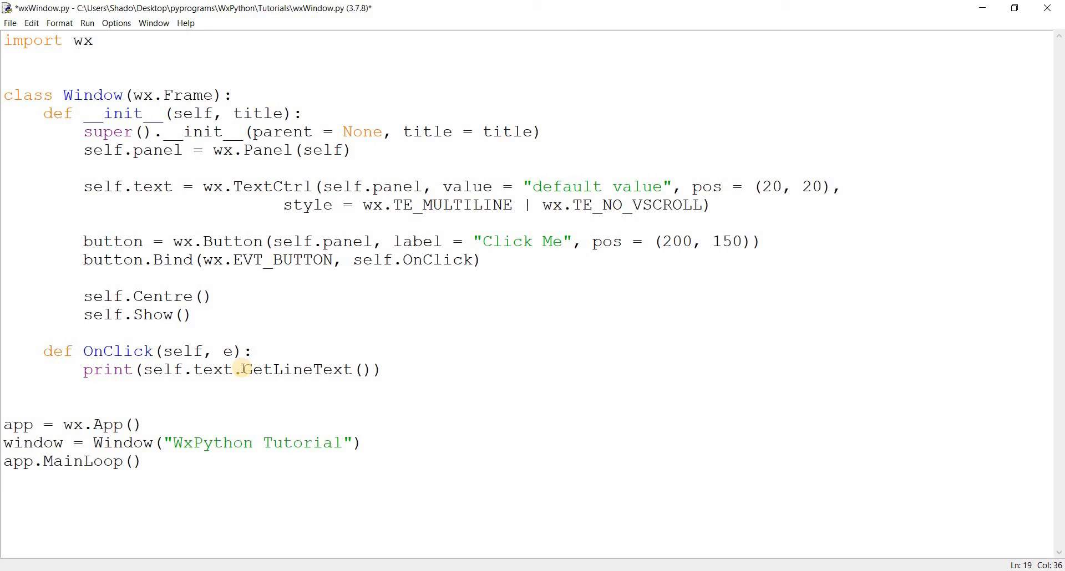
{"action": "type", "text": "0"}
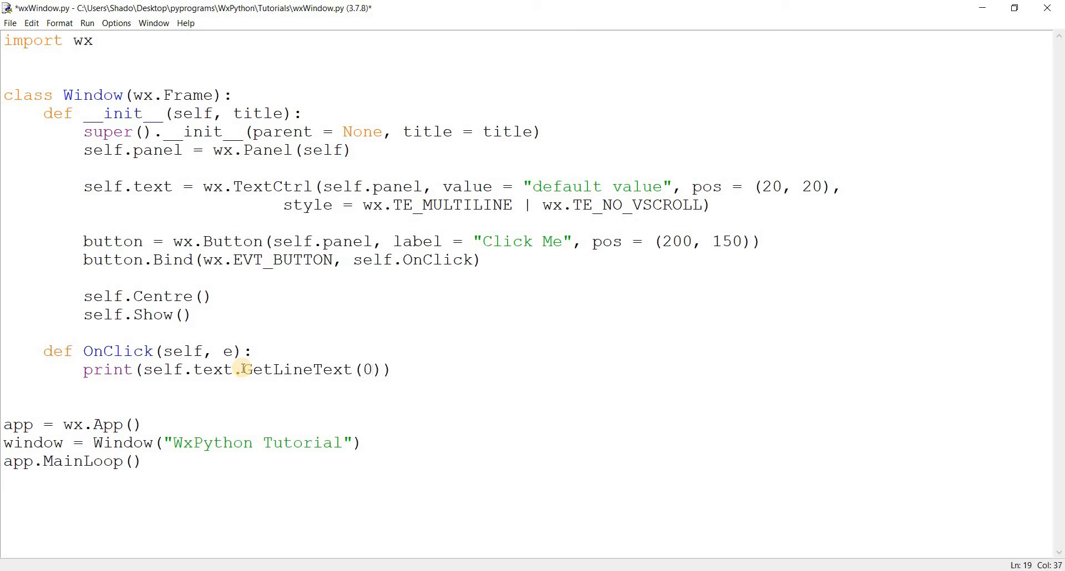
{"action": "key", "text": "F5"}
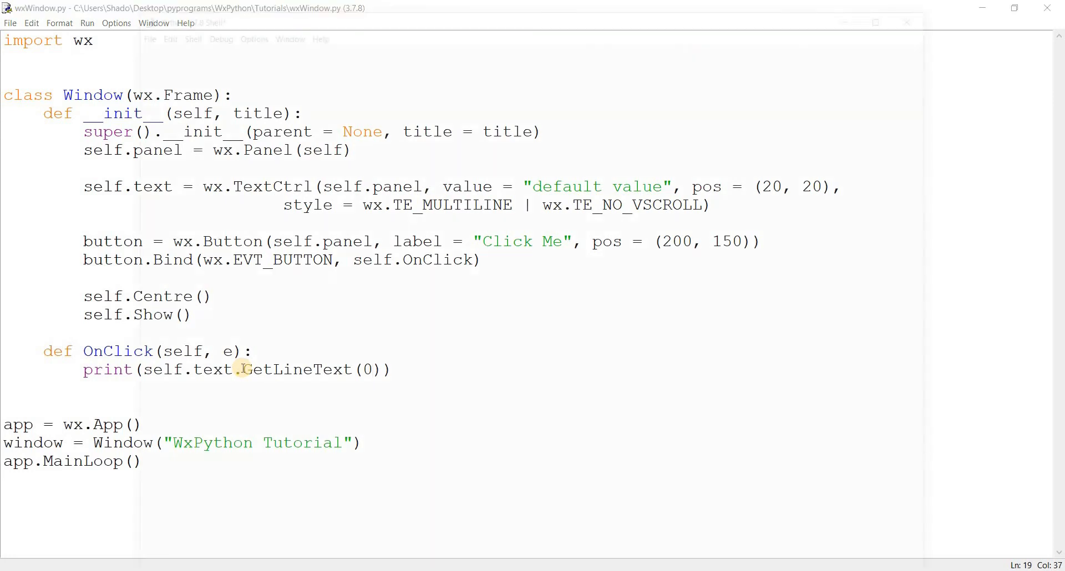
Run the app, print the default first line, enter Hello World and print it again
{"action": "key", "text": "F5"}
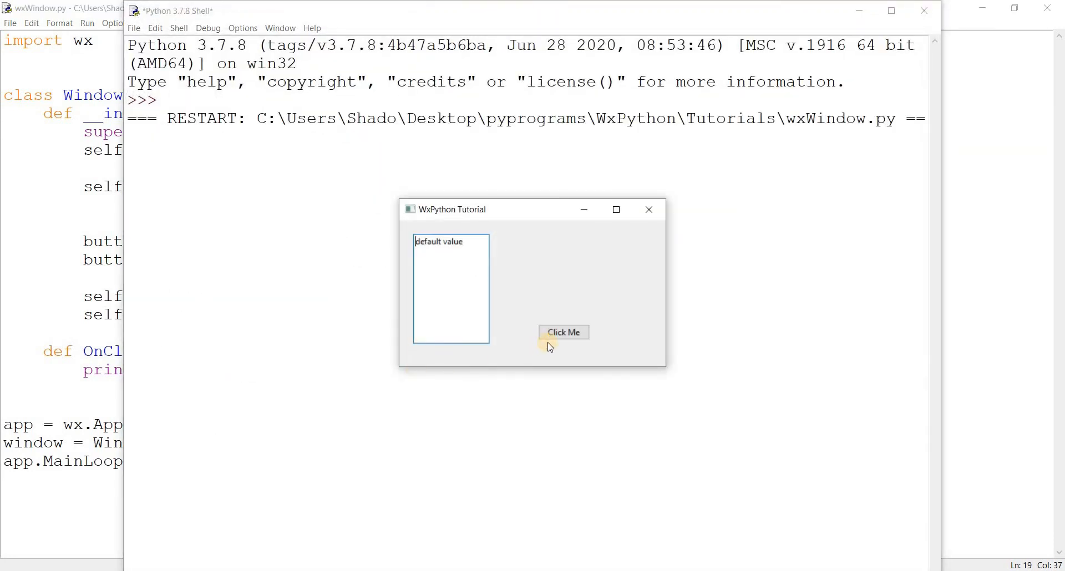
{"action": "left_click", "coordinate": [563, 332]}
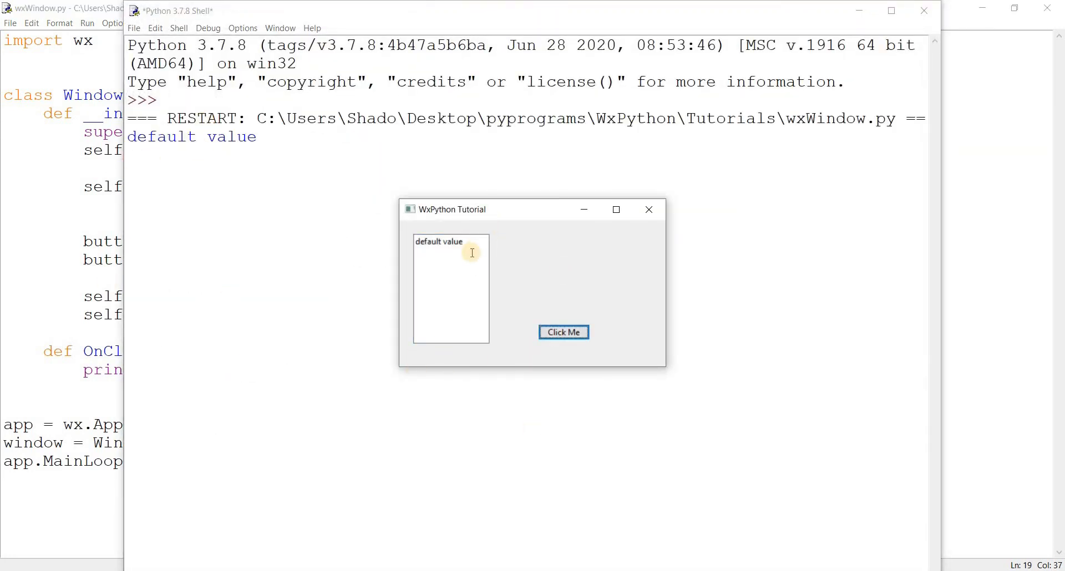
{"action": "type", "text": "Hello"}
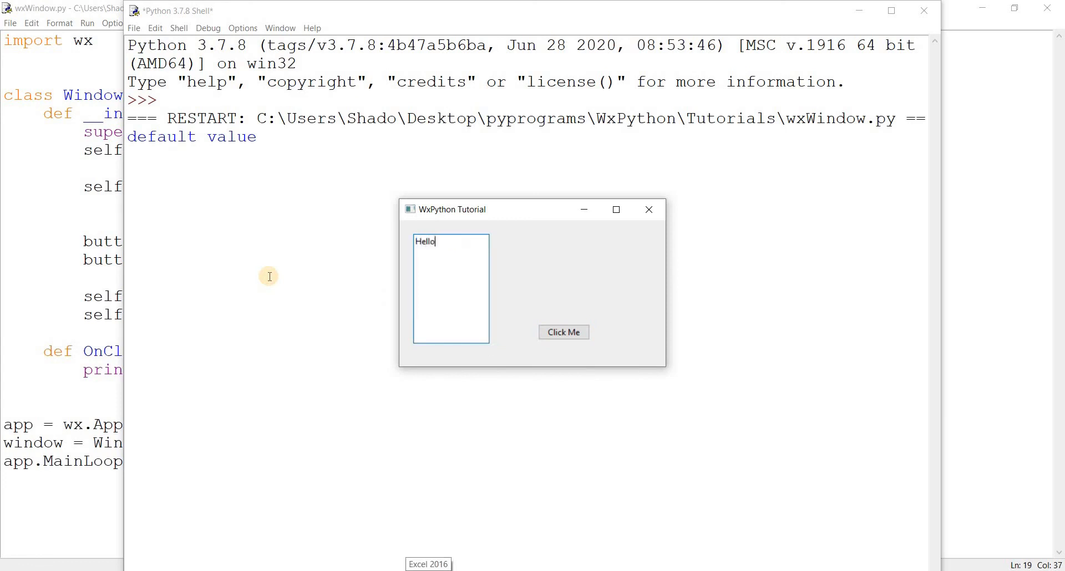
{"action": "left_click", "coordinate": [563, 333]}
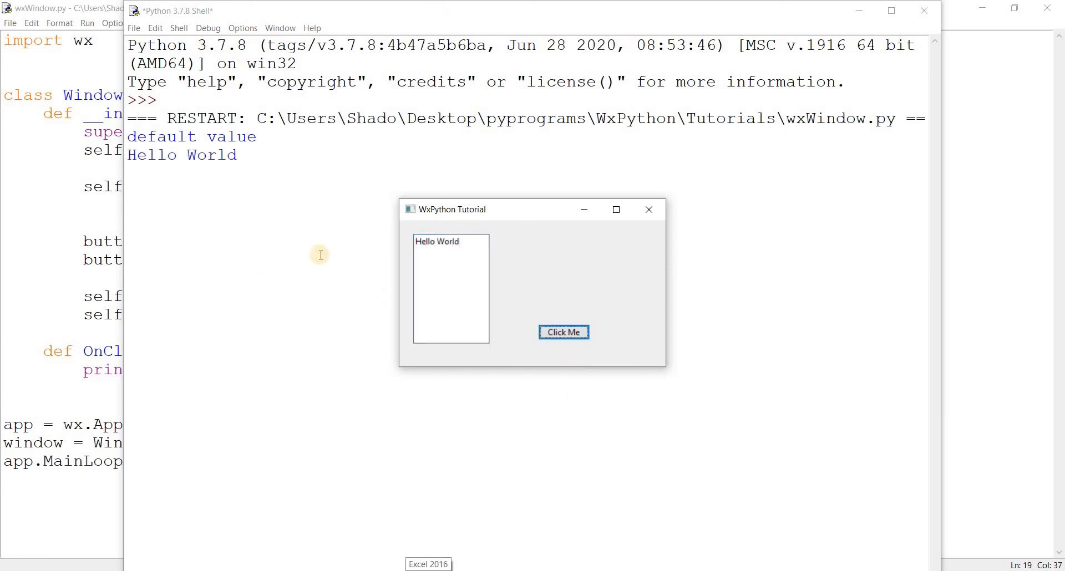
Add CodersLegacy on a new line in the text box and print the first line again
{"action": "left_click", "coordinate": [466, 245]}
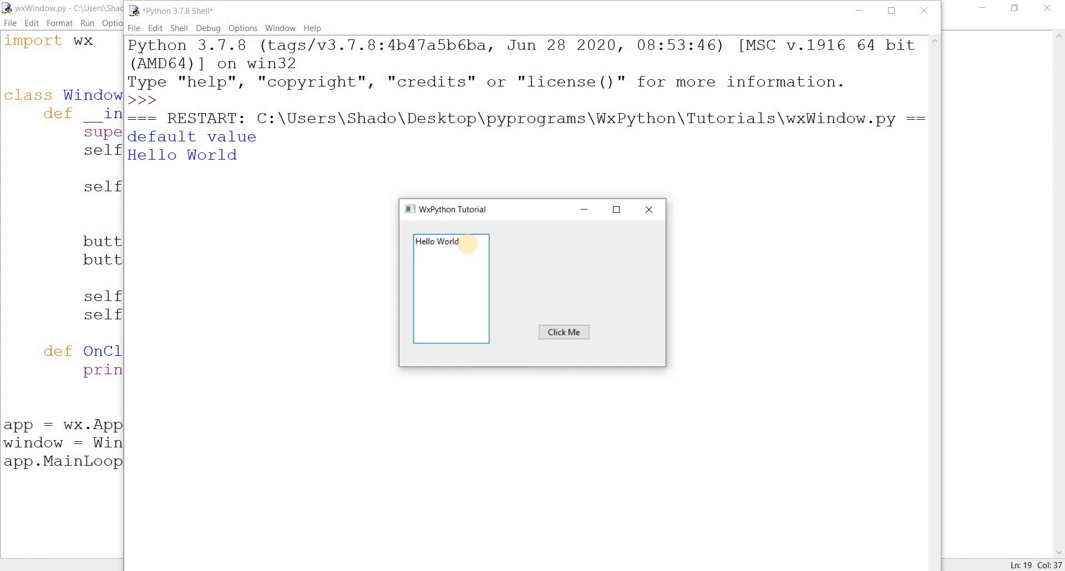
{"action": "type", "text": "CodersLegal"}
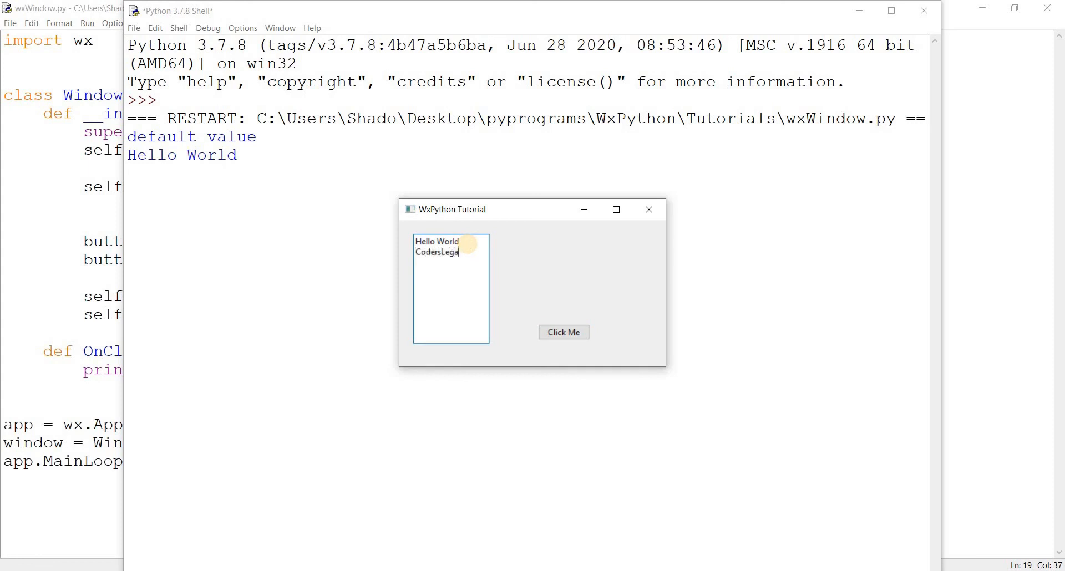
{"action": "left_click", "coordinate": [563, 333]}
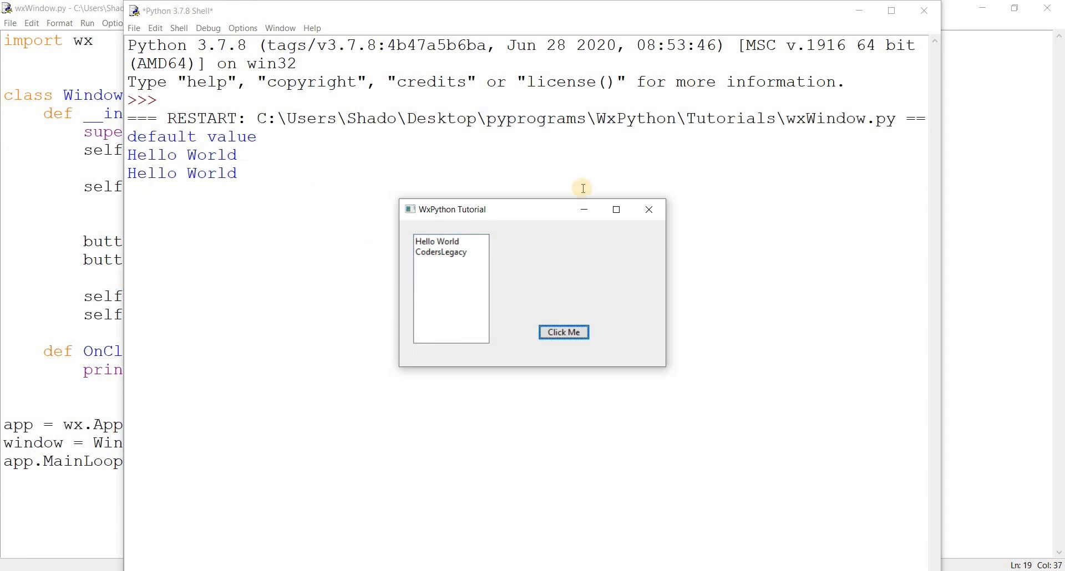
{"action": "left_click", "coordinate": [647, 209]}
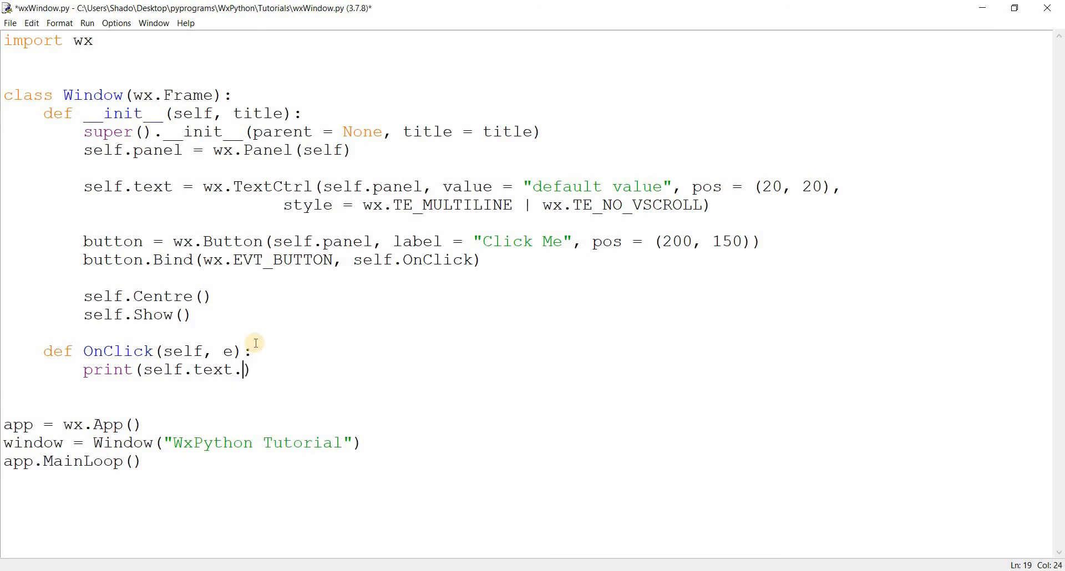
Make OnClick print self.text.GetValue(), run it, add lines to the box and print its full contents
{"action": "type", "text": "GetValue()"}
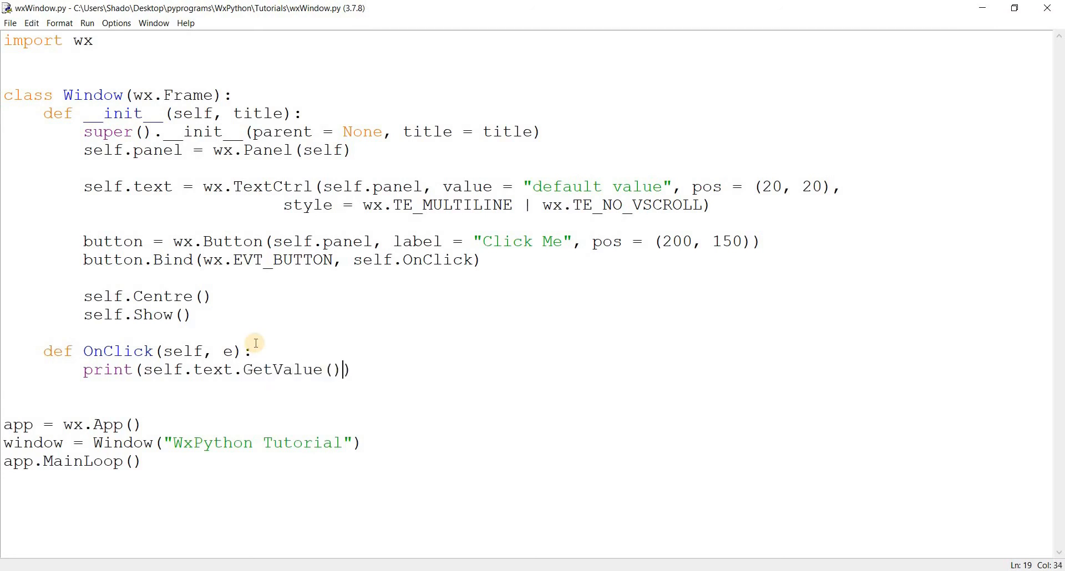
{"action": "key", "text": "F5"}
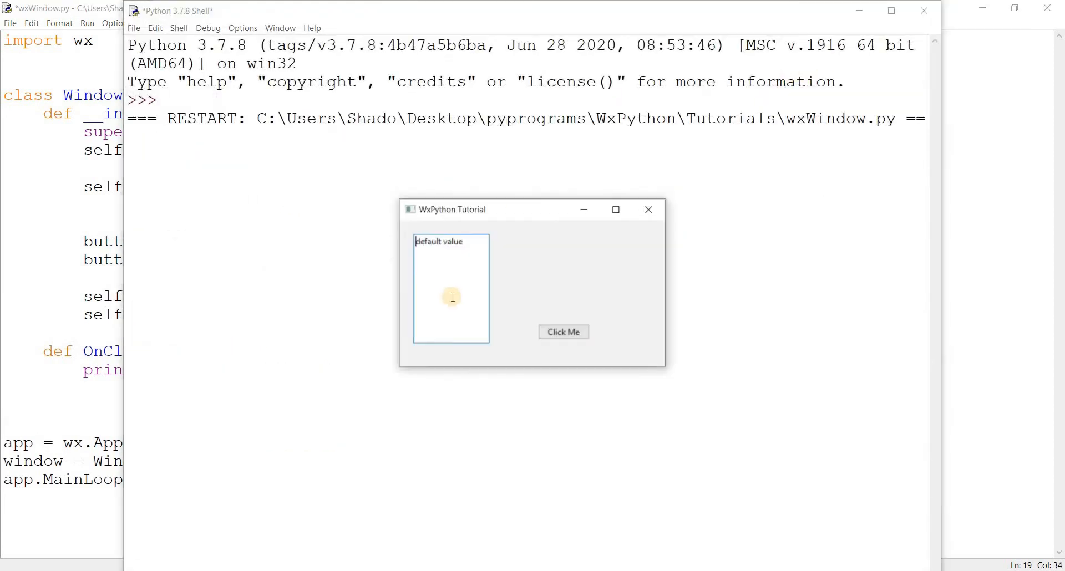
{"action": "left_click", "coordinate": [484, 250]}
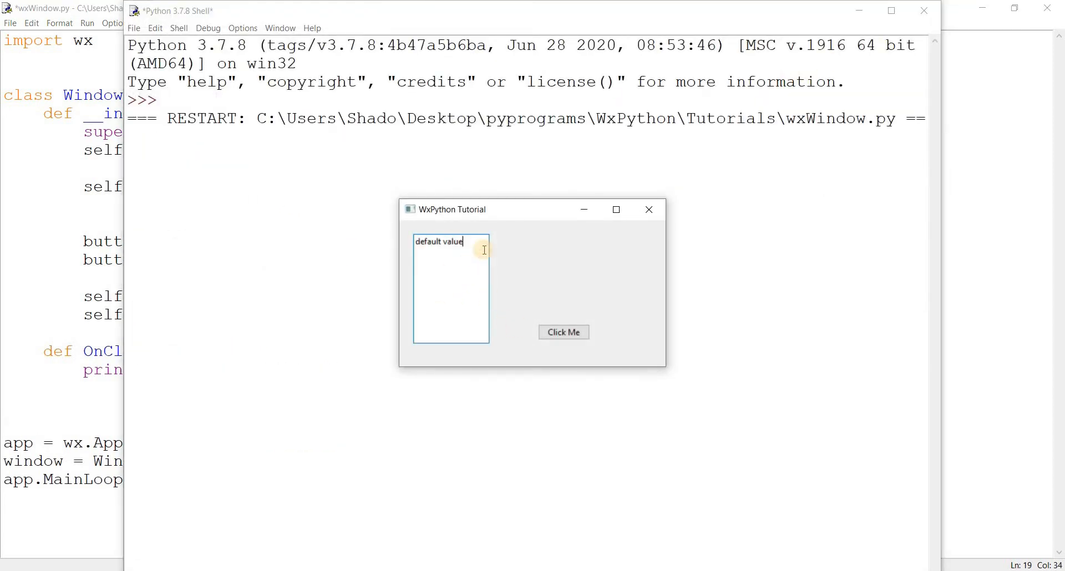
{"action": "left_click", "coordinate": [563, 333]}
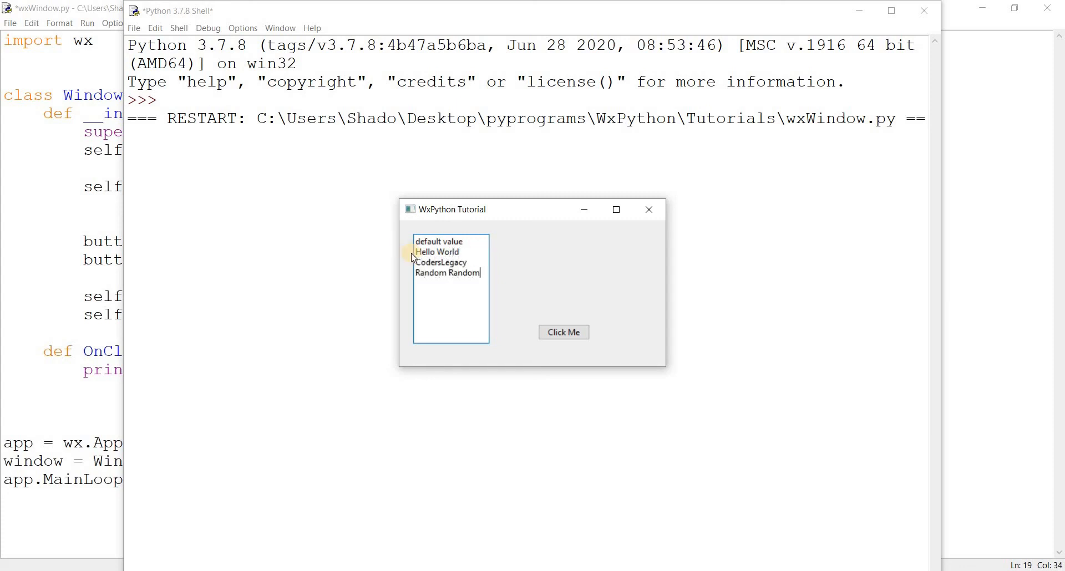
{"action": "left_click", "coordinate": [563, 333]}
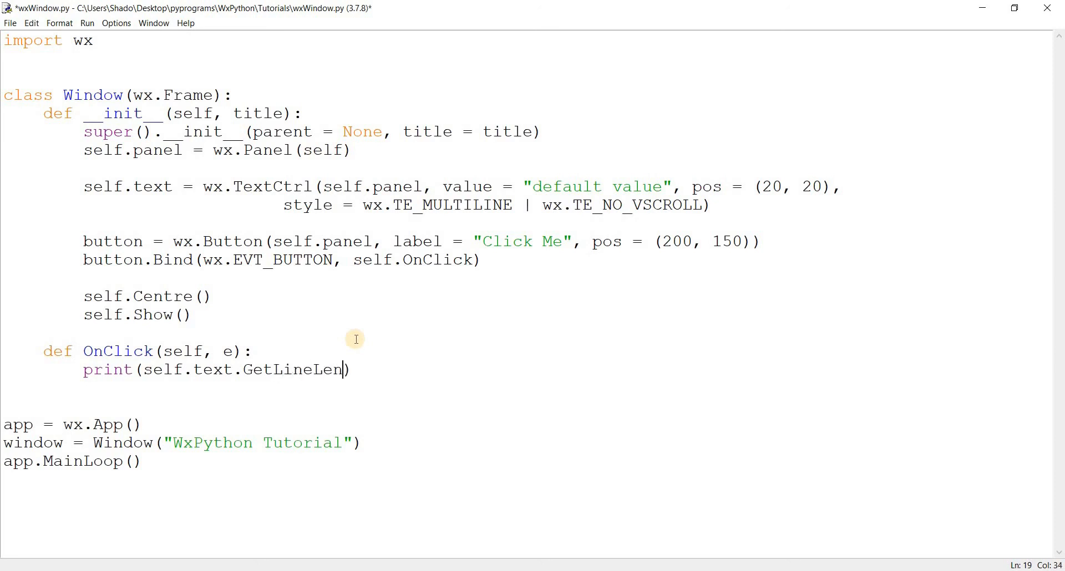
Finish GetLineLength(0) in the print call, save the script, then erase the call
{"action": "type", "text": "gth(0"}
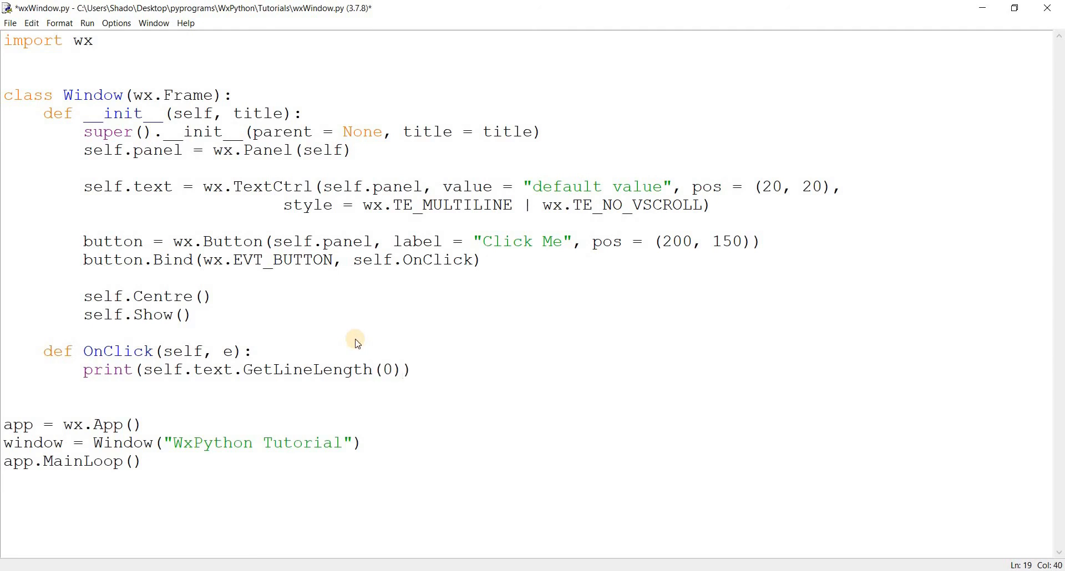
{"action": "key", "text": "F5"}
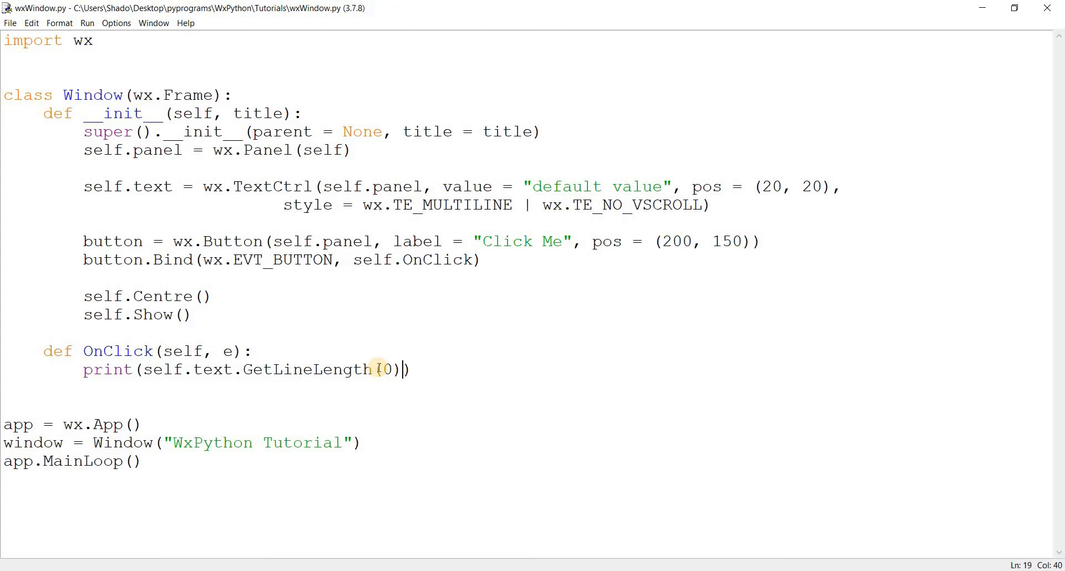
{"action": "mouse_move", "coordinate": [360, 349]}
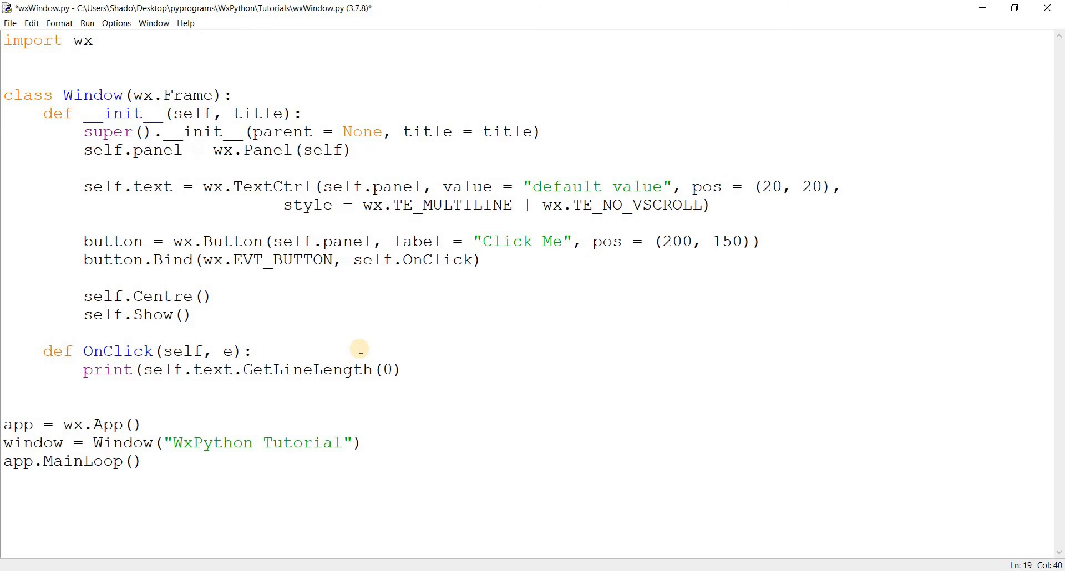
{"action": "key", "text": "BackSpace"}
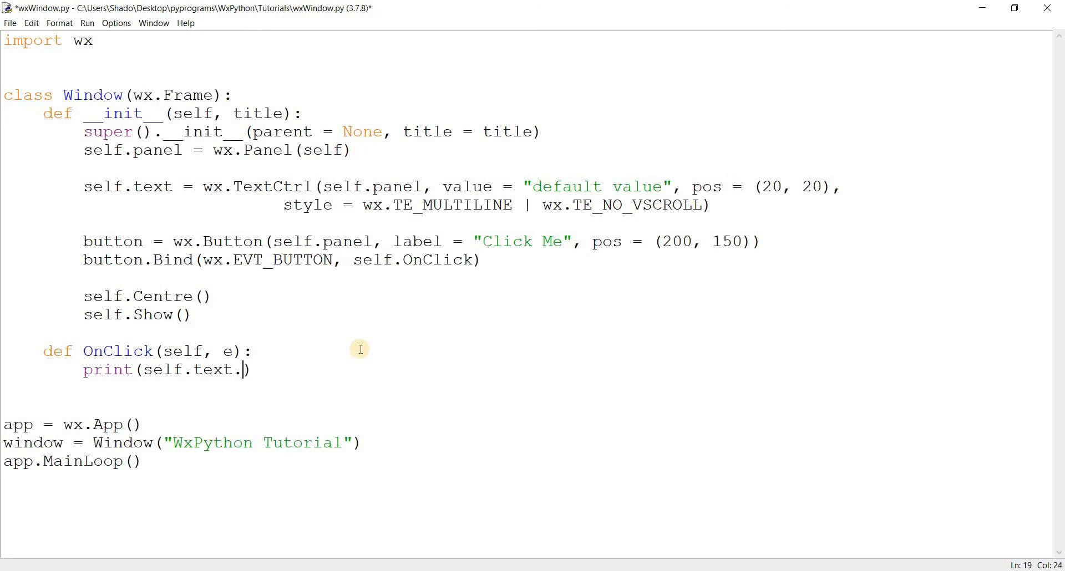
Write self.text.LoadFile("random.txt") in the print call, then change Load to Save
{"action": "type", "text": "Load"}
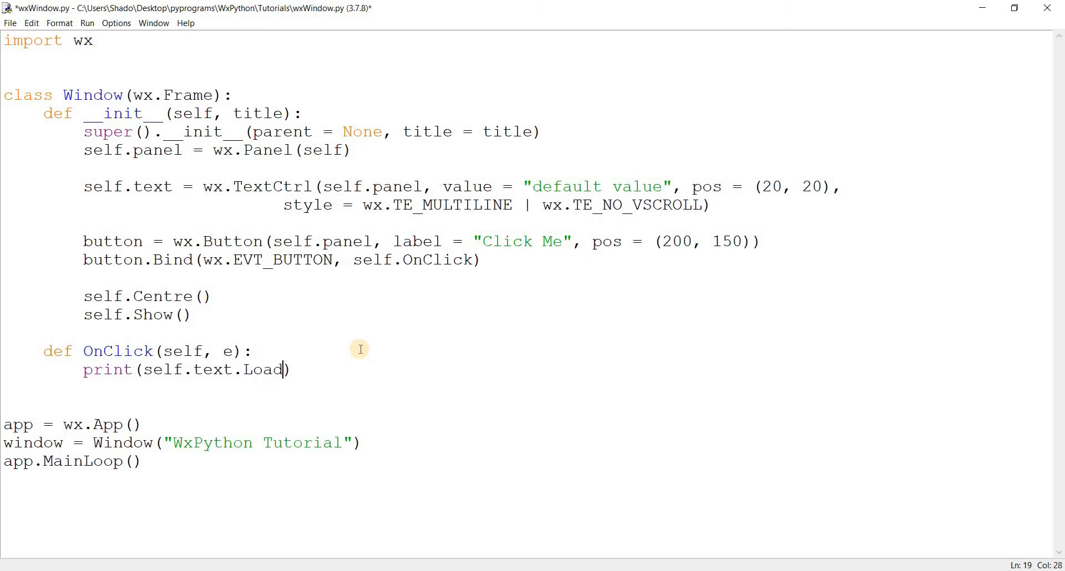
{"action": "type", "text": "File("}
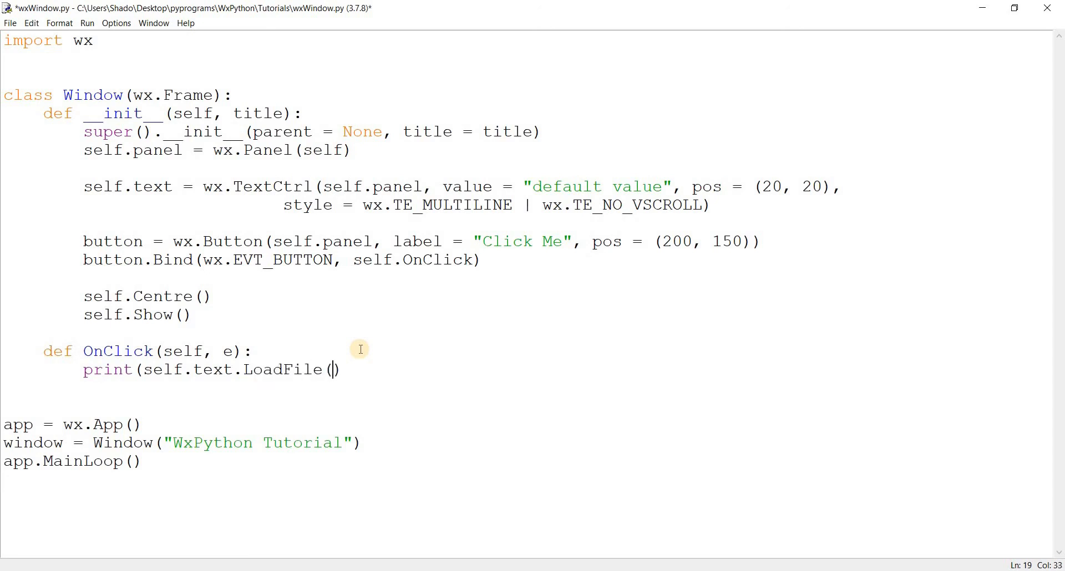
{"action": "type", "text": "\""}
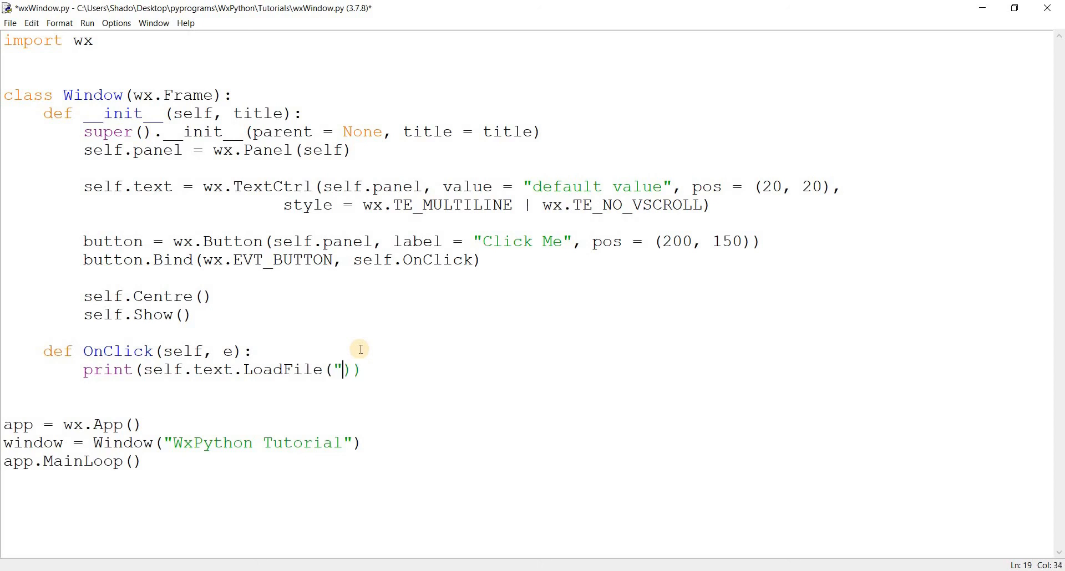
{"action": "type", "text": "random.txt"}
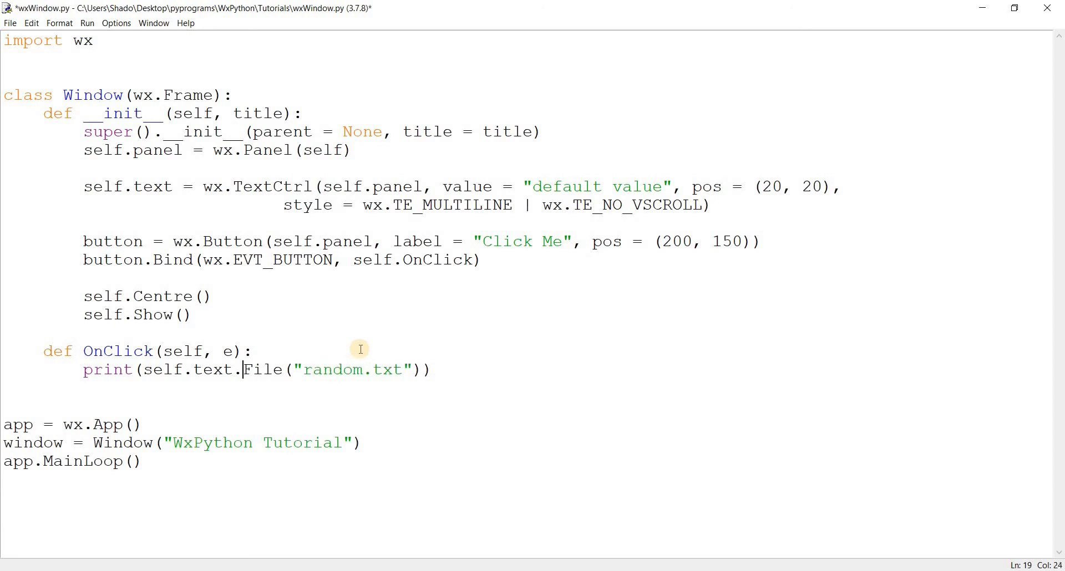
{"action": "type", "text": "Save"}
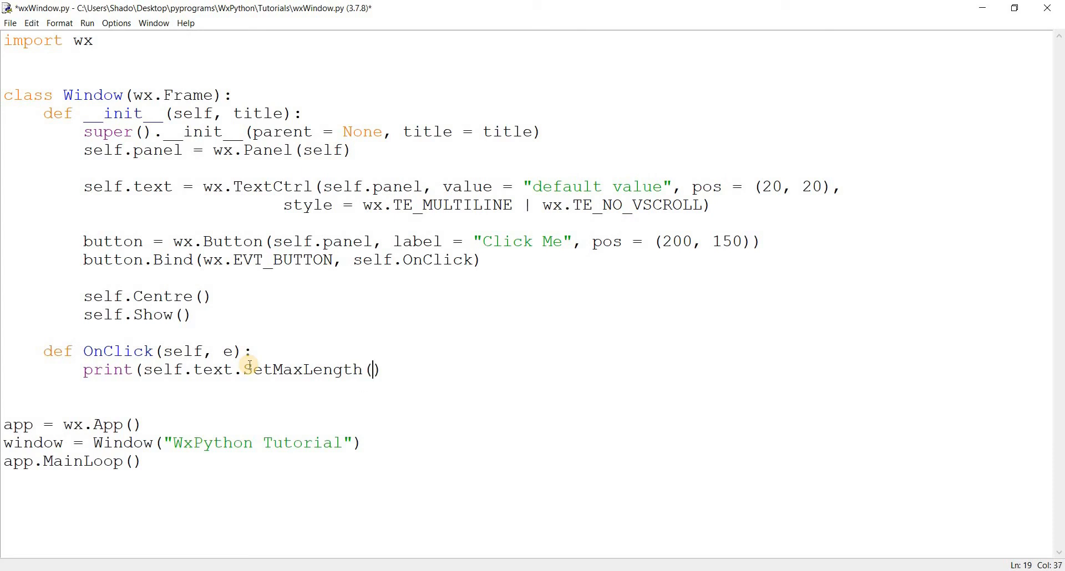
Pass 10 to self.text.SetMaxLength in the print call and save the script
{"action": "type", "text": "10"}
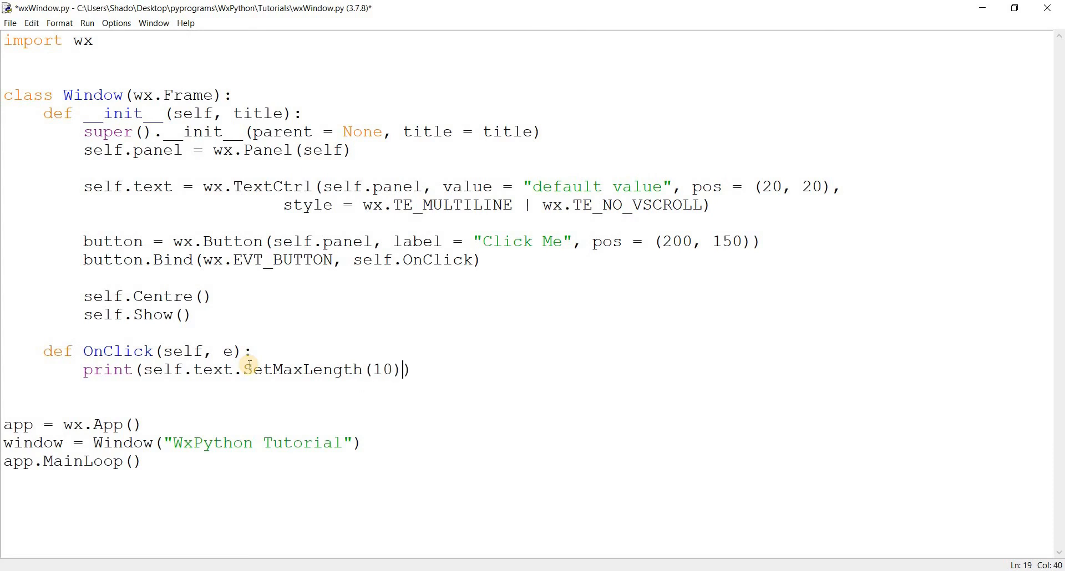
{"action": "key", "text": "F5"}
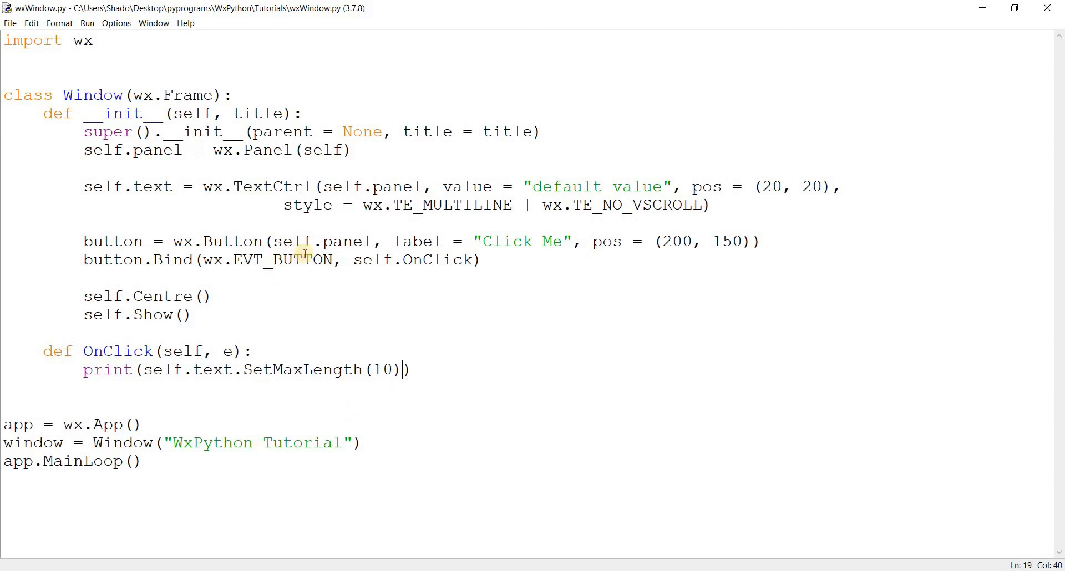
Add a line under the TextCtrl reading self.text.Bind(wx.EVT_TEXT_MAXLEN
{"action": "left_click", "coordinate": [715, 204]}
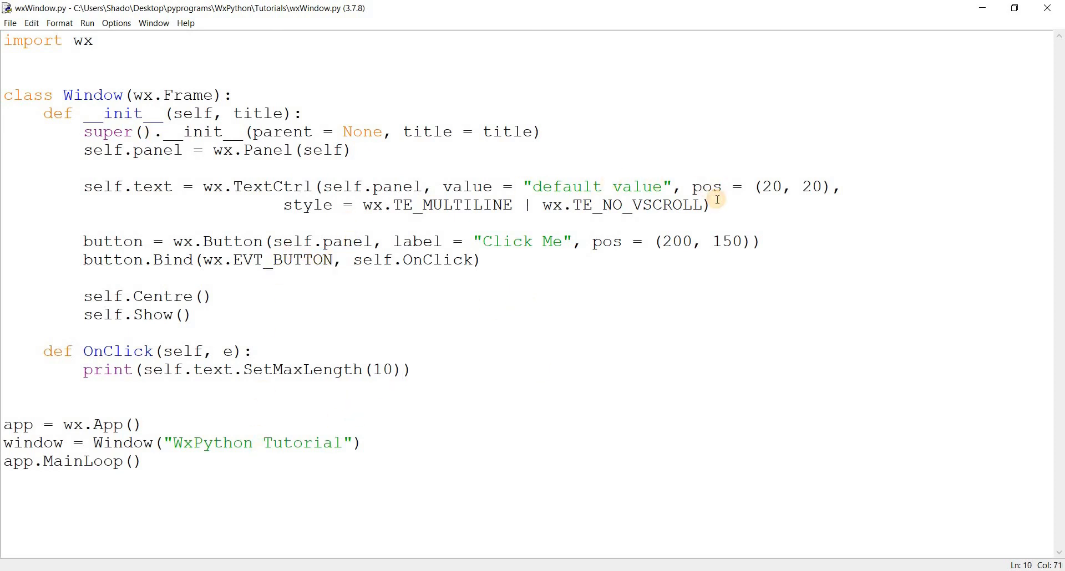
{"action": "type", "text": "self.t"}
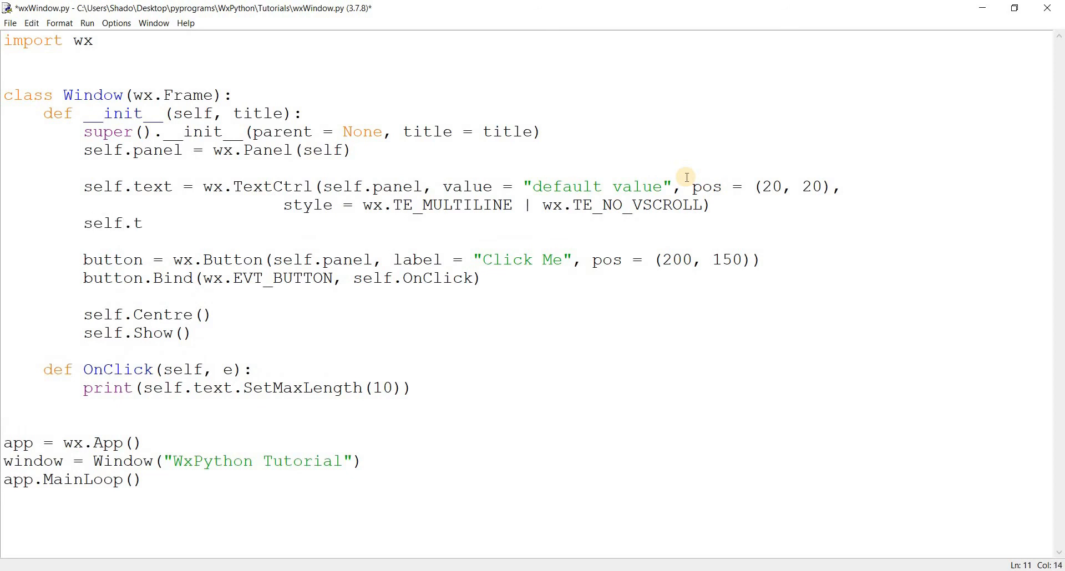
{"action": "type", "text": "ext."}
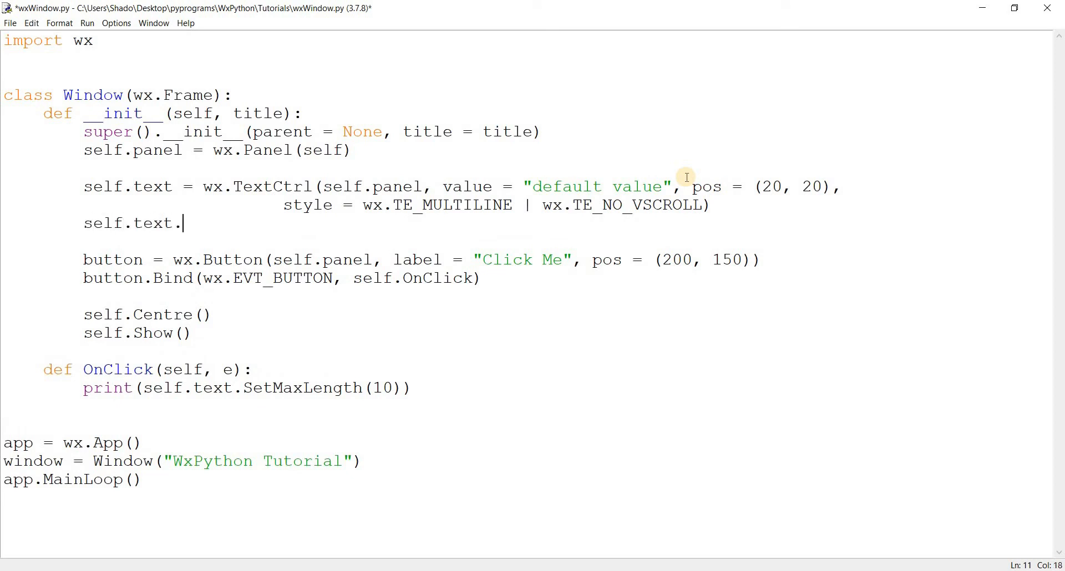
{"action": "type", "text": "Bind("}
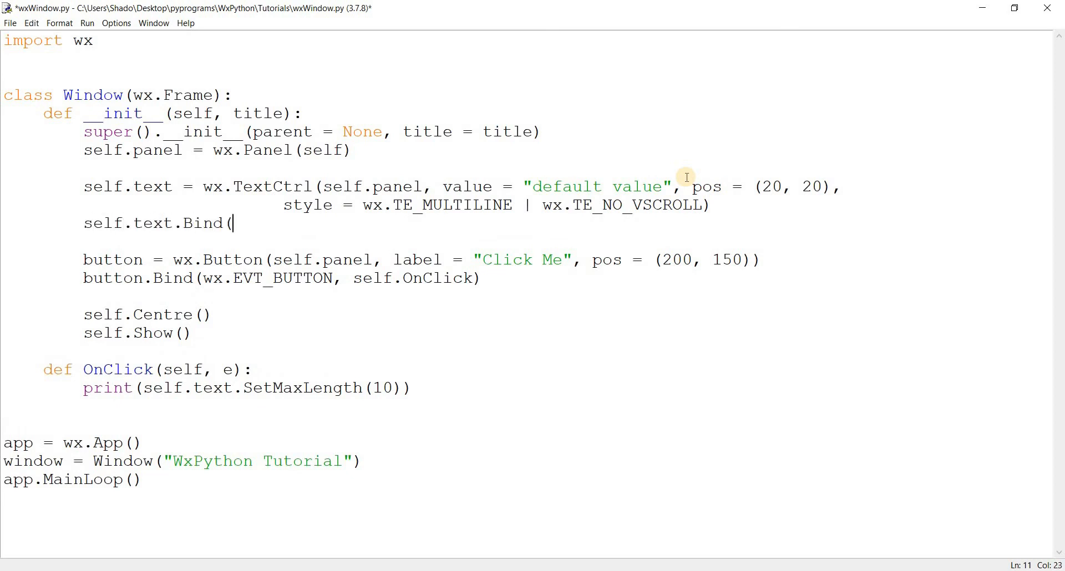
{"action": "type", "text": "wx.EVT"}
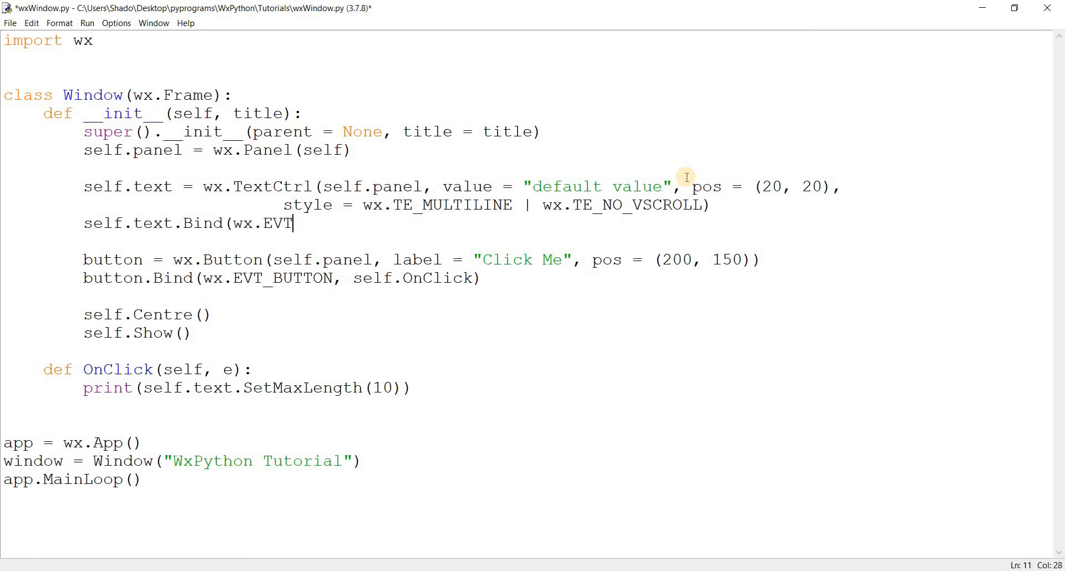
{"action": "type", "text": "_TEX"}
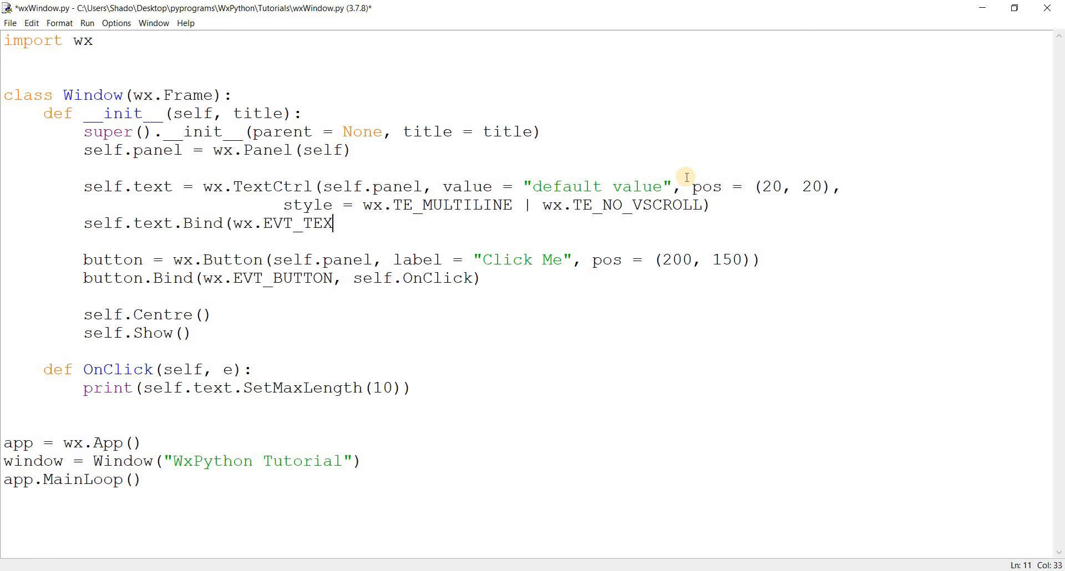
{"action": "type", "text": "T_MAX"}
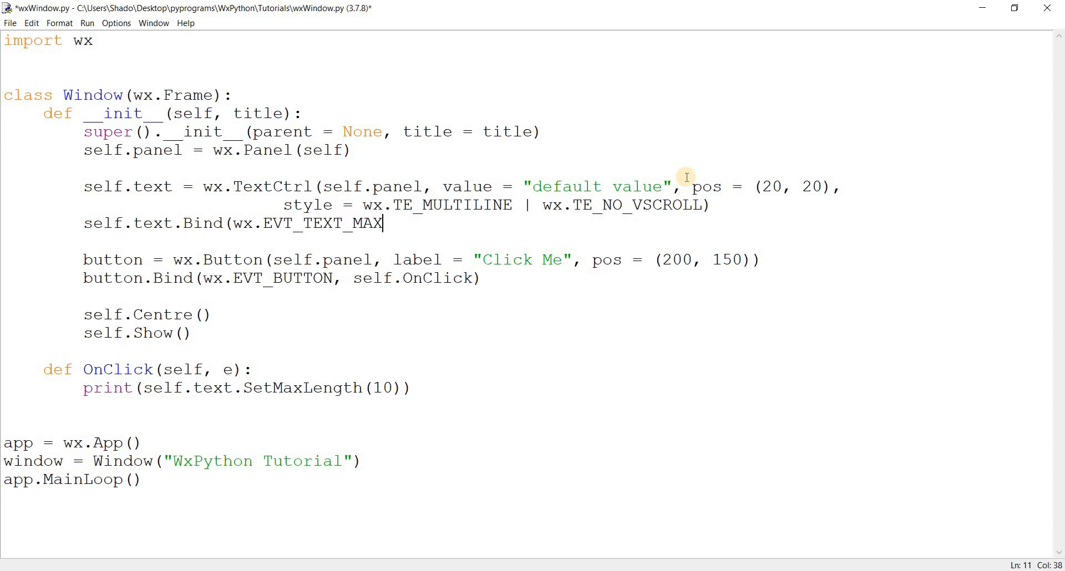
{"action": "mouse_move", "coordinate": [153, 404]}
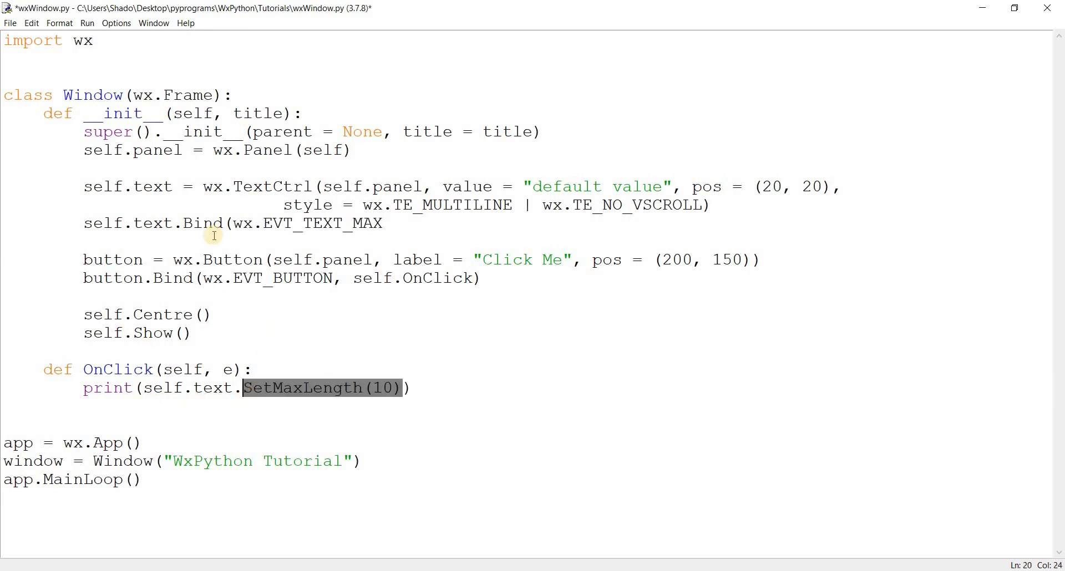
{"action": "double_click", "coordinate": [366, 224]}
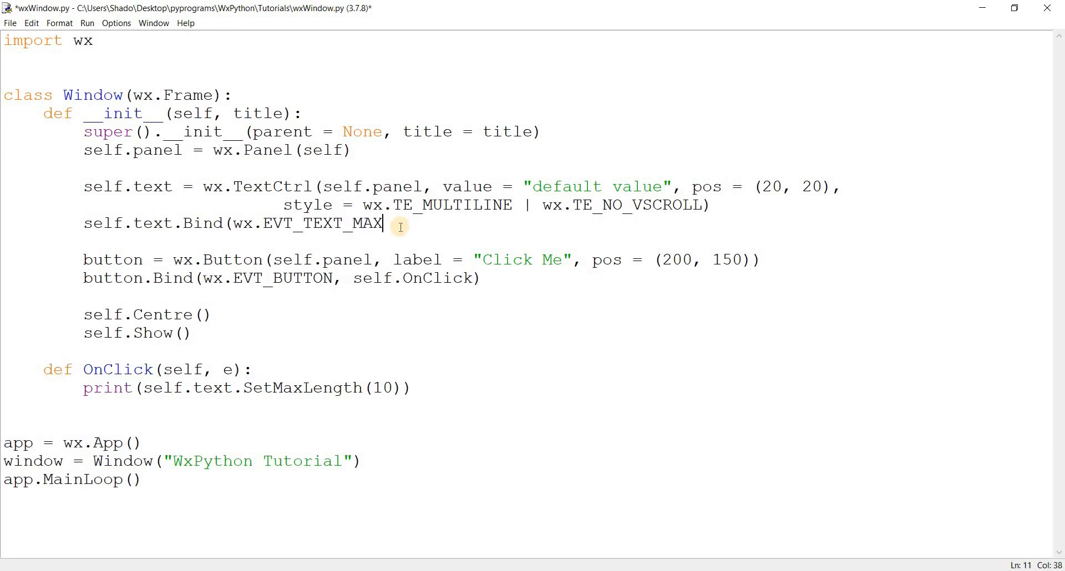
{"action": "mouse_move", "coordinate": [264, 230]}
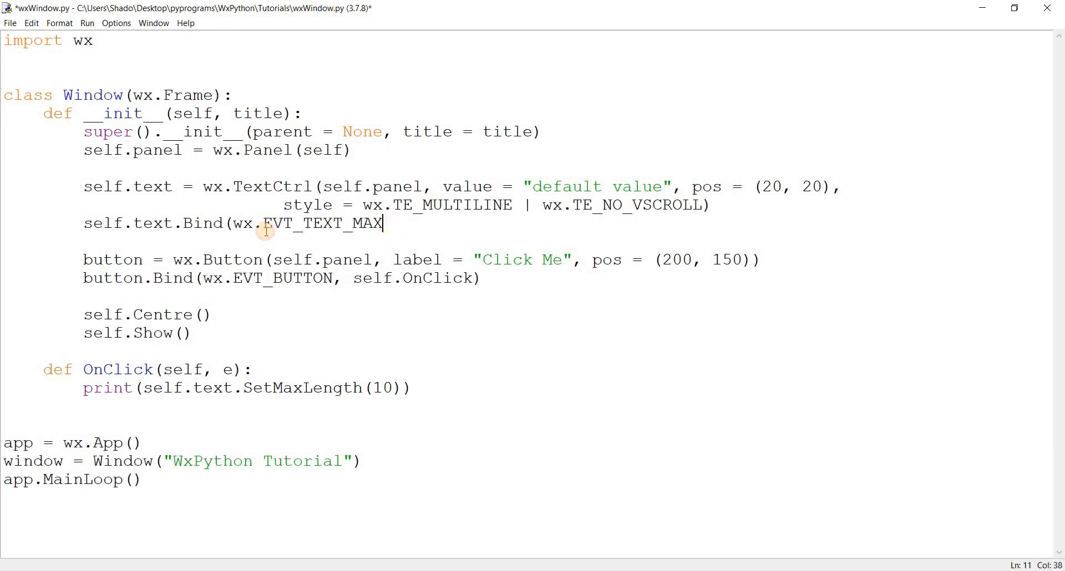
{"action": "mouse_move", "coordinate": [393, 223]}
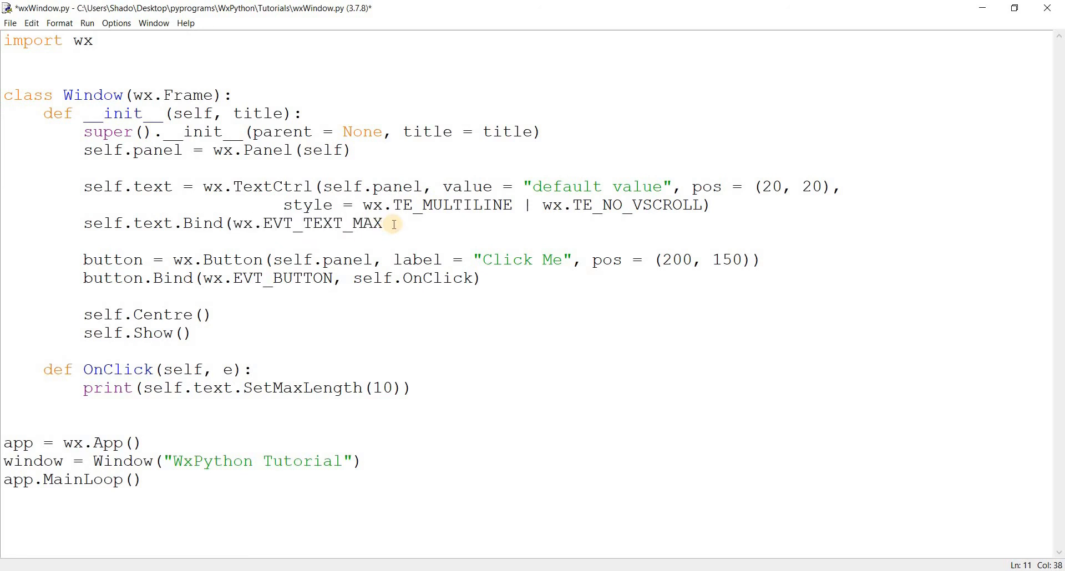
{"action": "type", "text": "LEN"}
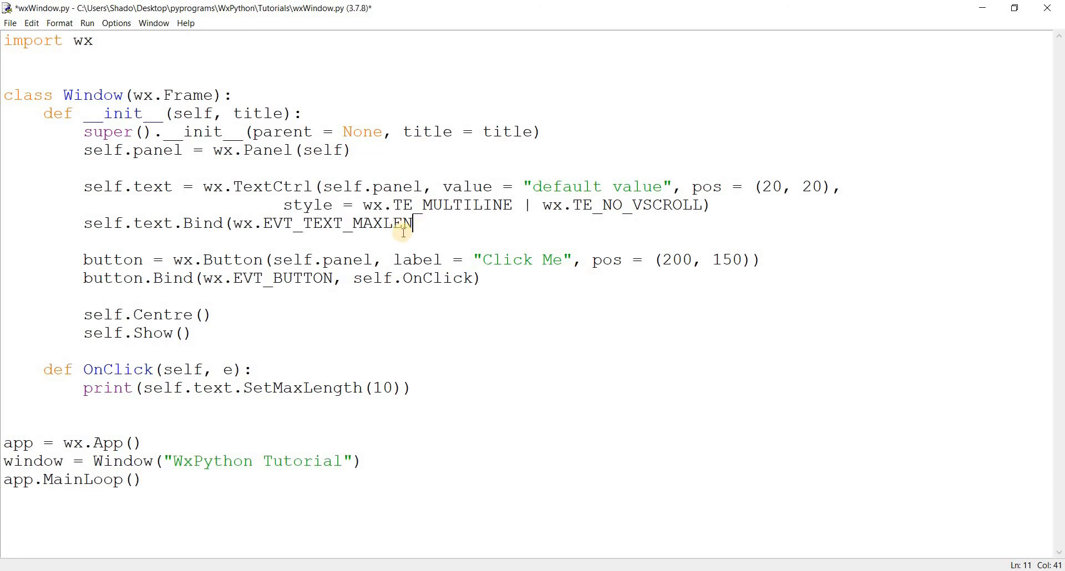
{"action": "mouse_move", "coordinate": [493, 165]}
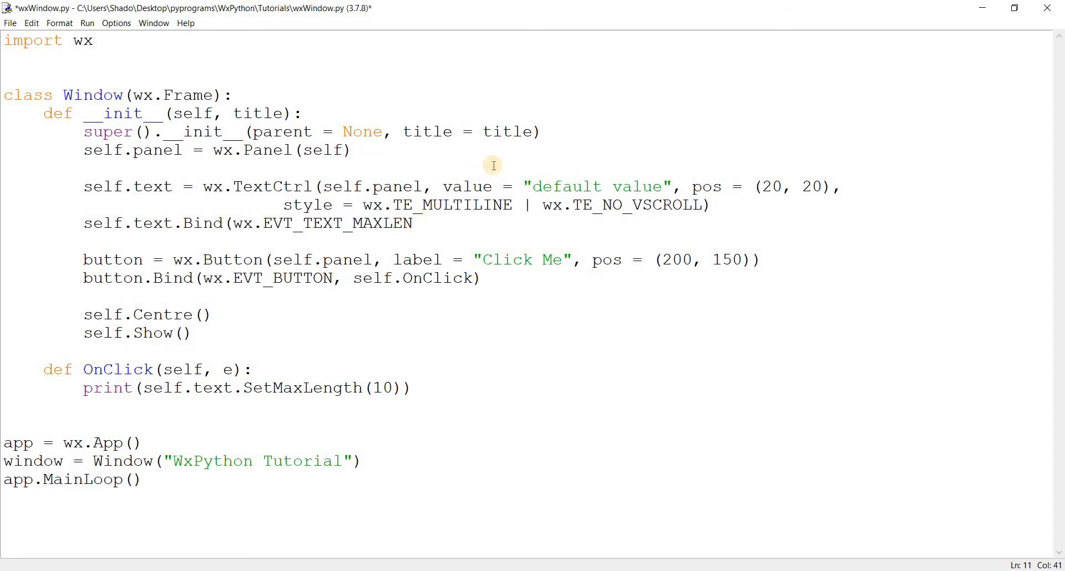
{"action": "mouse_move", "coordinate": [497, 163]}
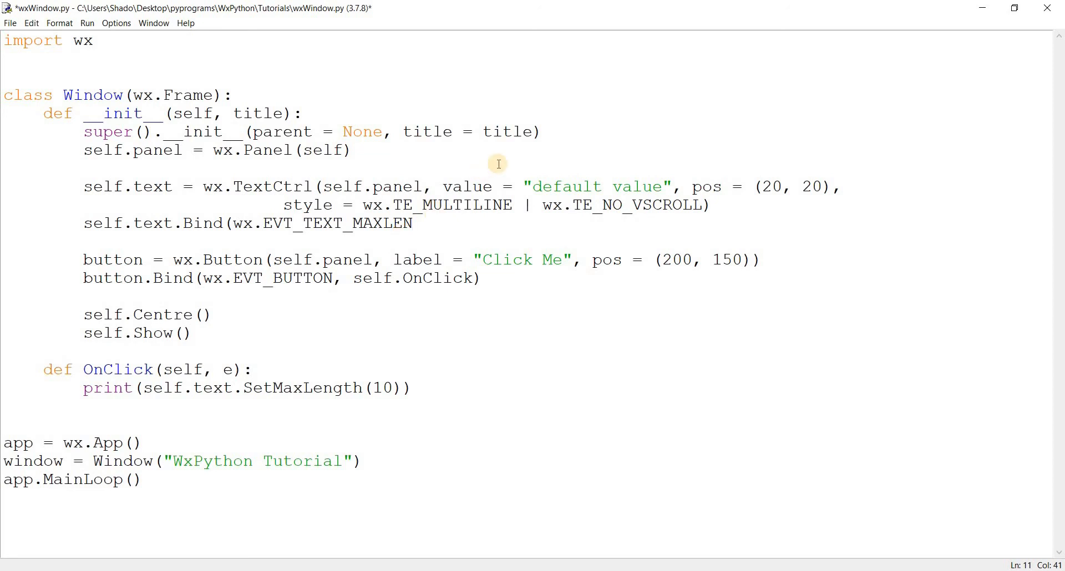